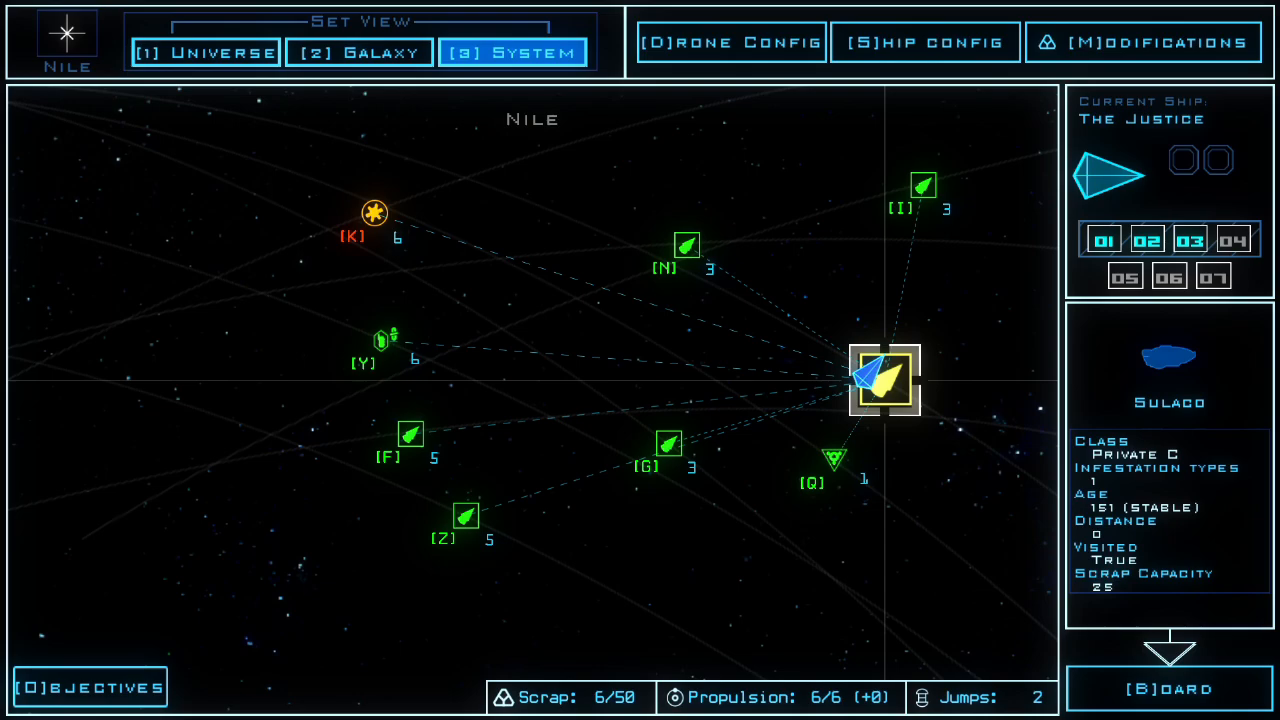
- Compare Jimson, the stargate and Sulaco on the map, pick Jimson, then review drone loadouts
click(670, 444)
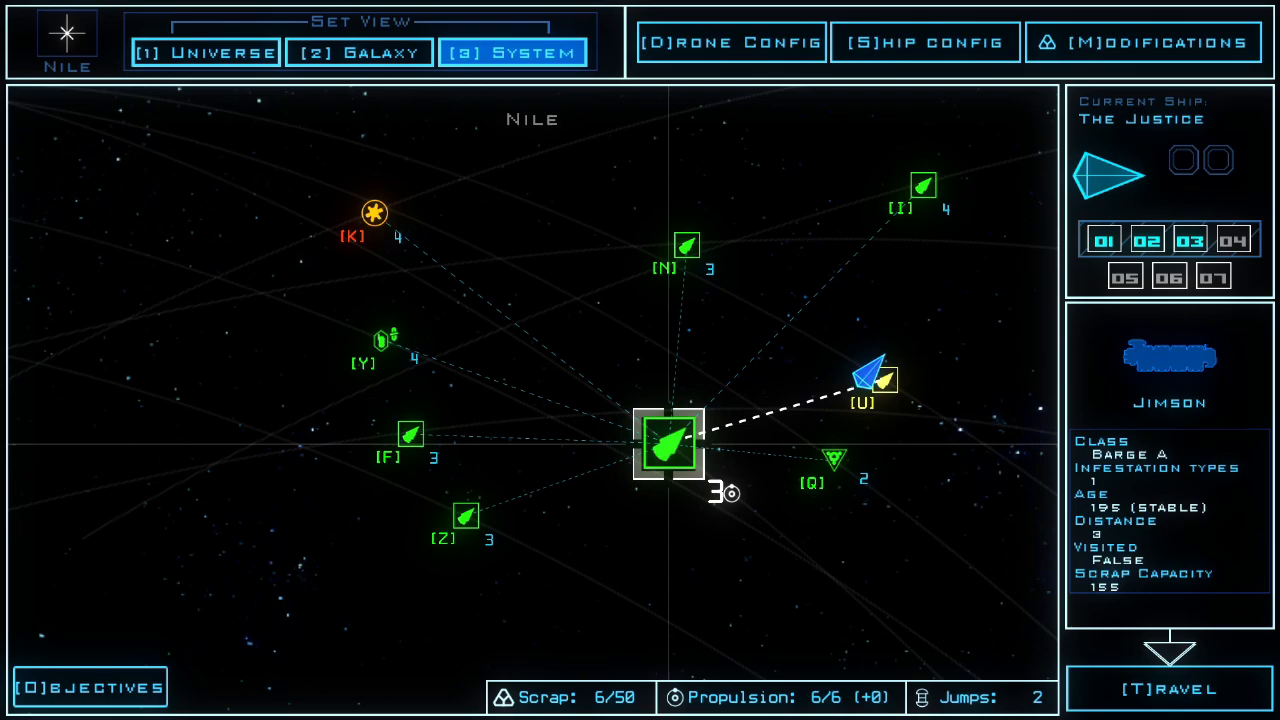
click(836, 460)
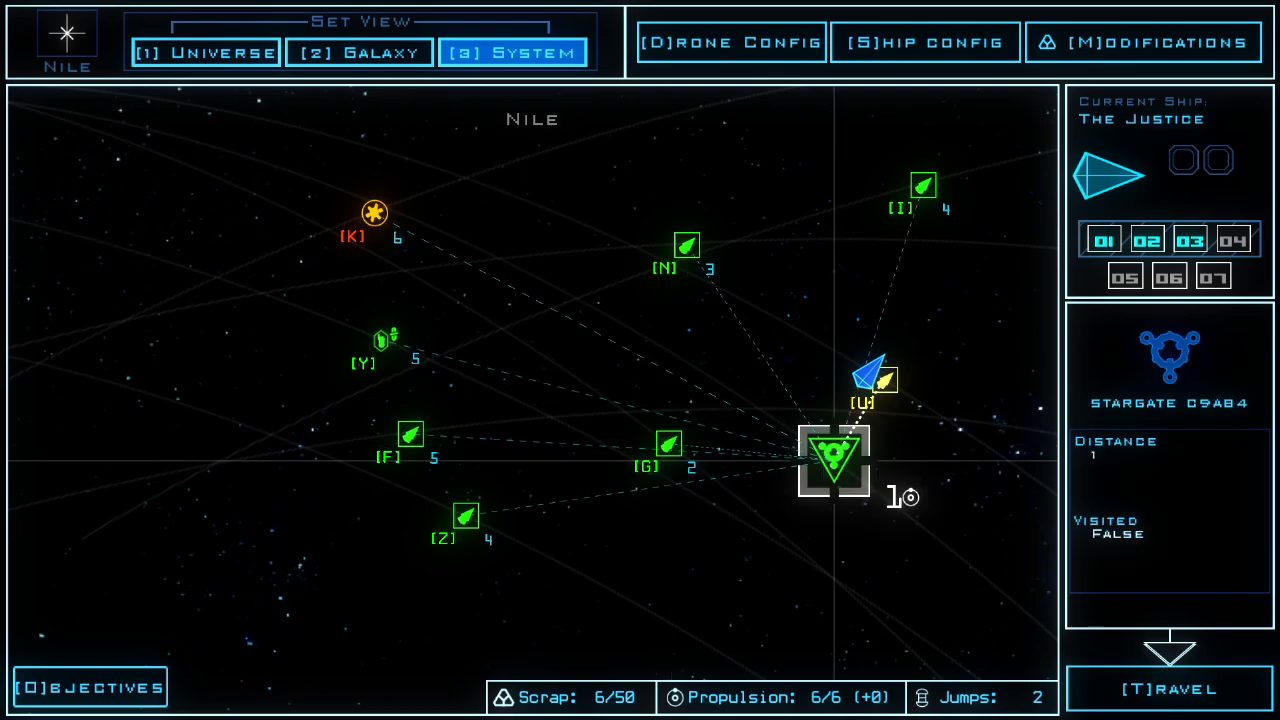
click(880, 380)
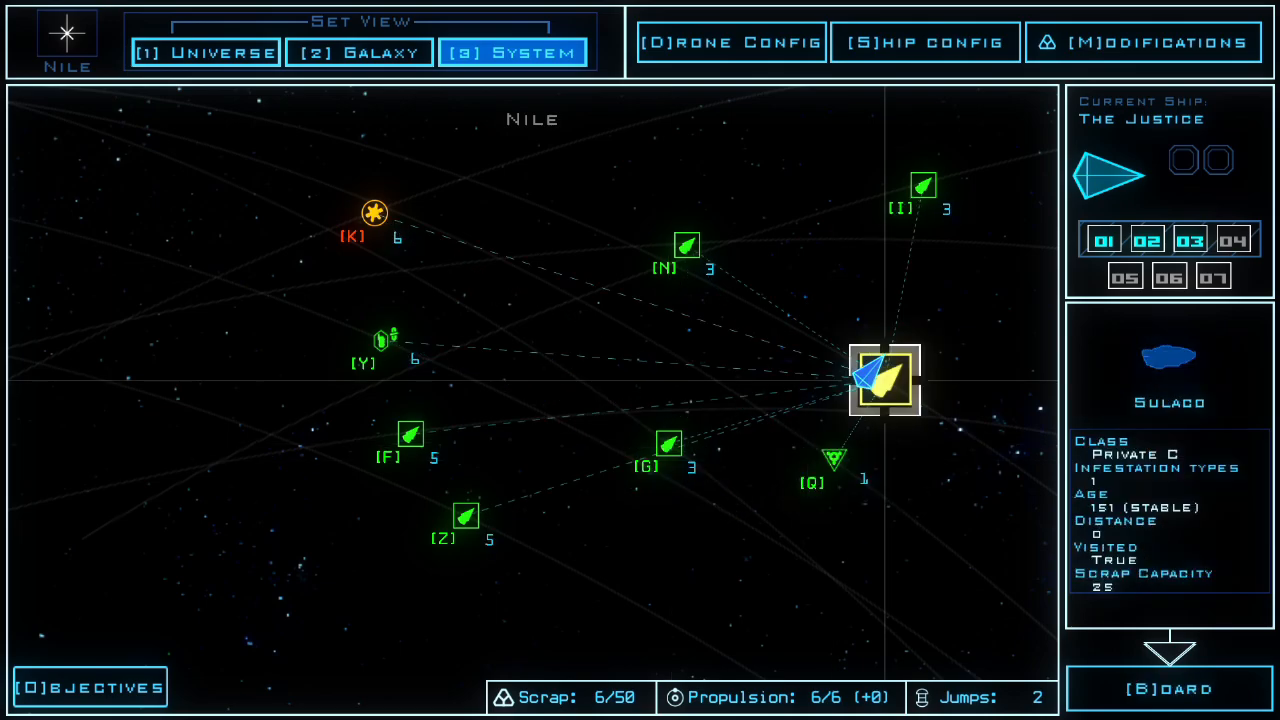
click(670, 444)
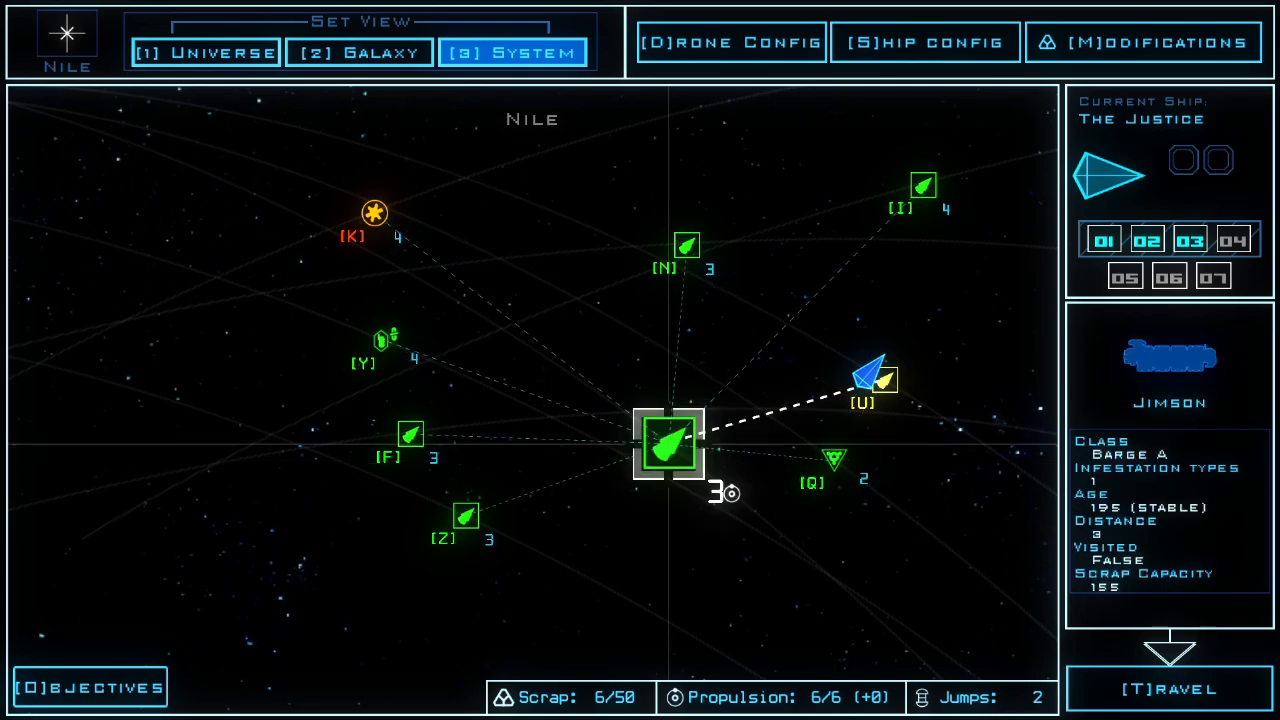
click(730, 42)
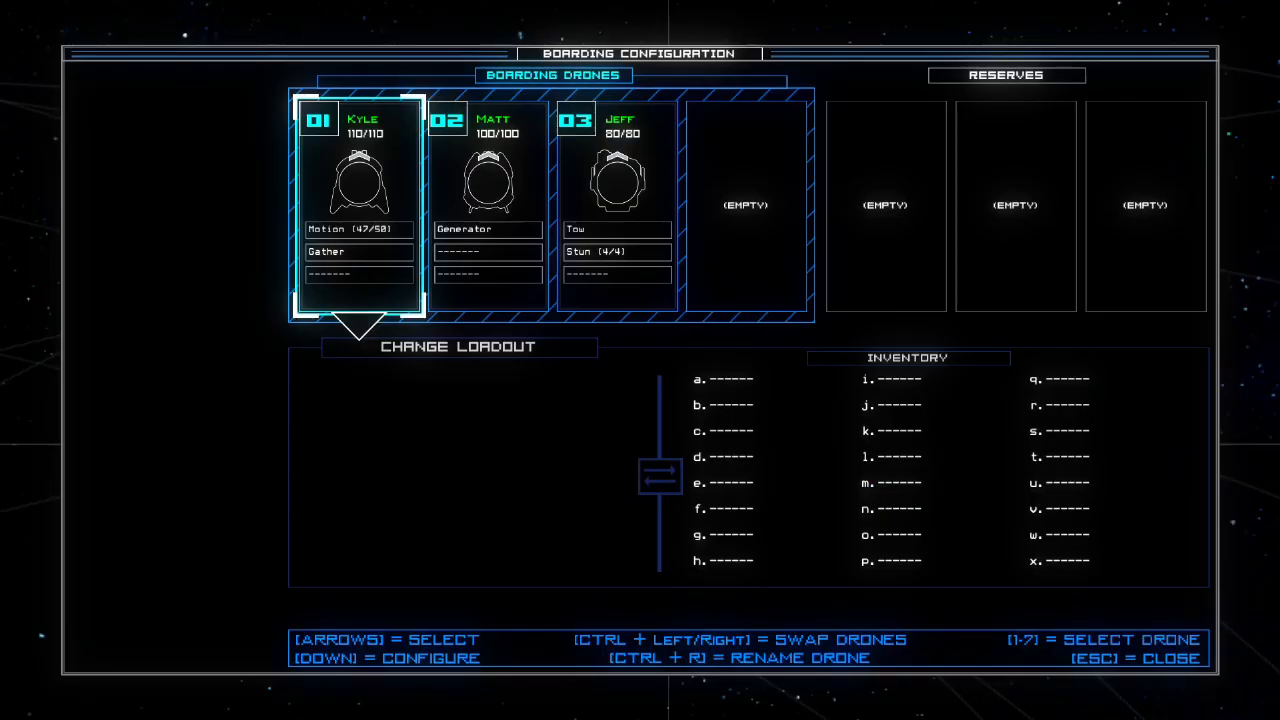
- Leave the loadout screen and travel The Justice to the Jimson derelict
key(Escape)
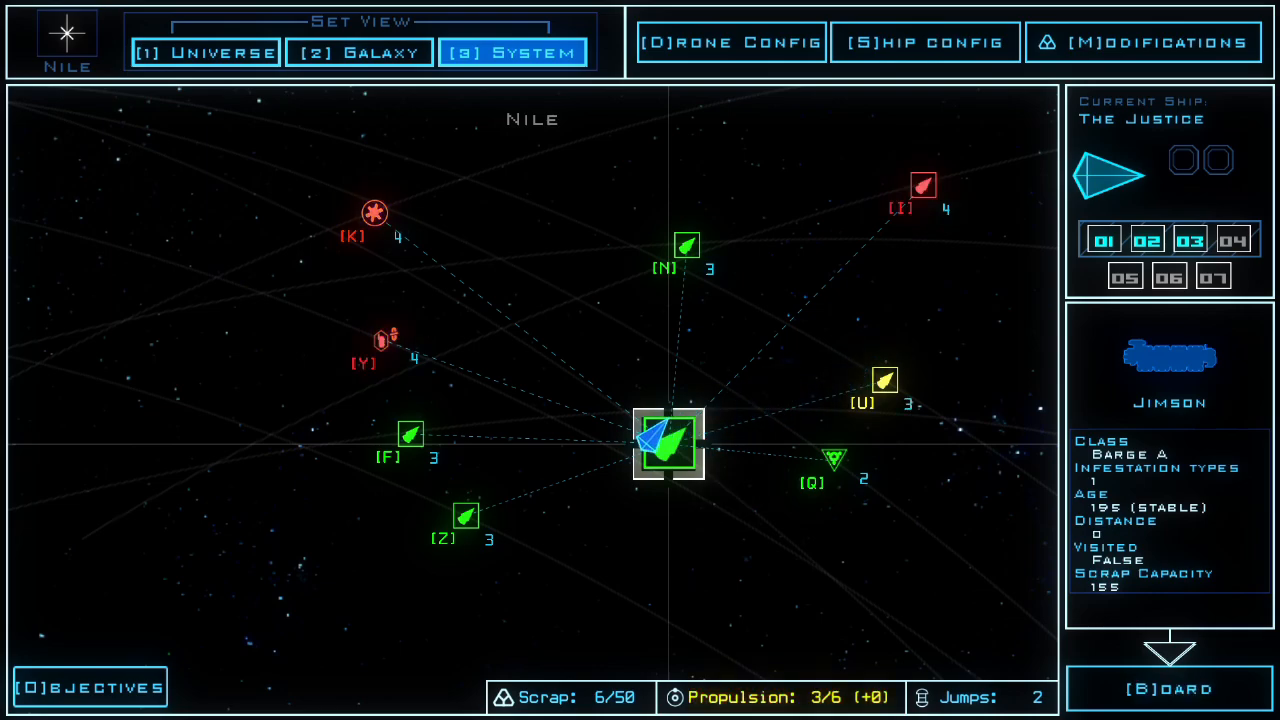
- Board the Jimson derelict and start the mission with the 'begin' command
click(1168, 688)
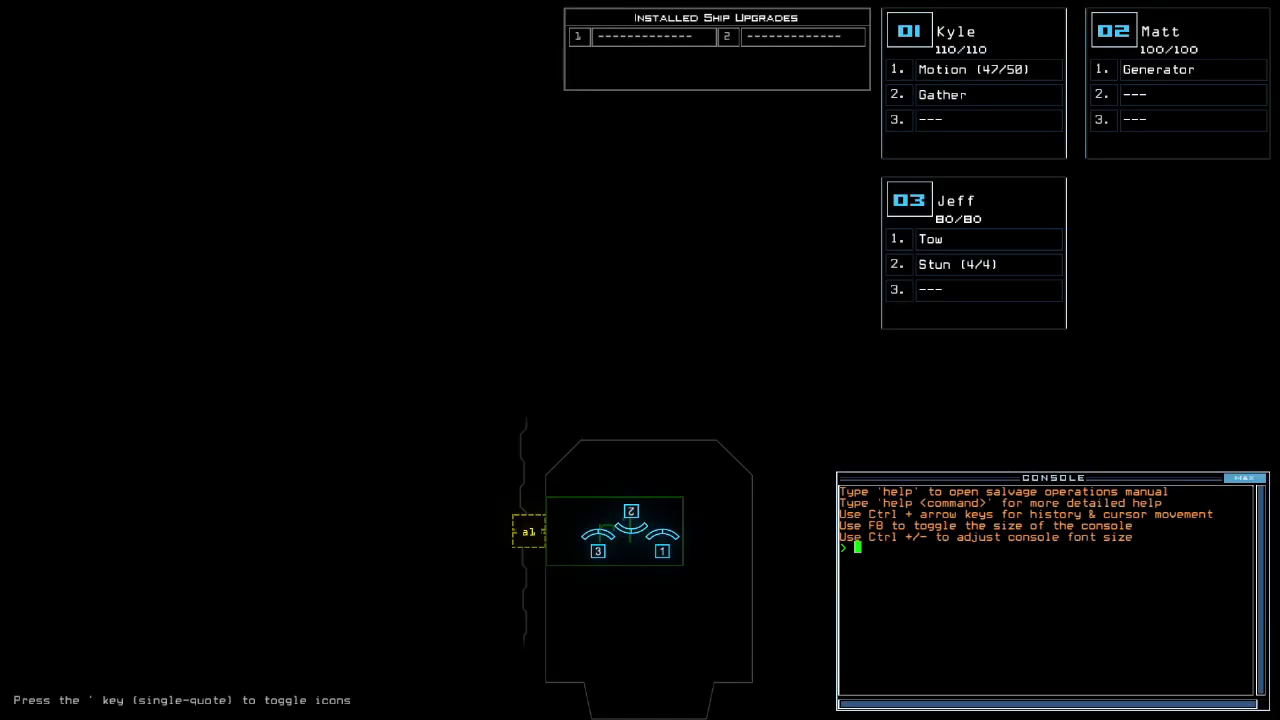
text(begin)
text(mot)
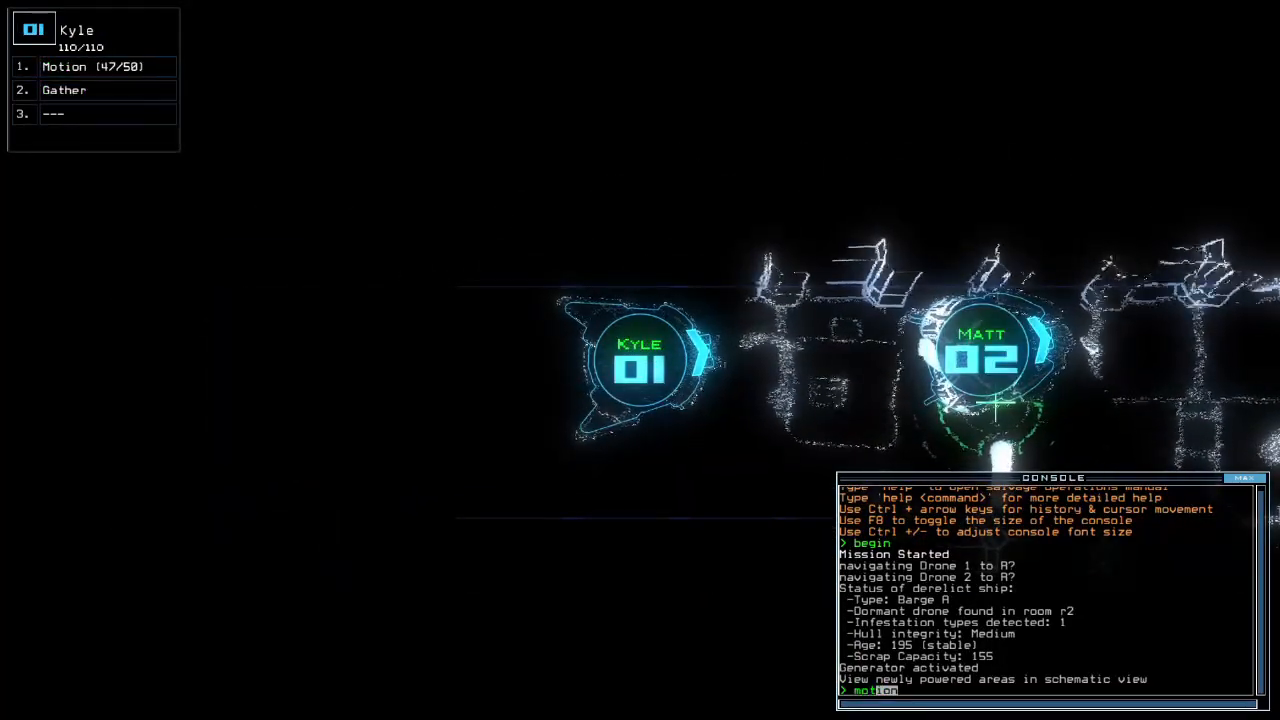
- Switch to the schematic and flag room r5 while opening doors along the corridor
key(Return)
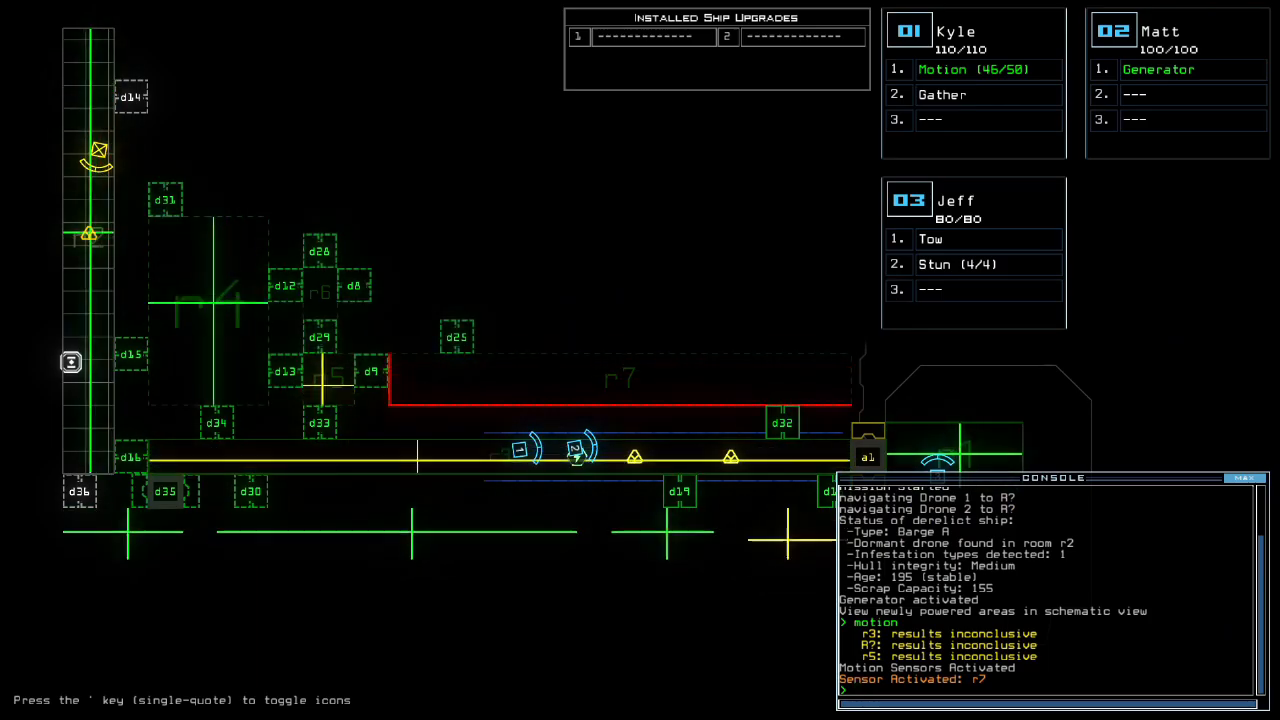
scroll(down, 3)
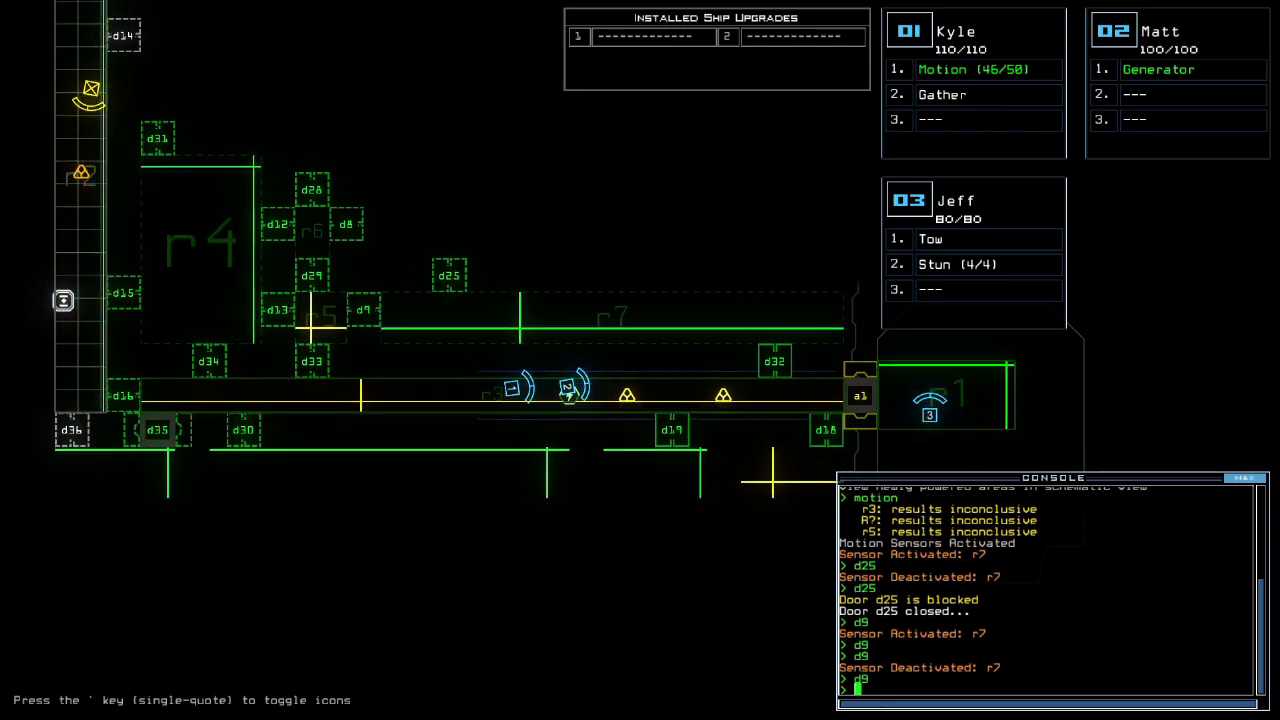
text(fa)
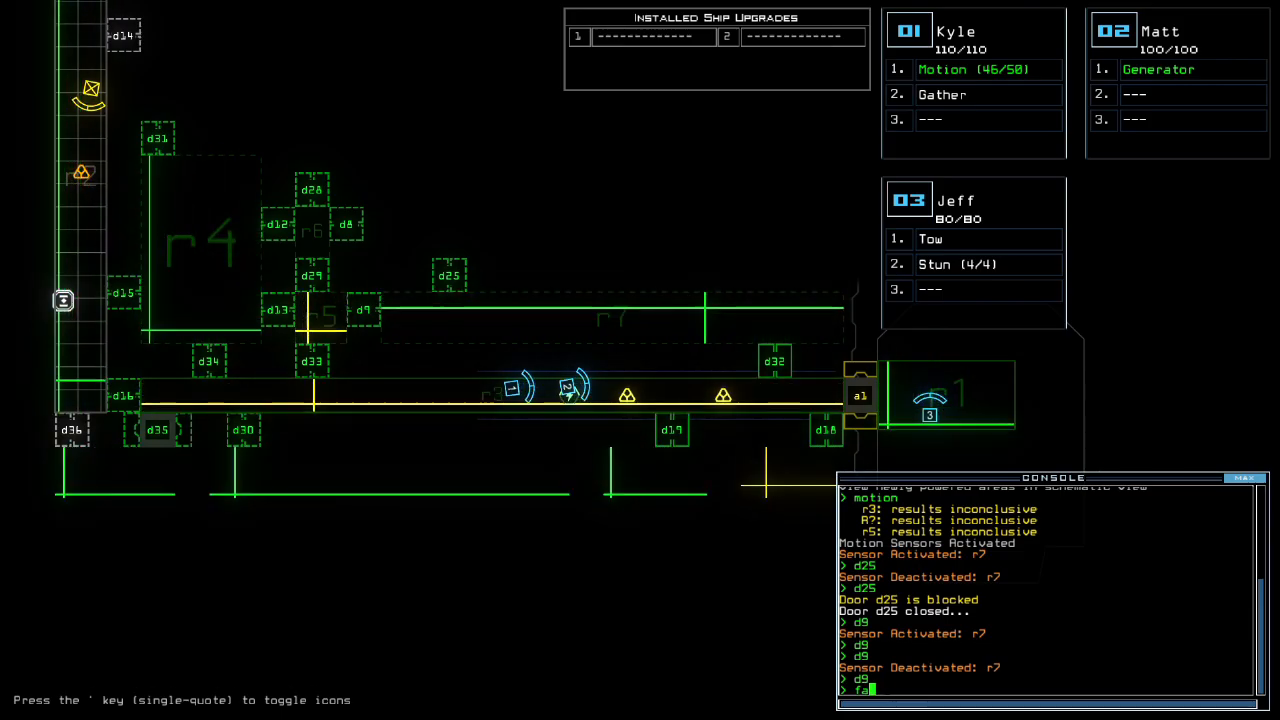
text(flag r5)
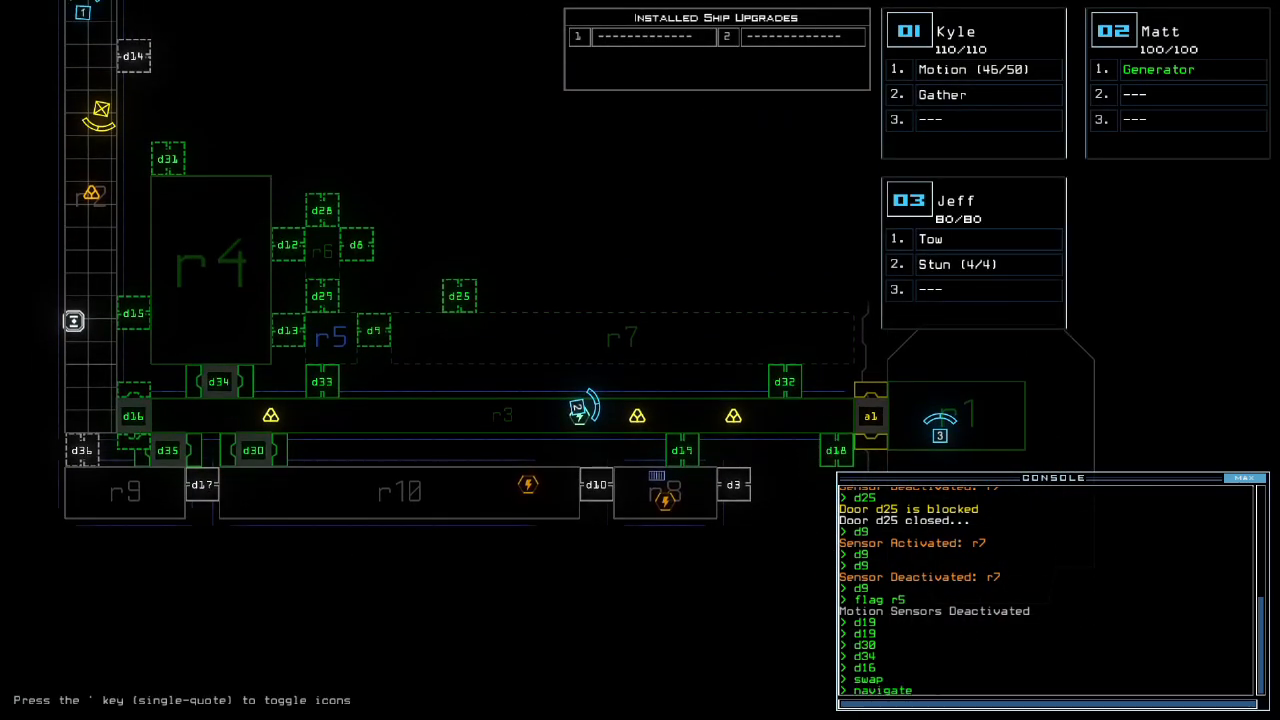
- Send drone 3 to r2 with 'navigate 3 r2;tow', then try 'return' and an alias command
text(3 r)
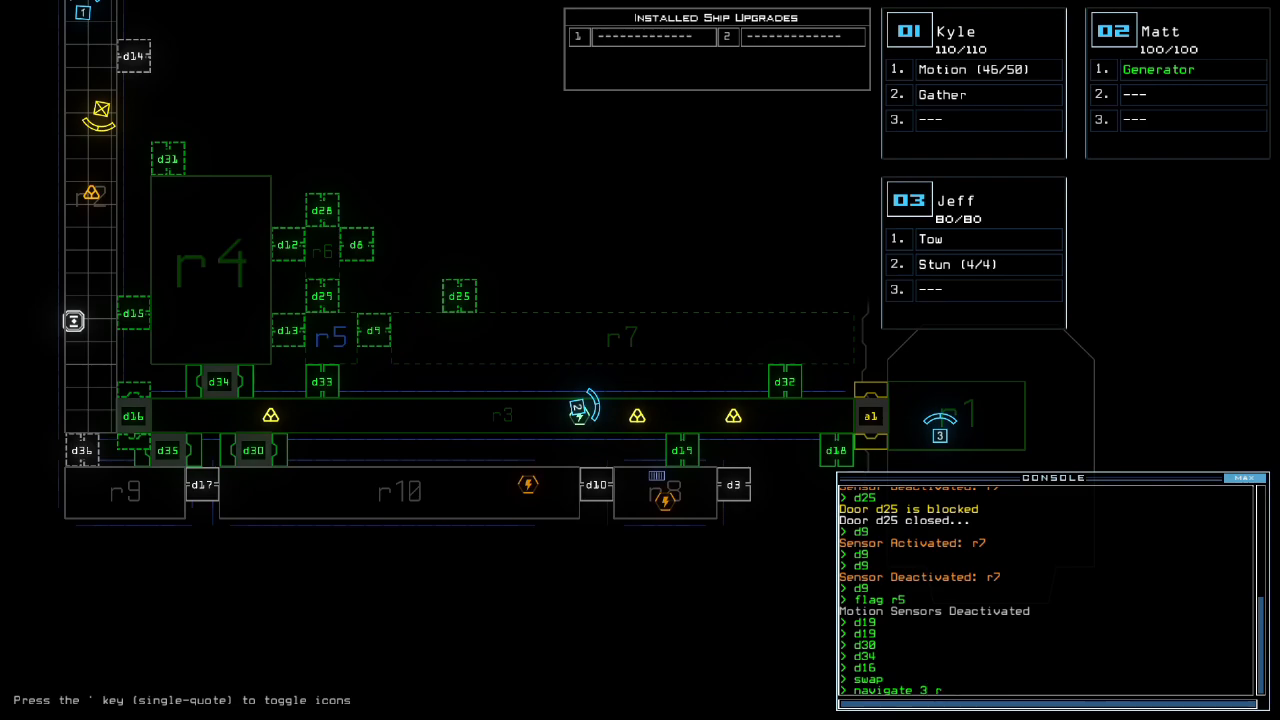
text(2;)
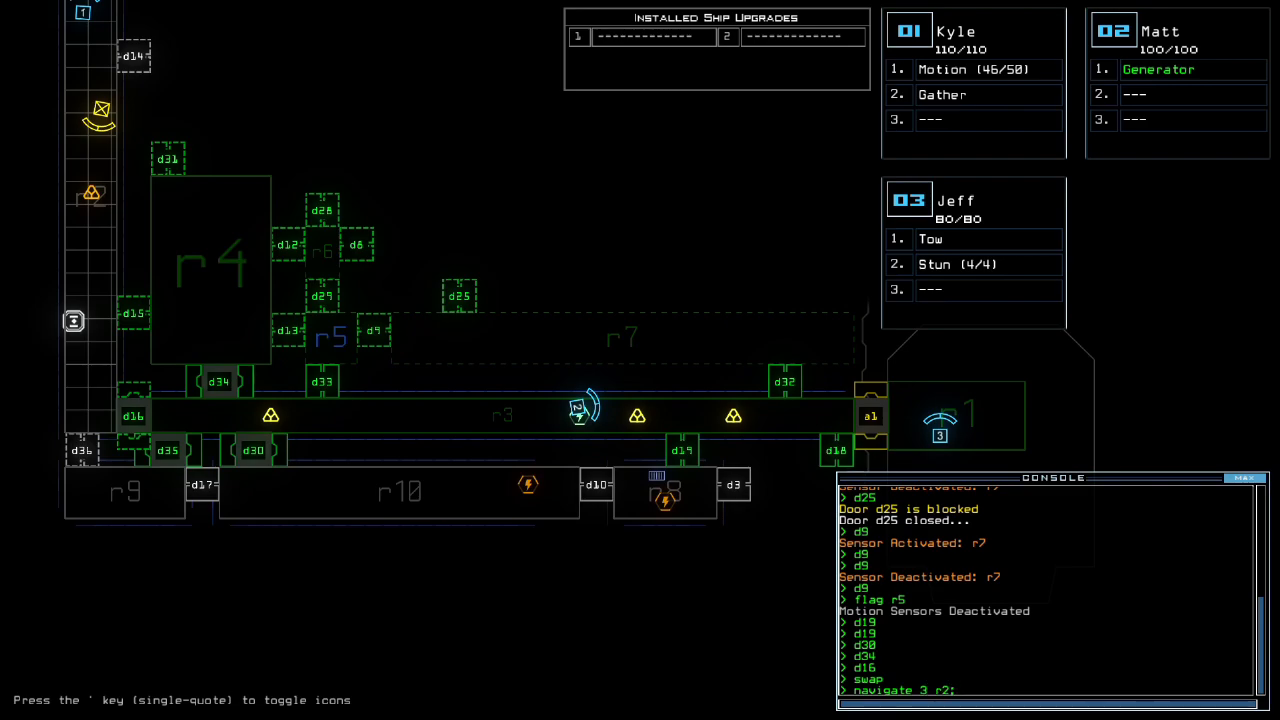
text(tow)
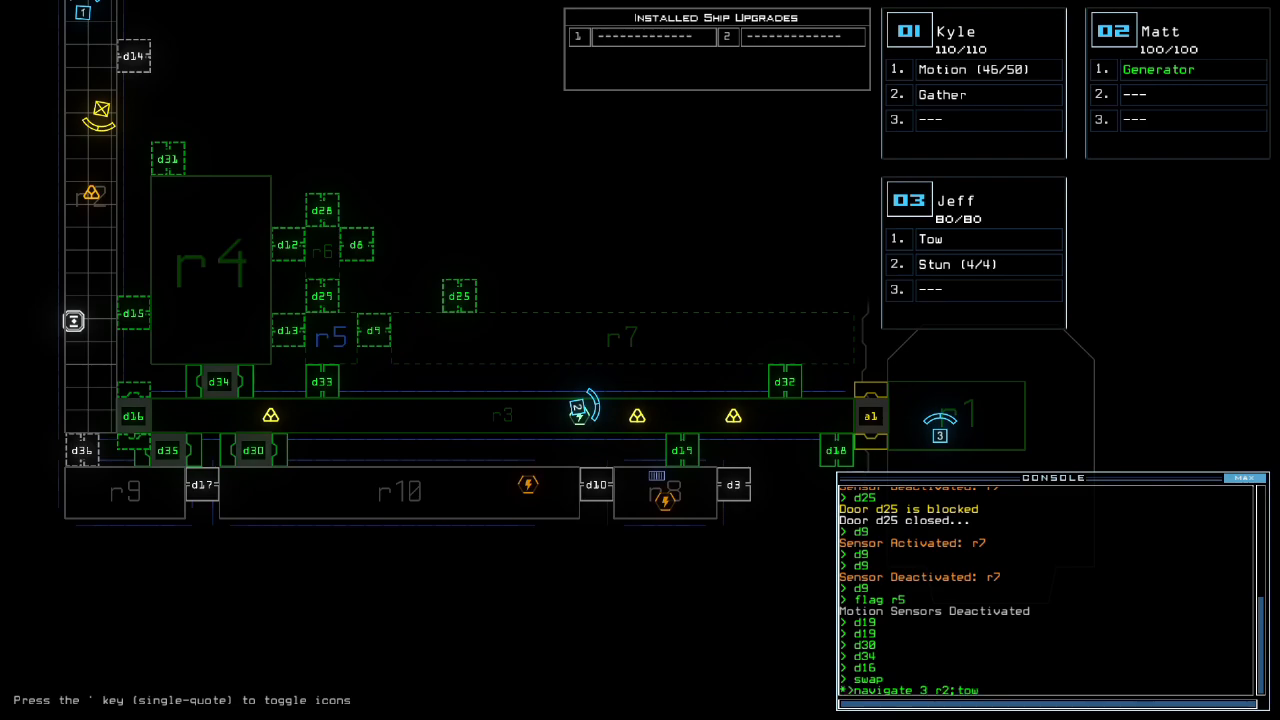
text(return)
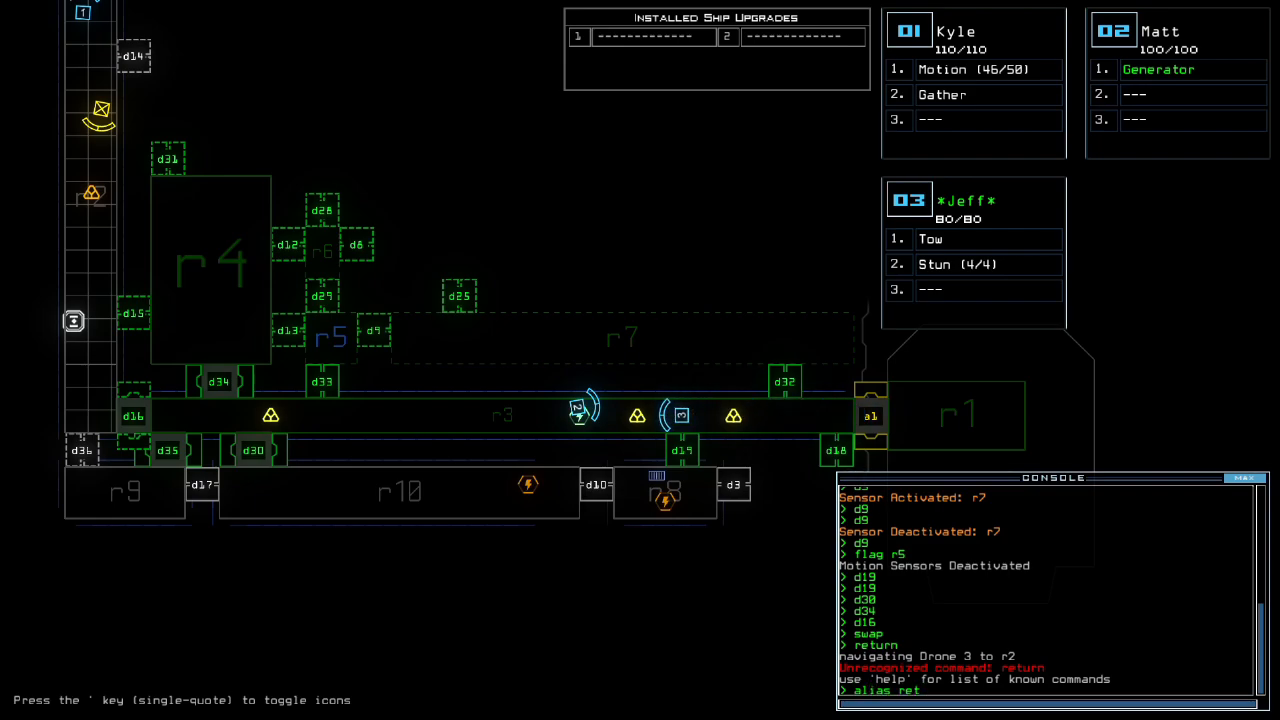
key(Return)
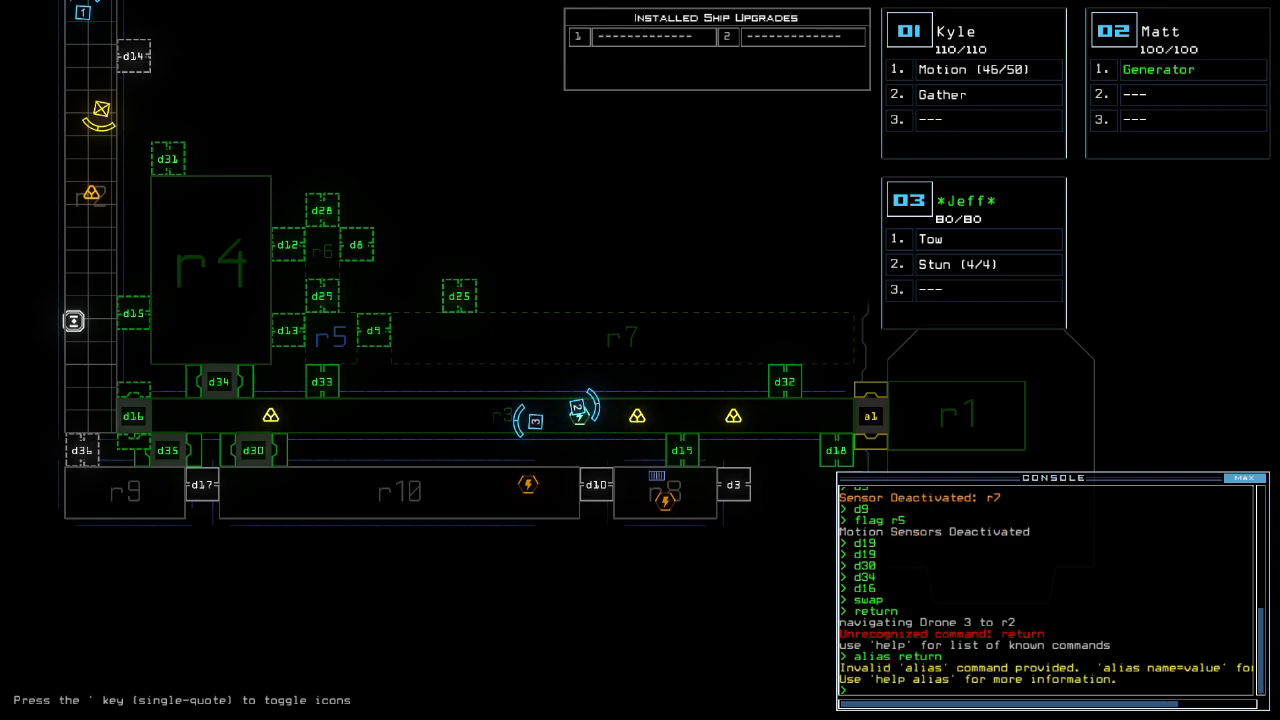
- Read 'help alias' and test the 'return' command on drone 3
text(help alias)
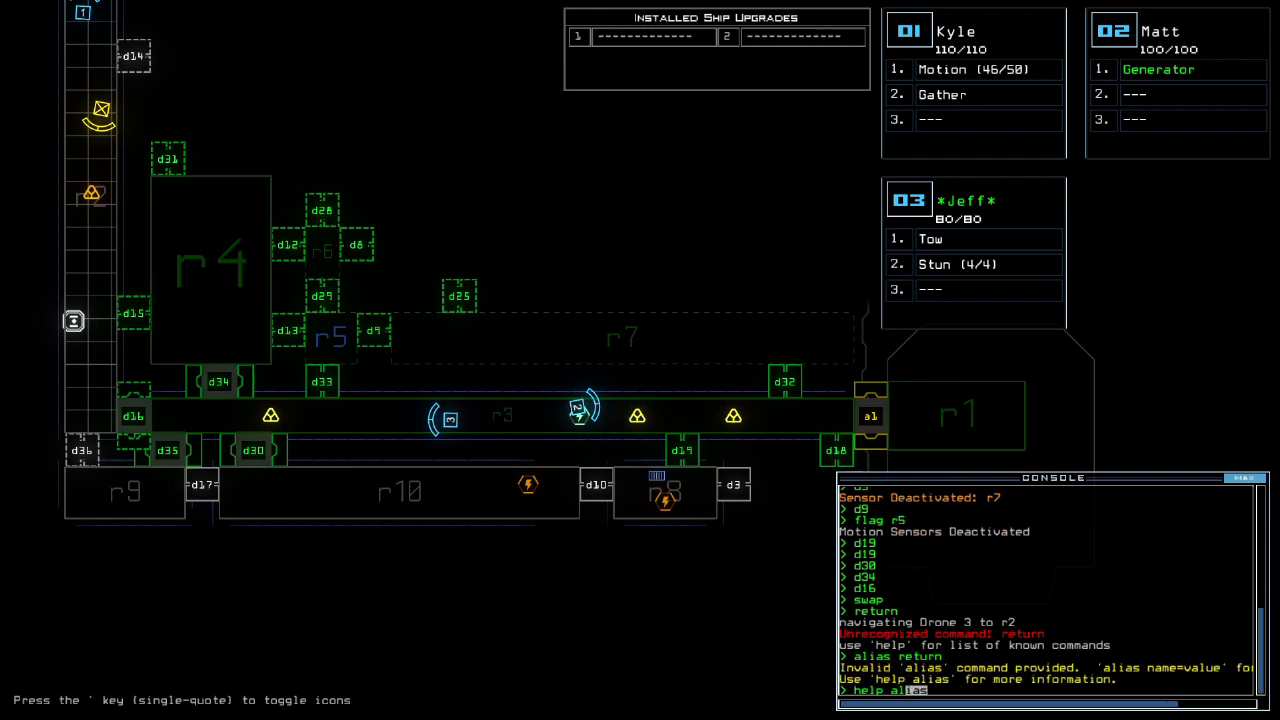
key(Return)
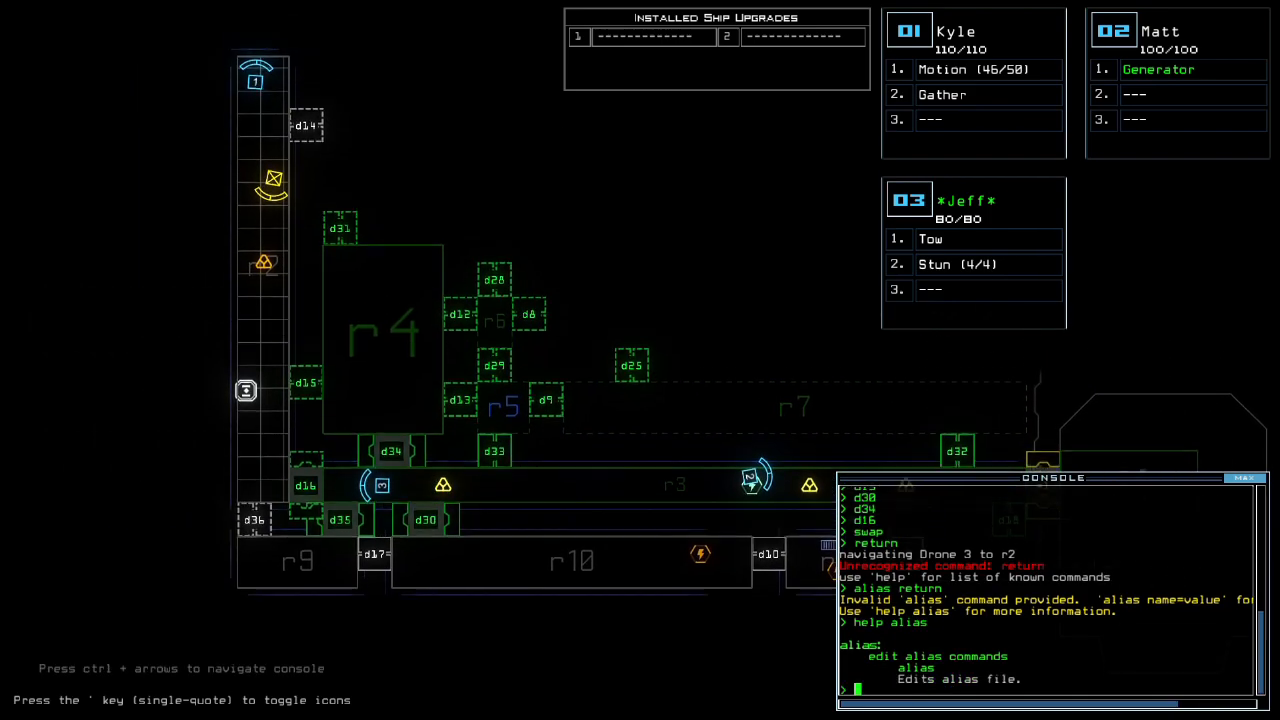
text(ed)
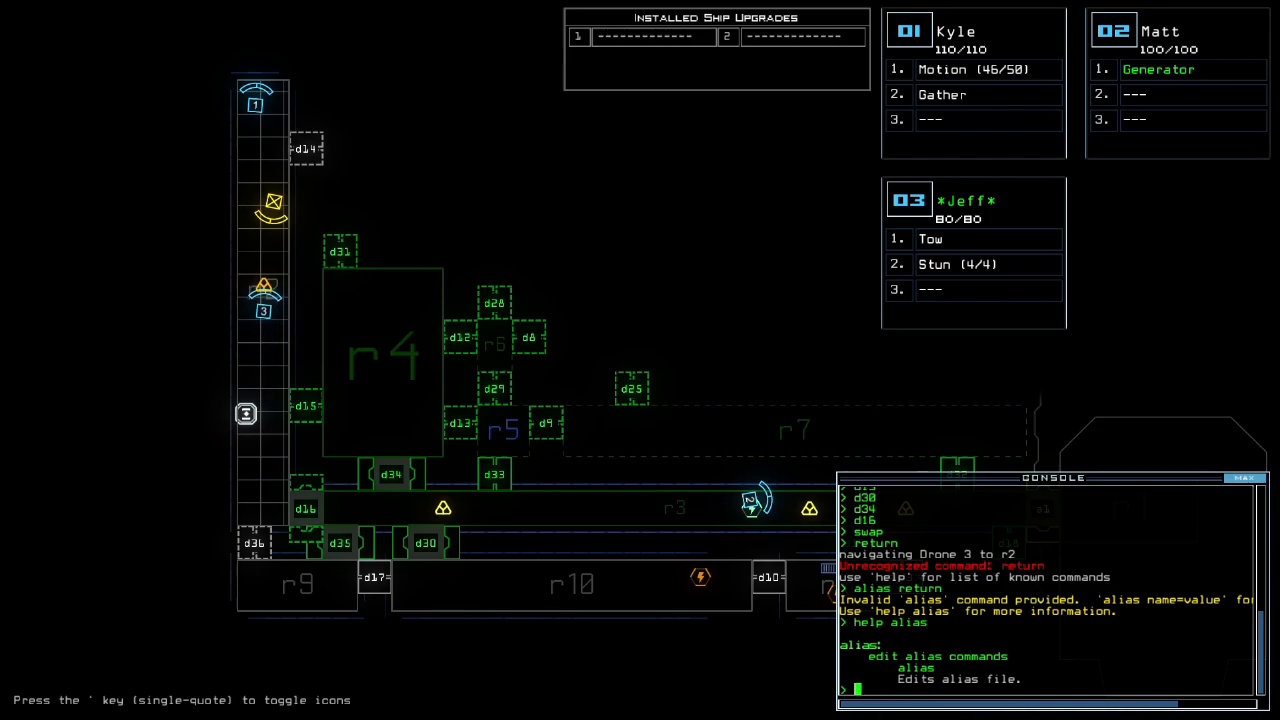
text(return)
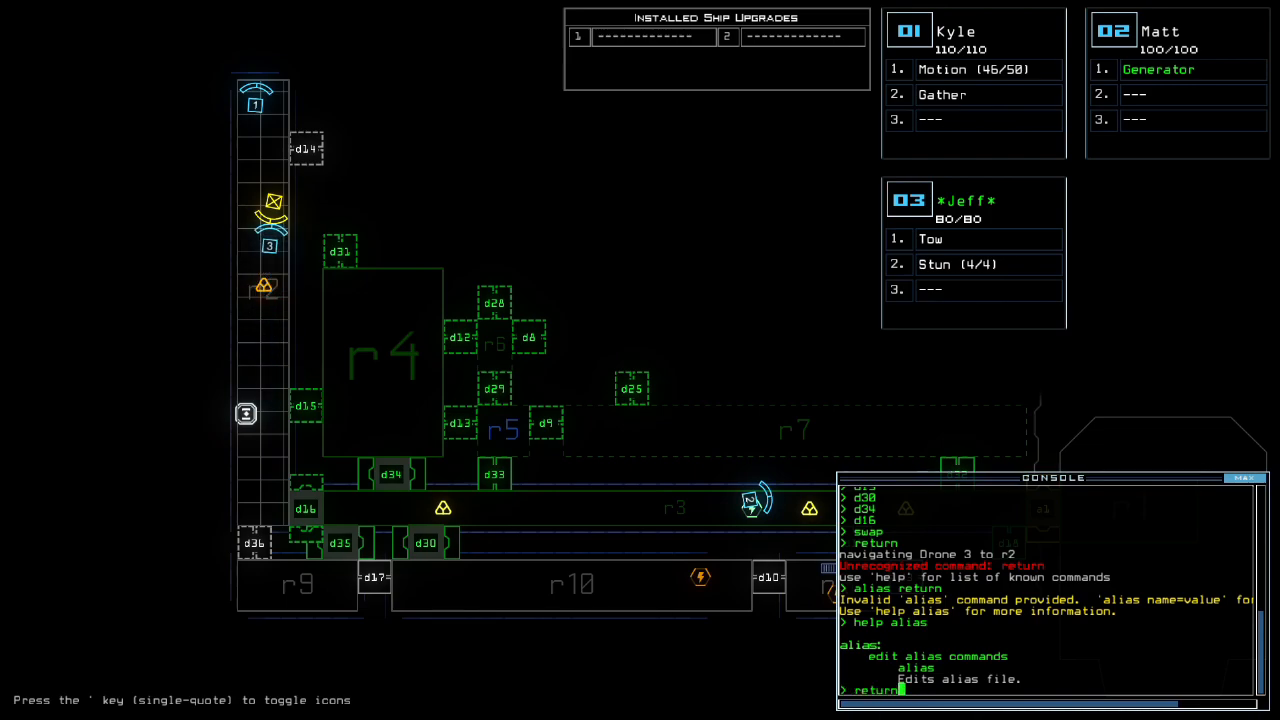
key(Return)
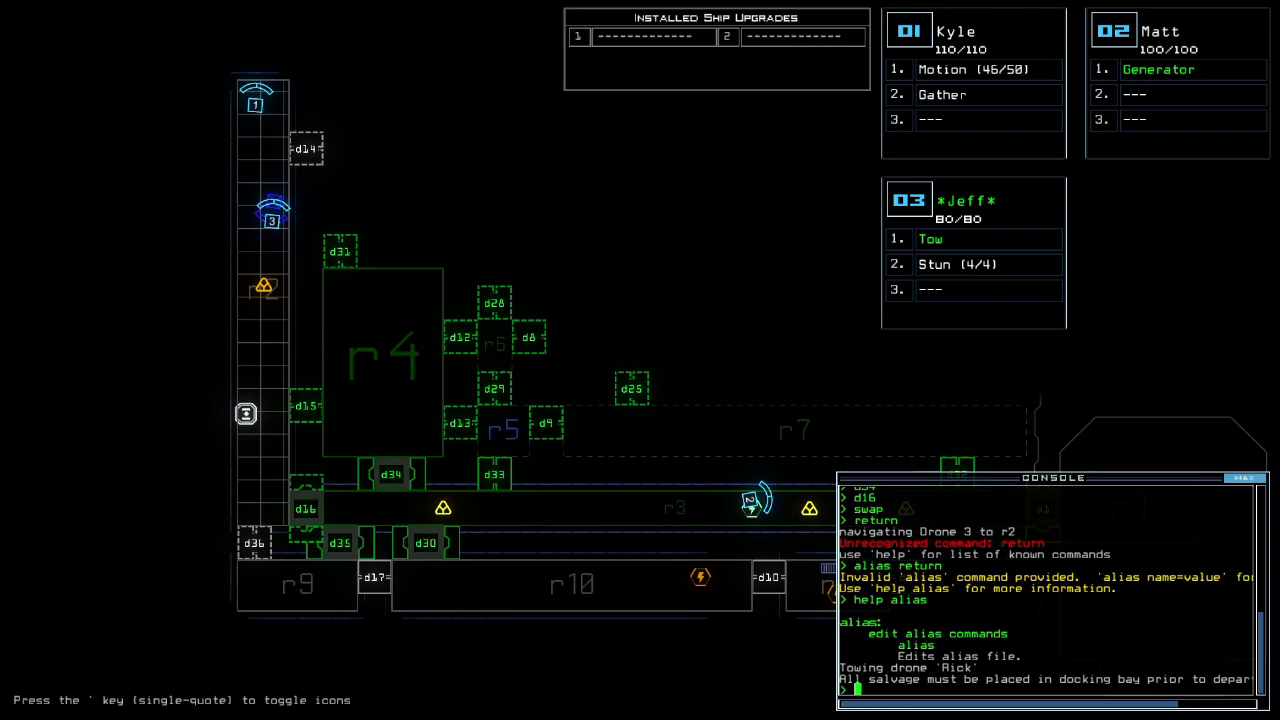
- Add the alias 'return=navigate 3 r1;tow' in the console
text(alias return=)
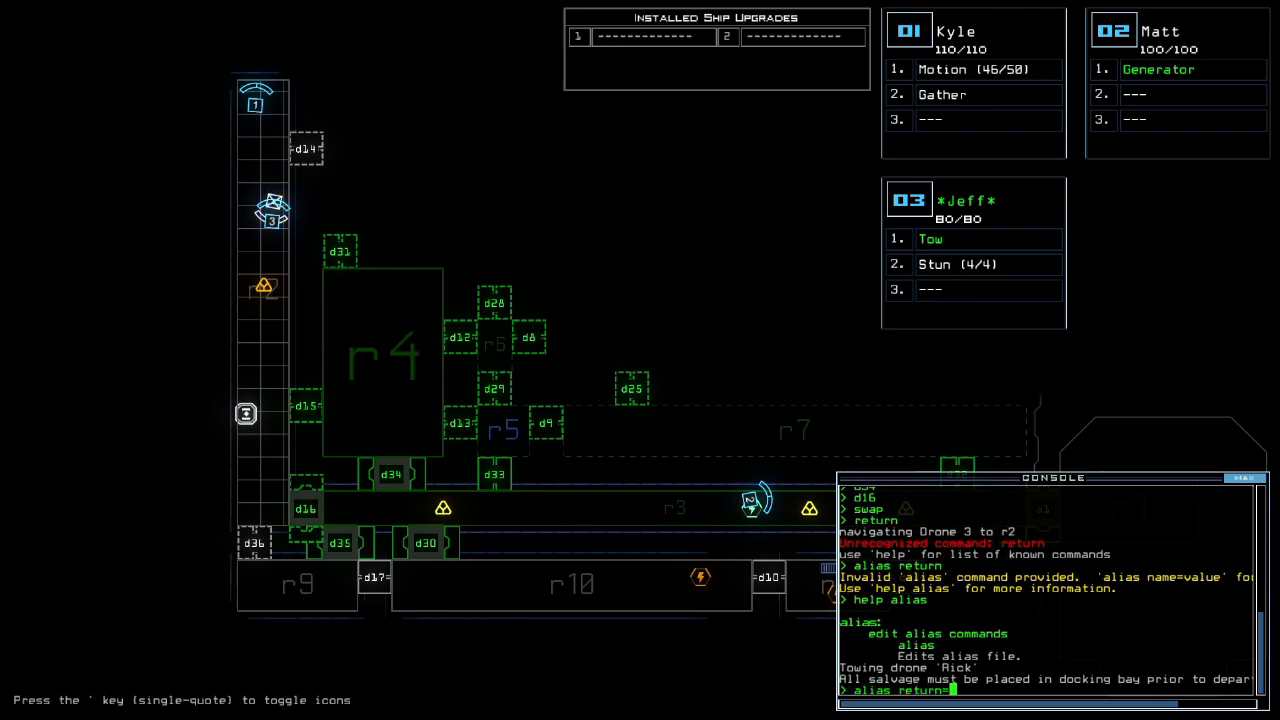
text(navigate 3 r1;tow)
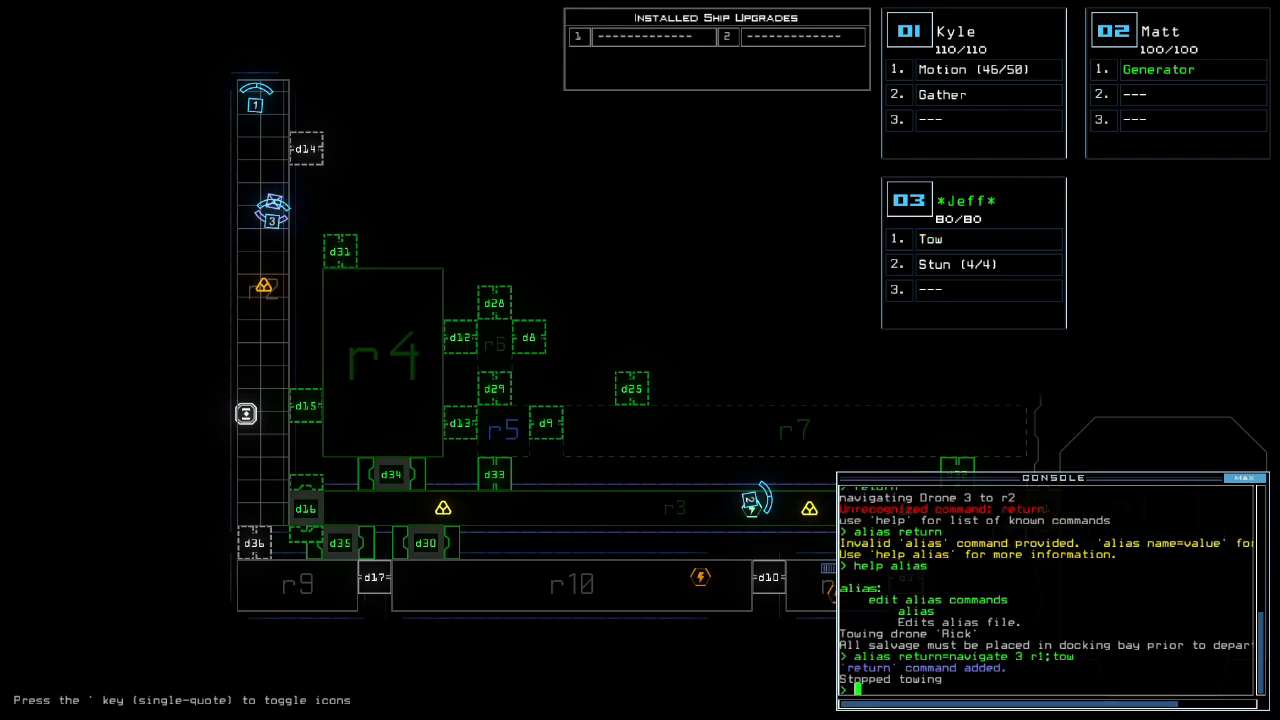
text(ret)
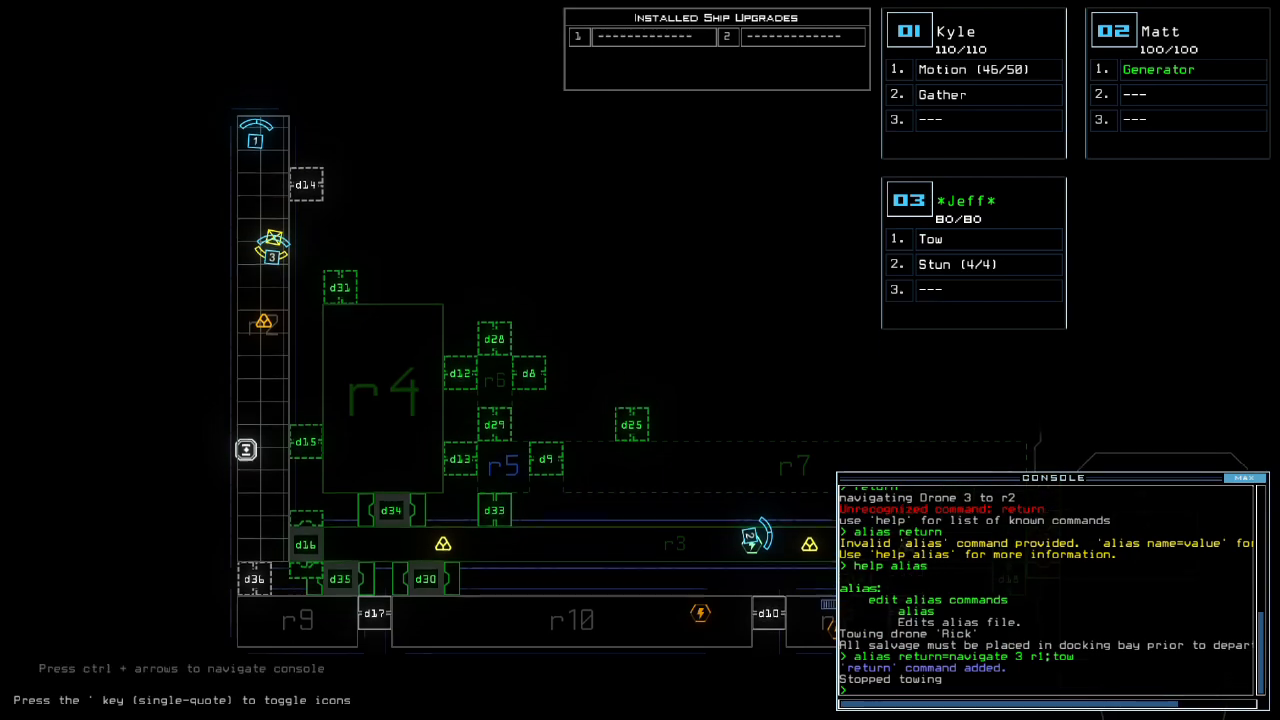
- Restart towing Rick with 'tow', then try 'return' and 'return 3', both rejected
text(tow)
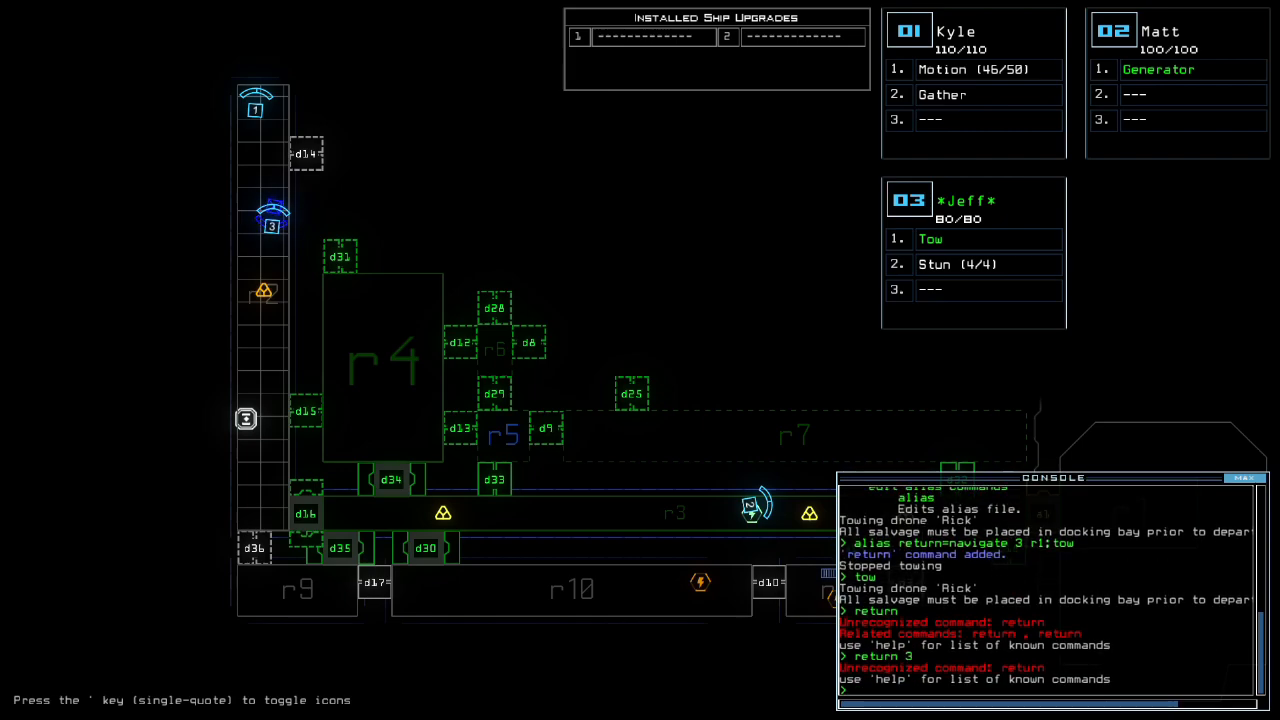
text(return 3)
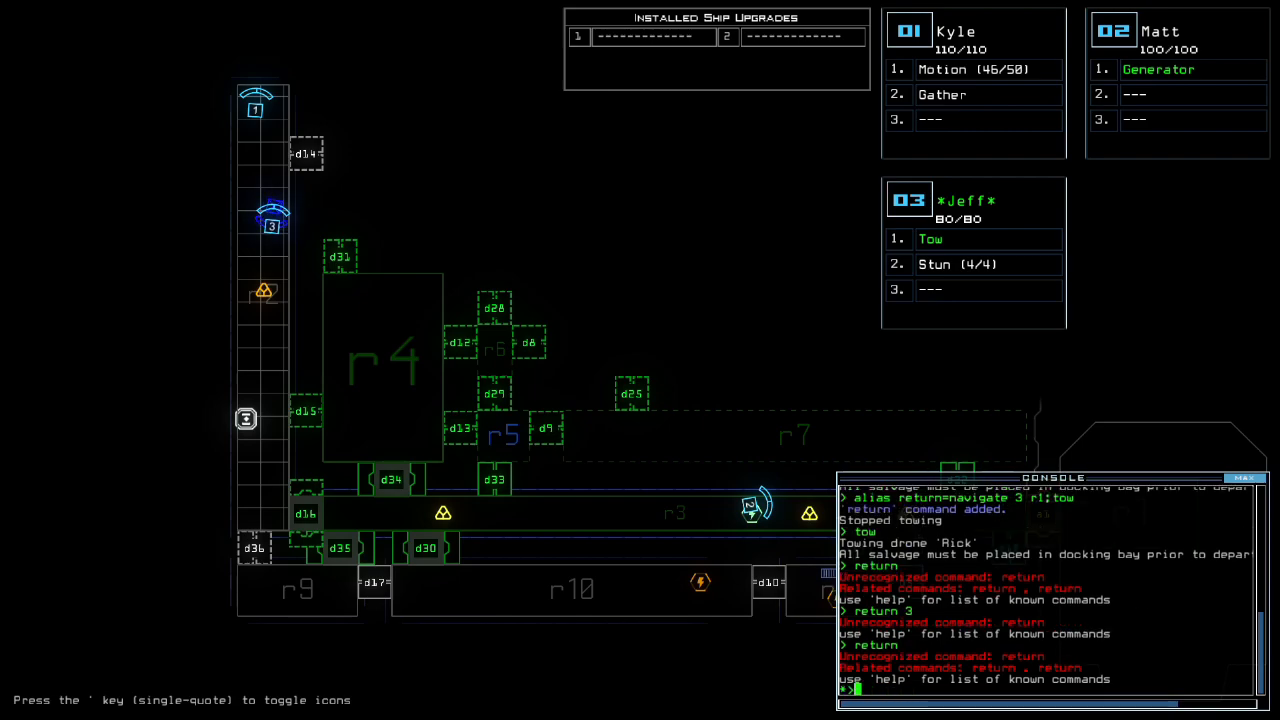
text(re)
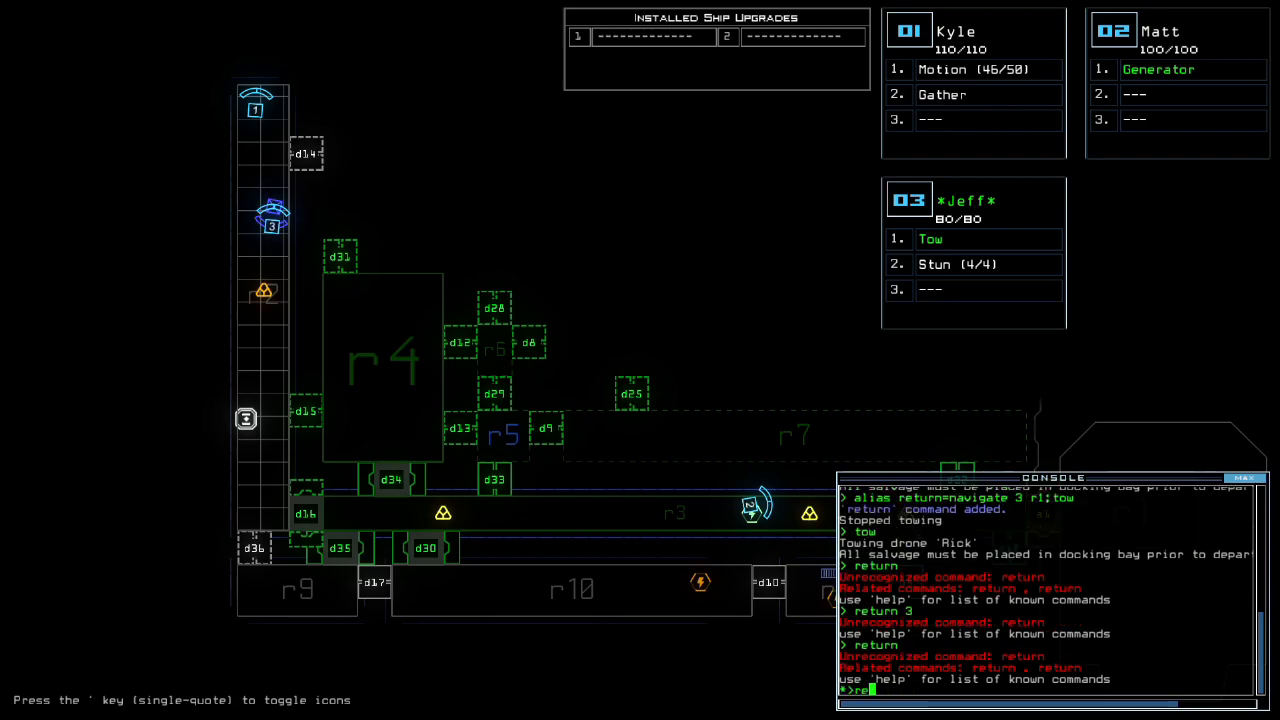
- Edit the alias file's return line to 'navigate 3 r1;tow' so drone 3 heads to r1
text(return = navigate r1)
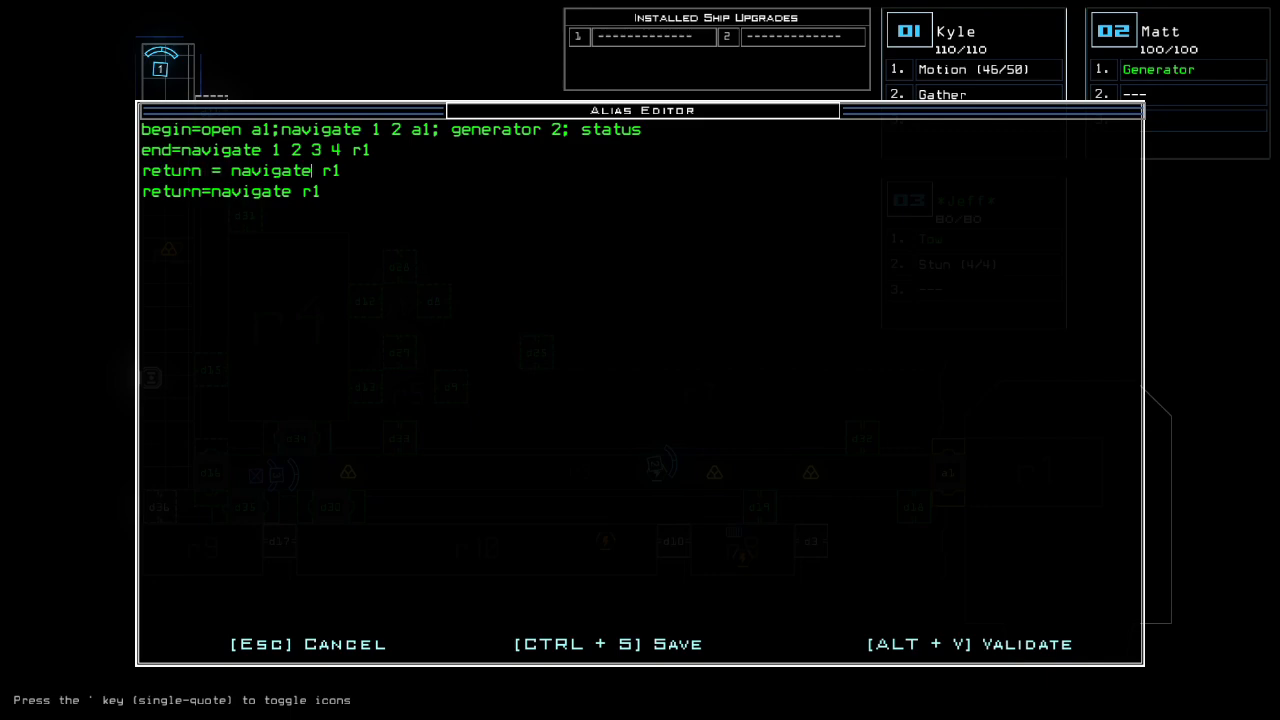
text(3)
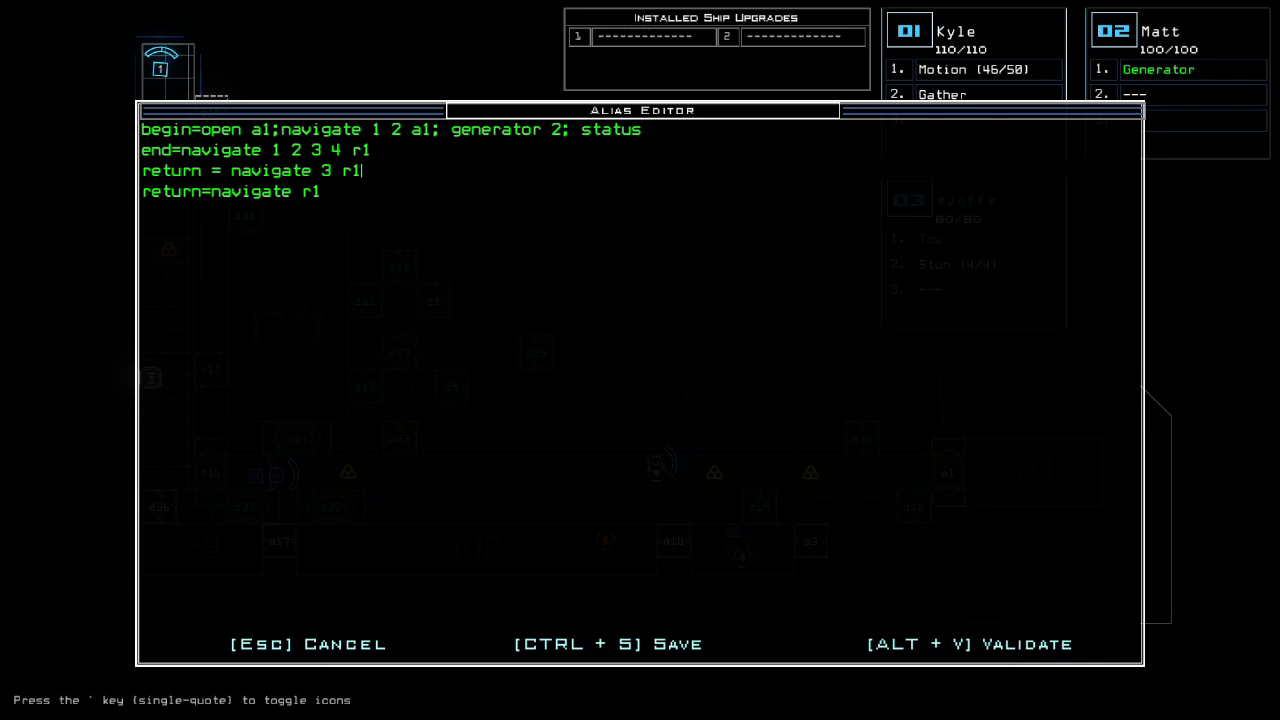
text(;t)
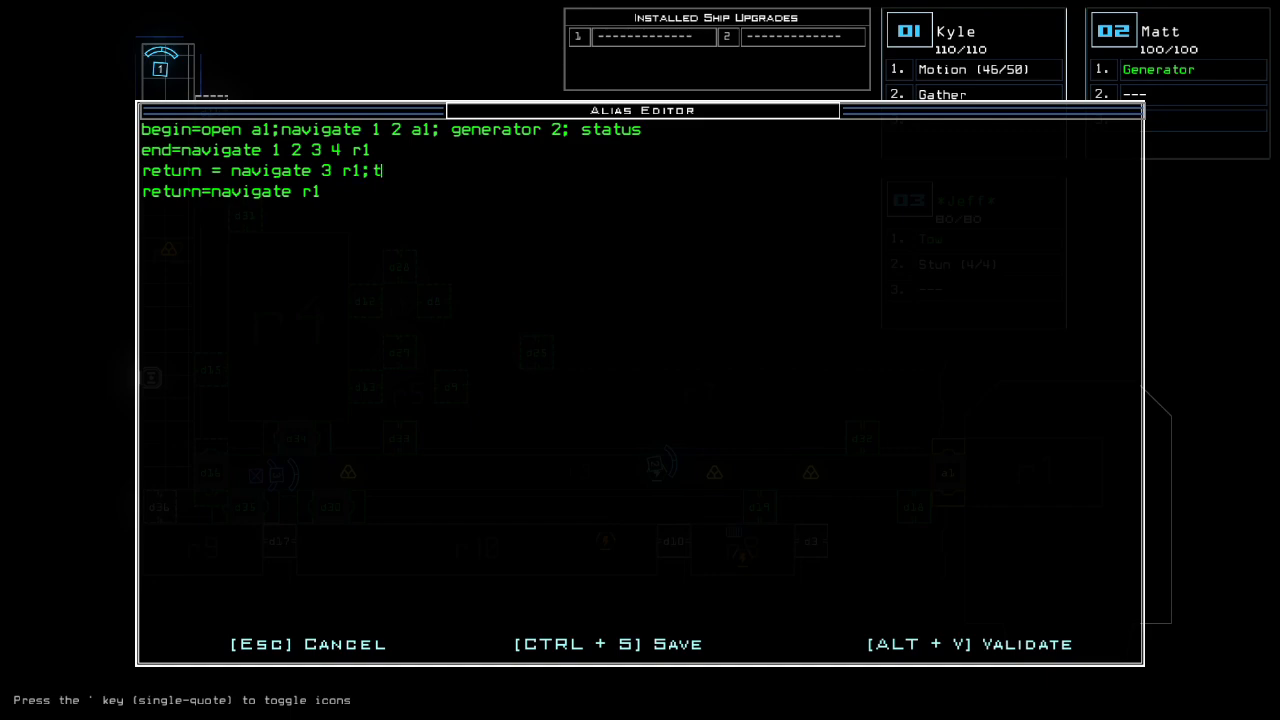
text(ow)
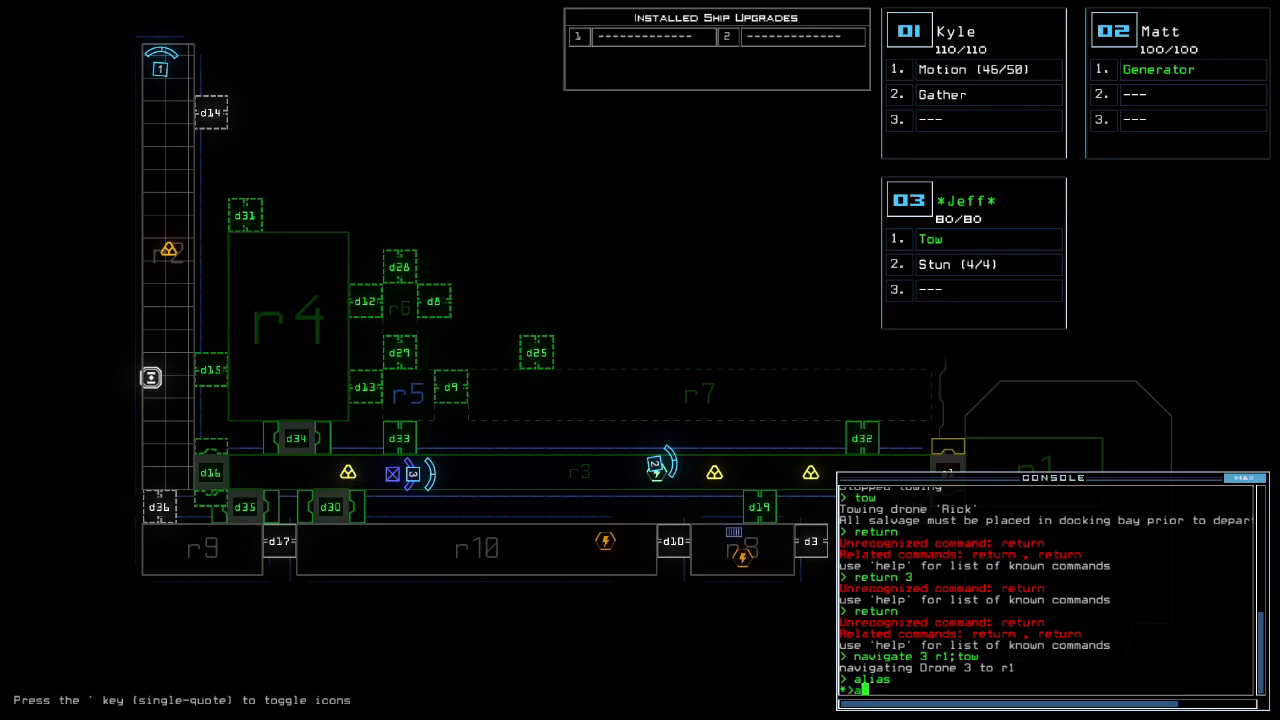
- Fix the return line to 'return=navigate 3 r1;tow' and validate the alias file with no errors
key(Return)
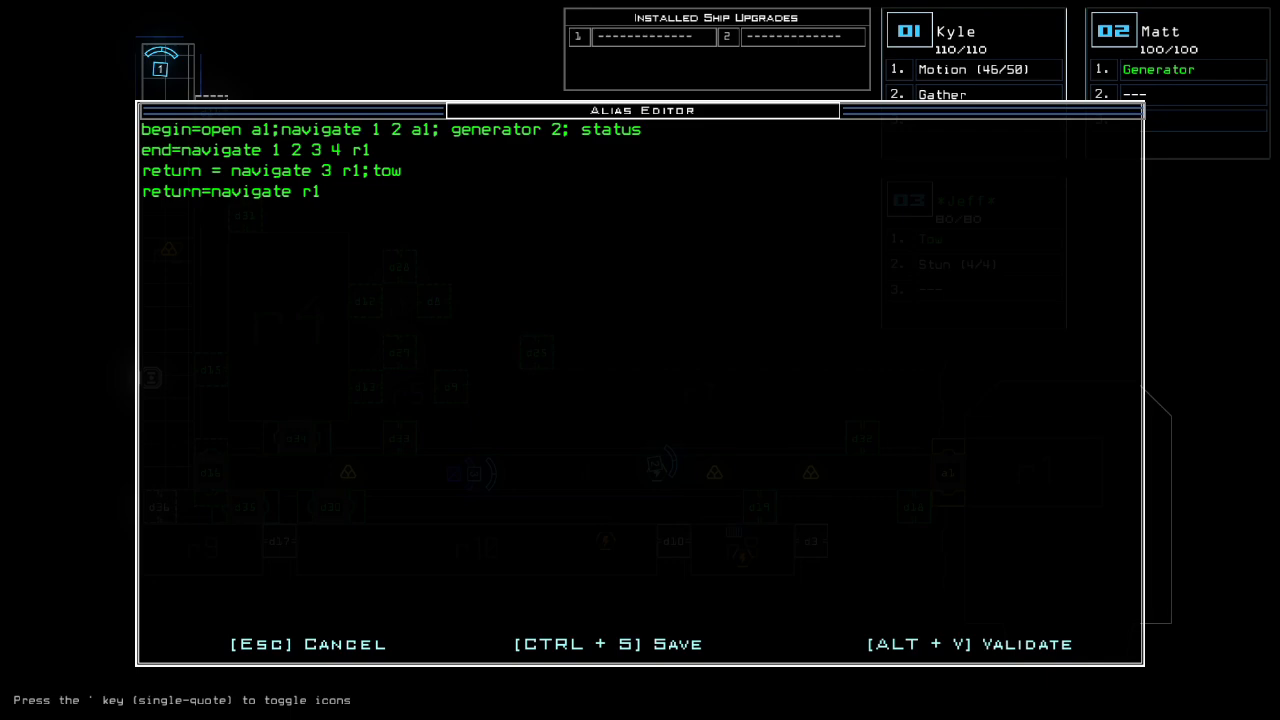
key(backspace)
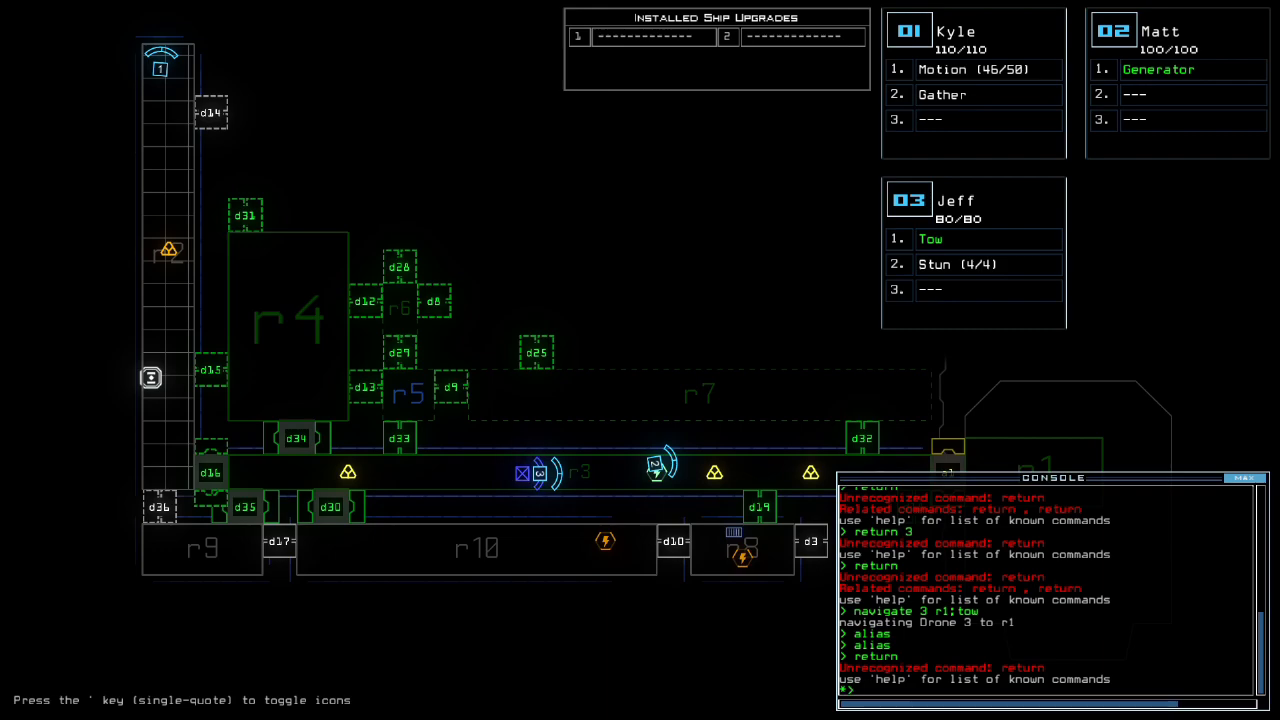
text(avigate 3 r1;tow)
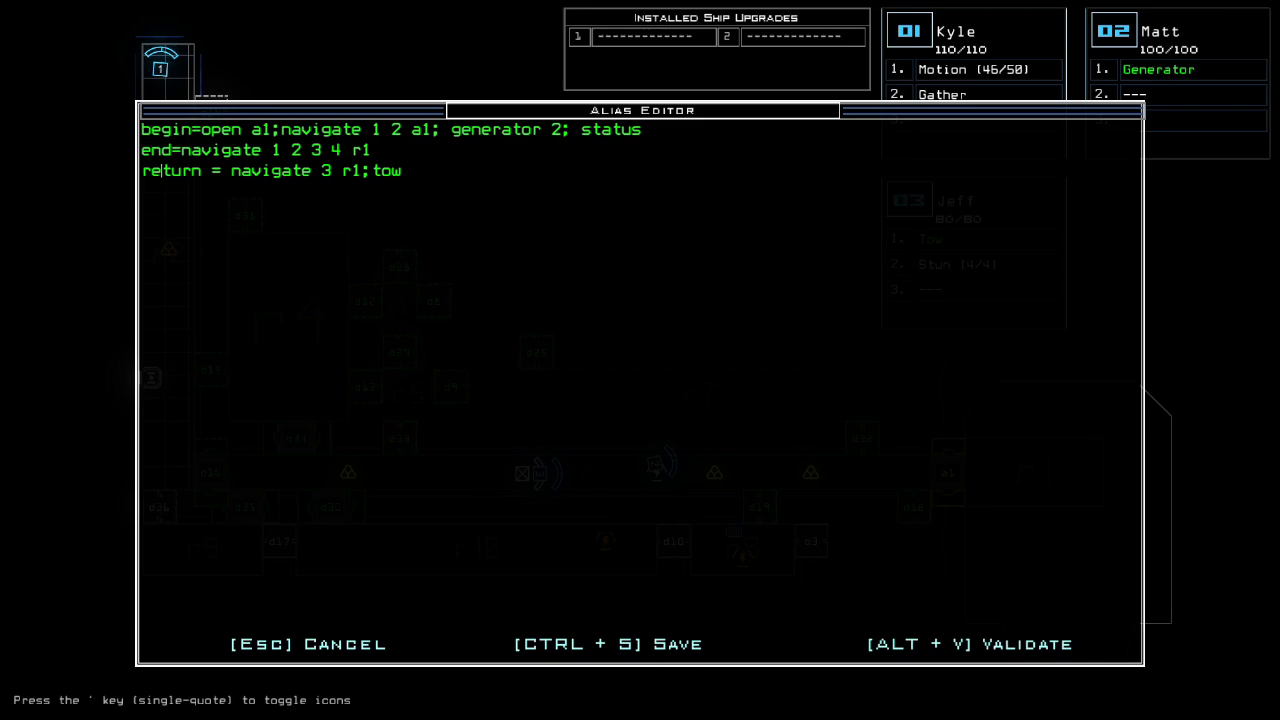
key(Backspace)
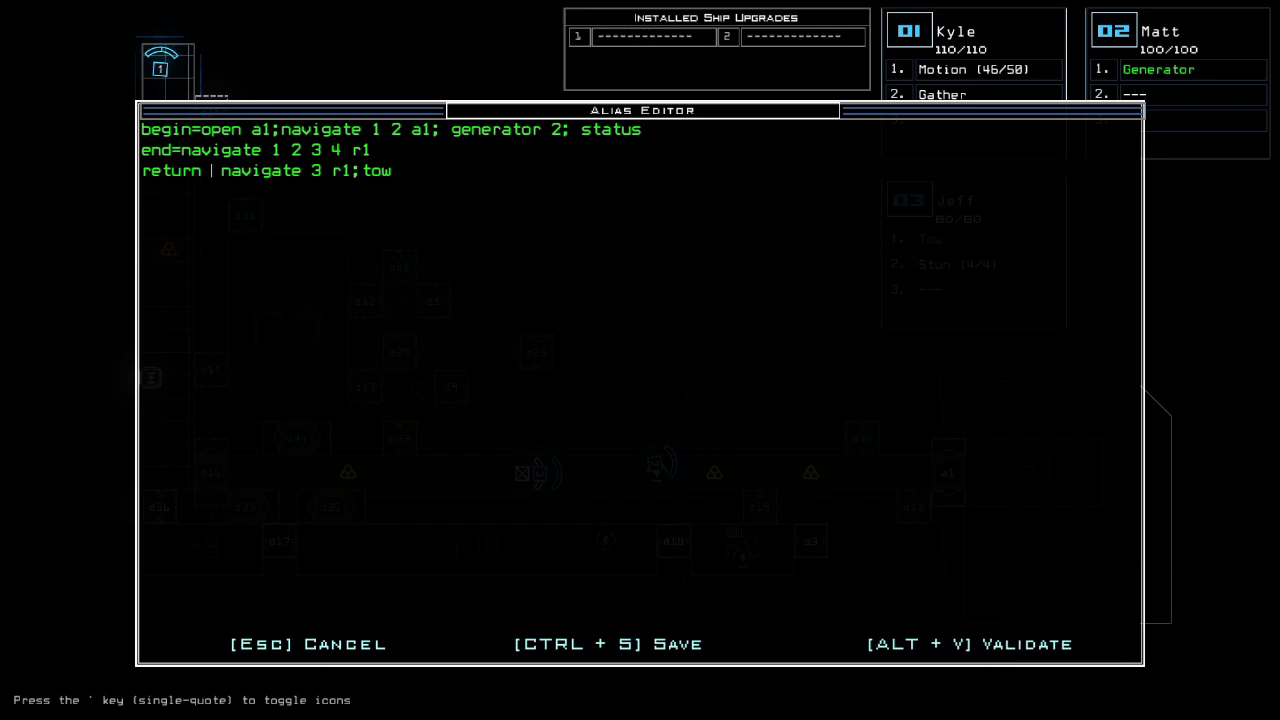
click(210, 170)
text(=)
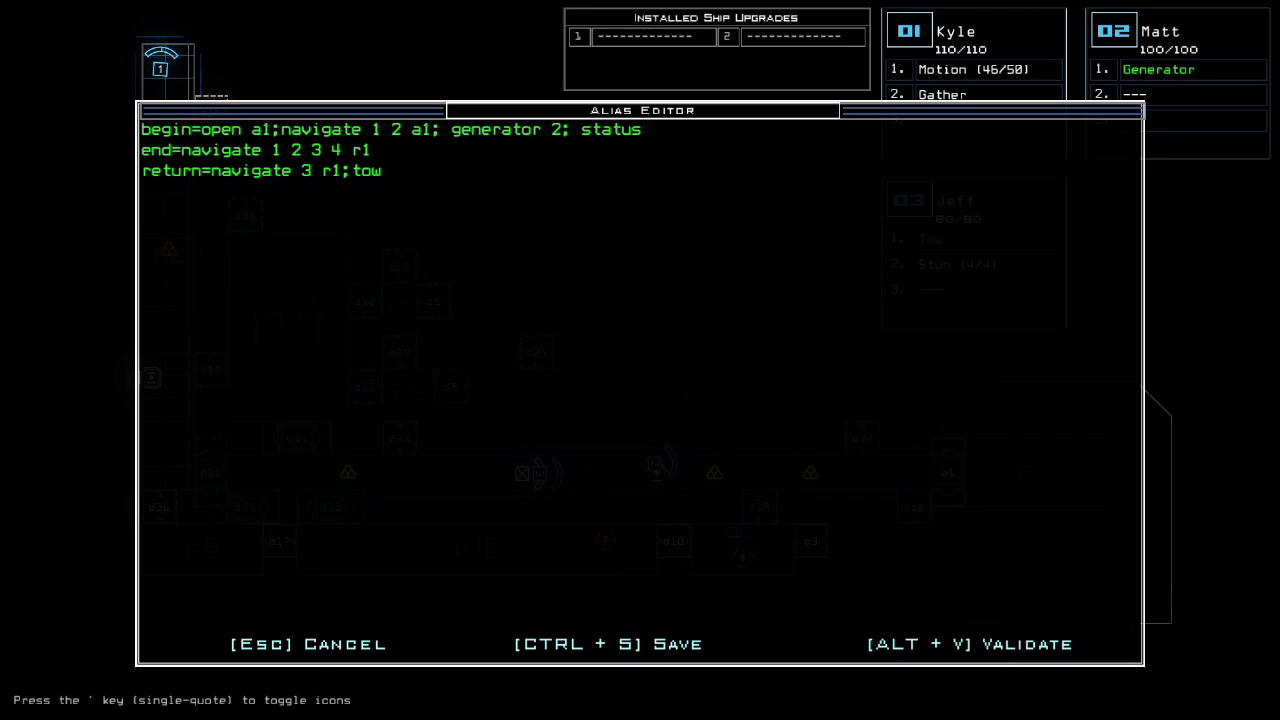
click(372, 150)
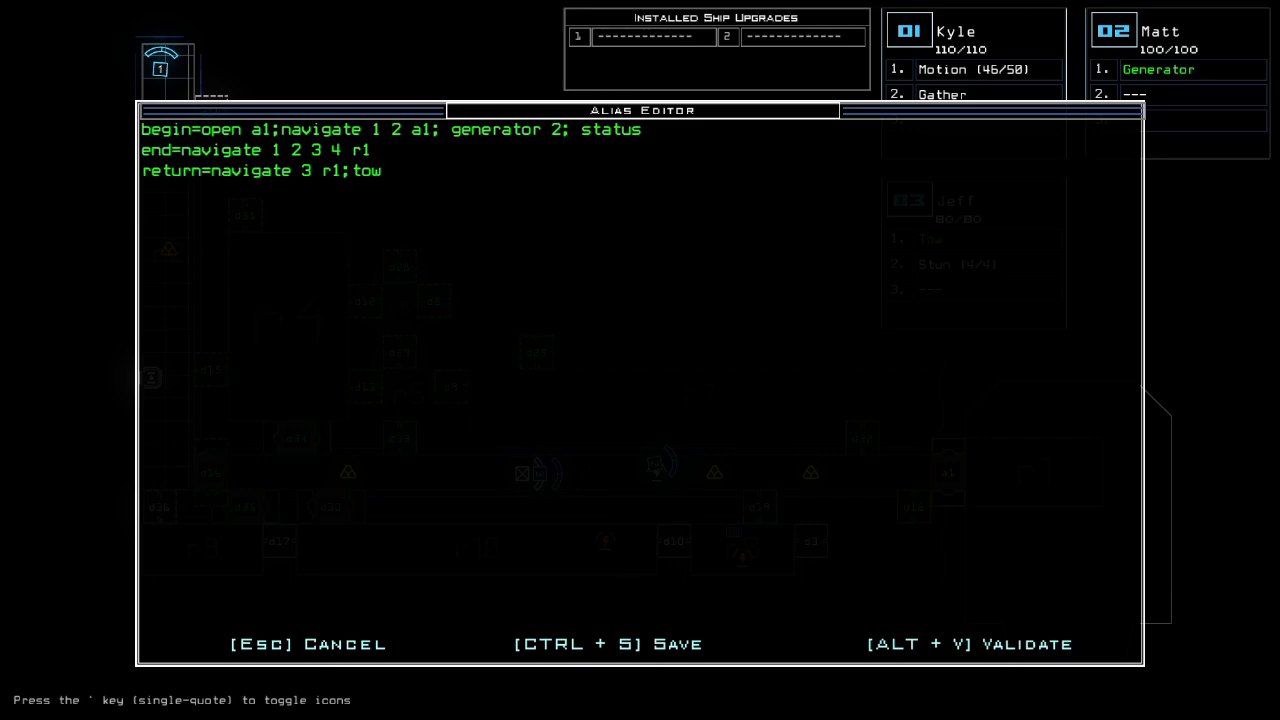
key(alt+v)
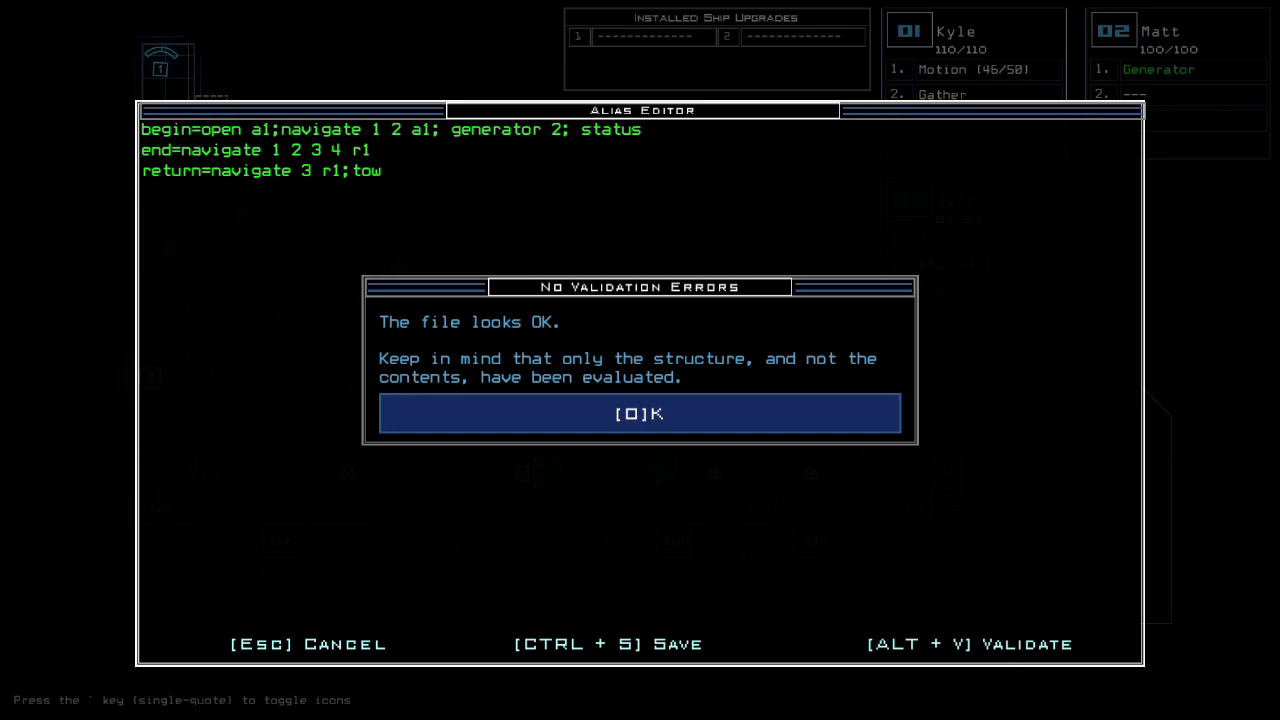
- Dismiss the validation message and run 'navigate 1' and motion commands back on the schematic
click(640, 412)
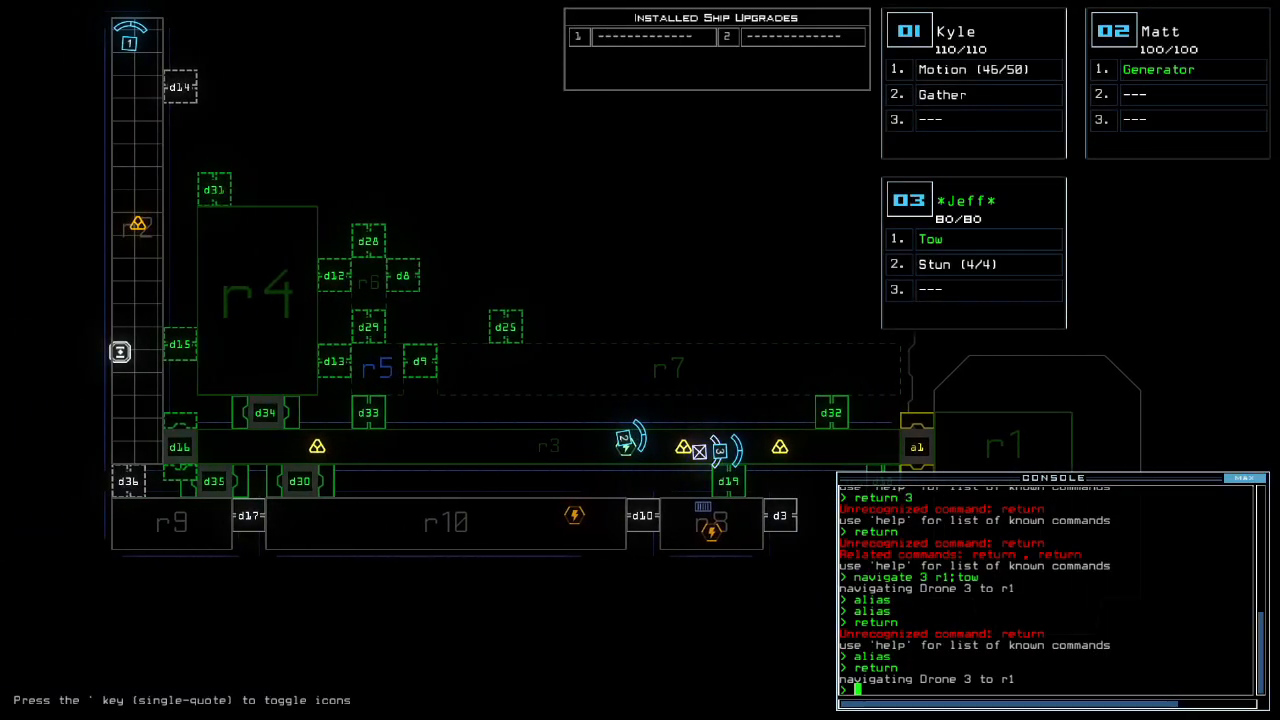
text(navigate 1)
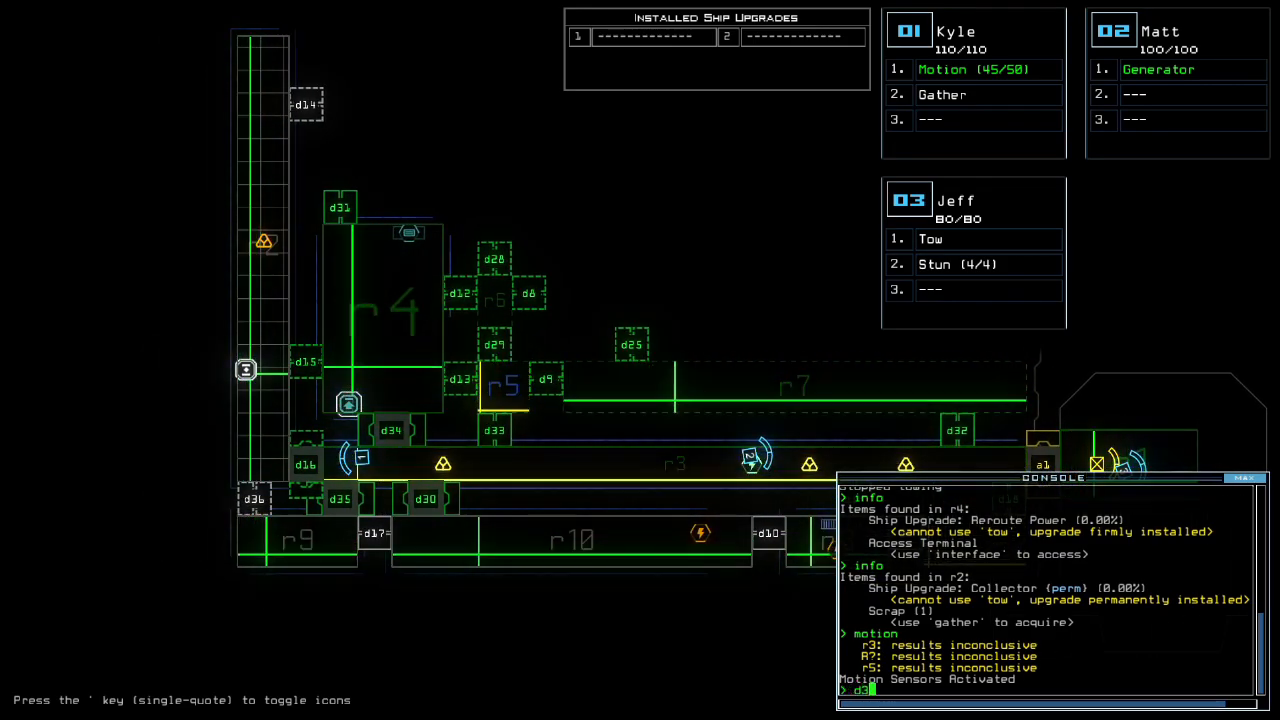
key(Return)
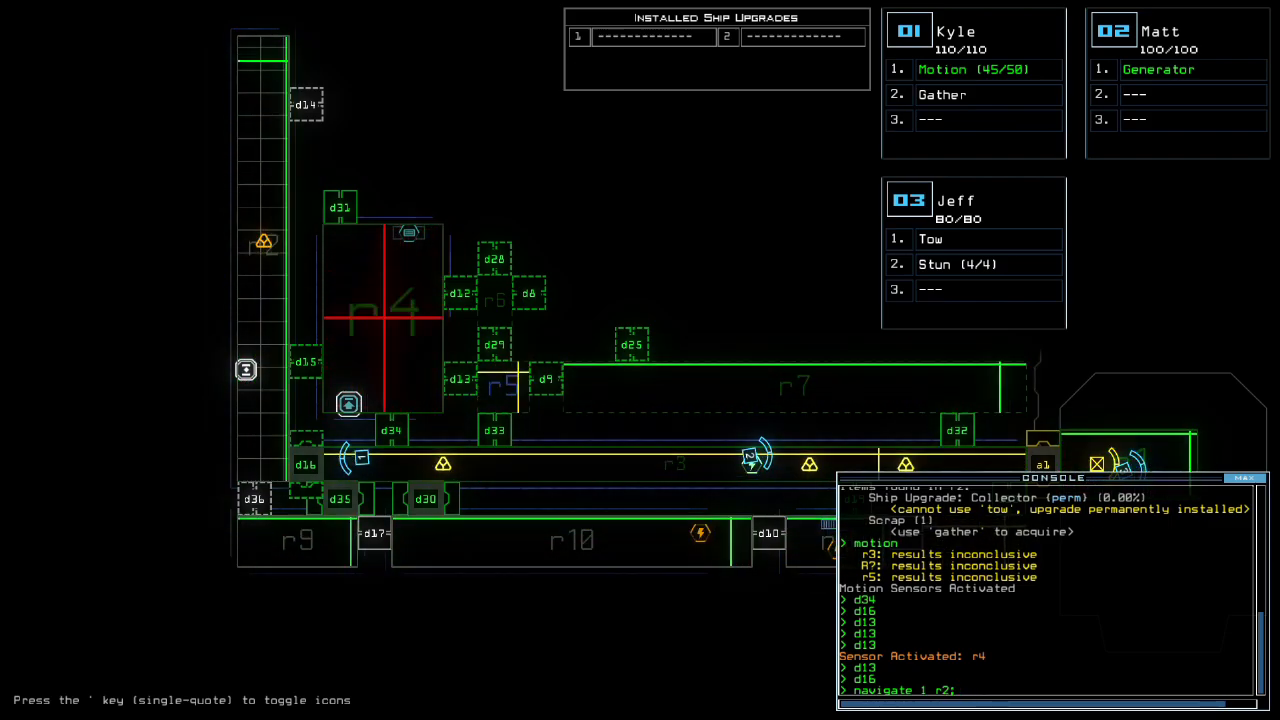
- Gather scrap with drone 1 in r2 and review the console's 'help status' readout
text(gather ;navigate 1 r3)
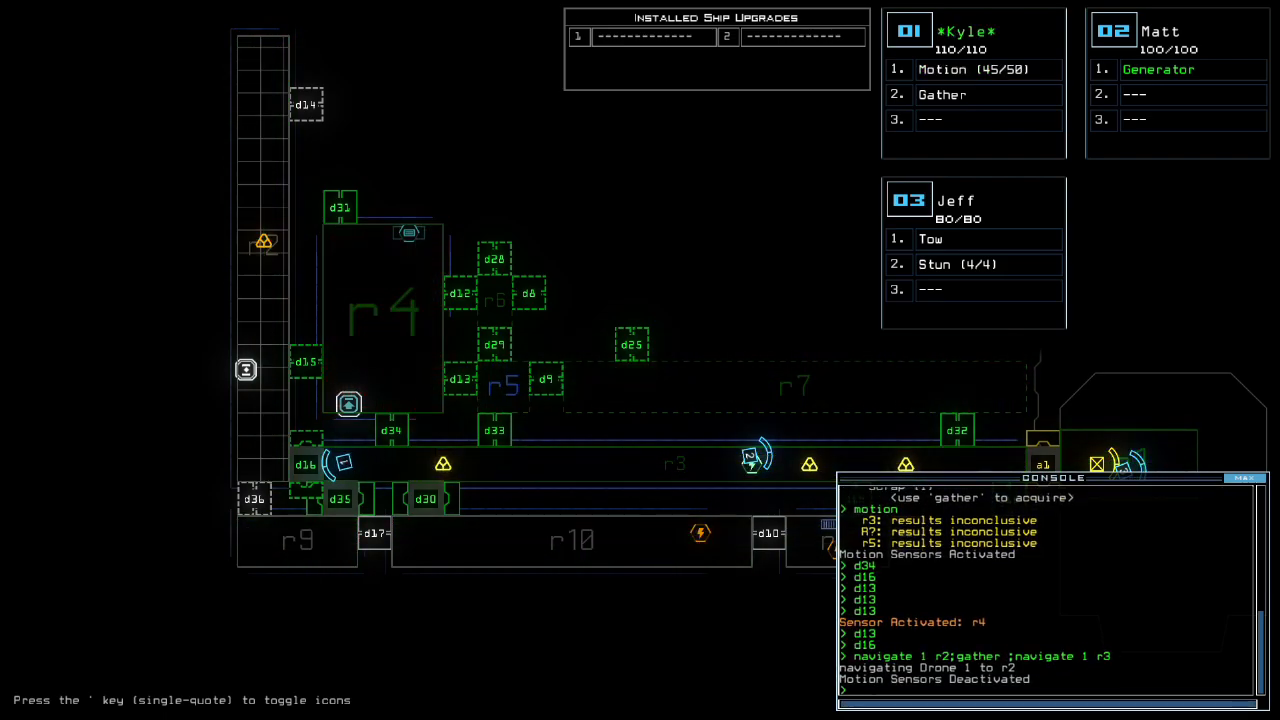
text(help status)
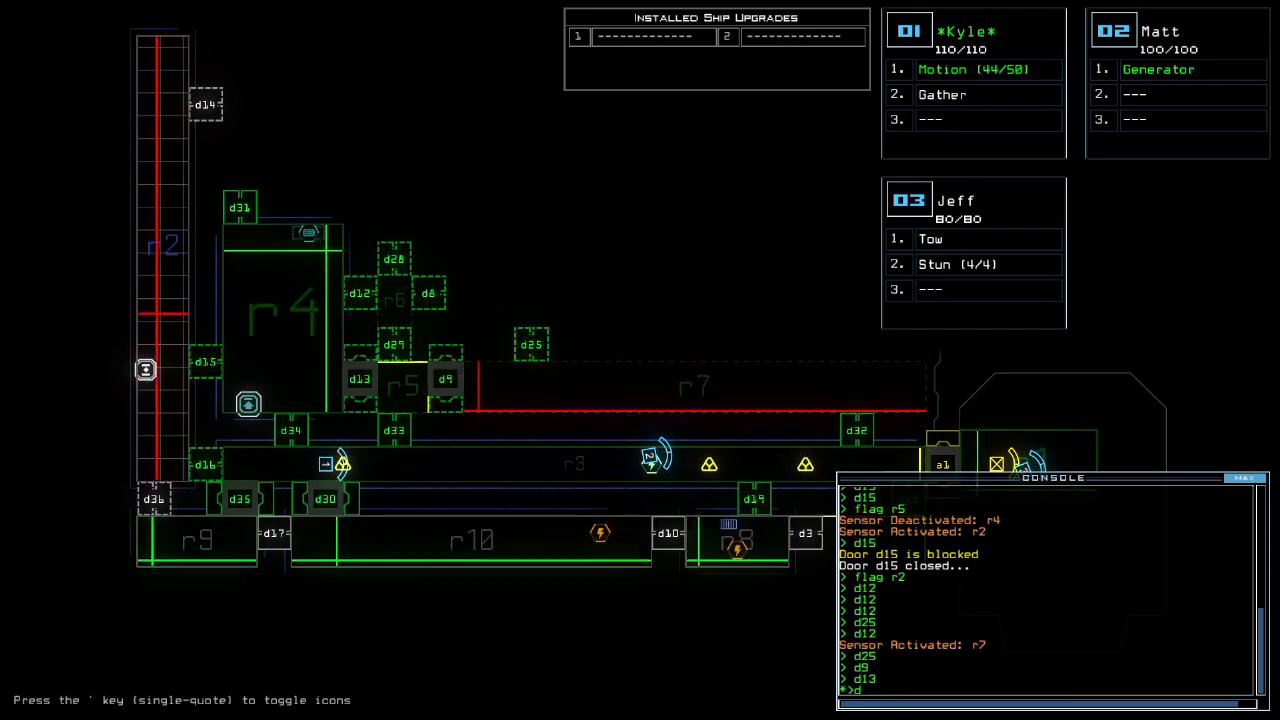
scroll(down, 3)
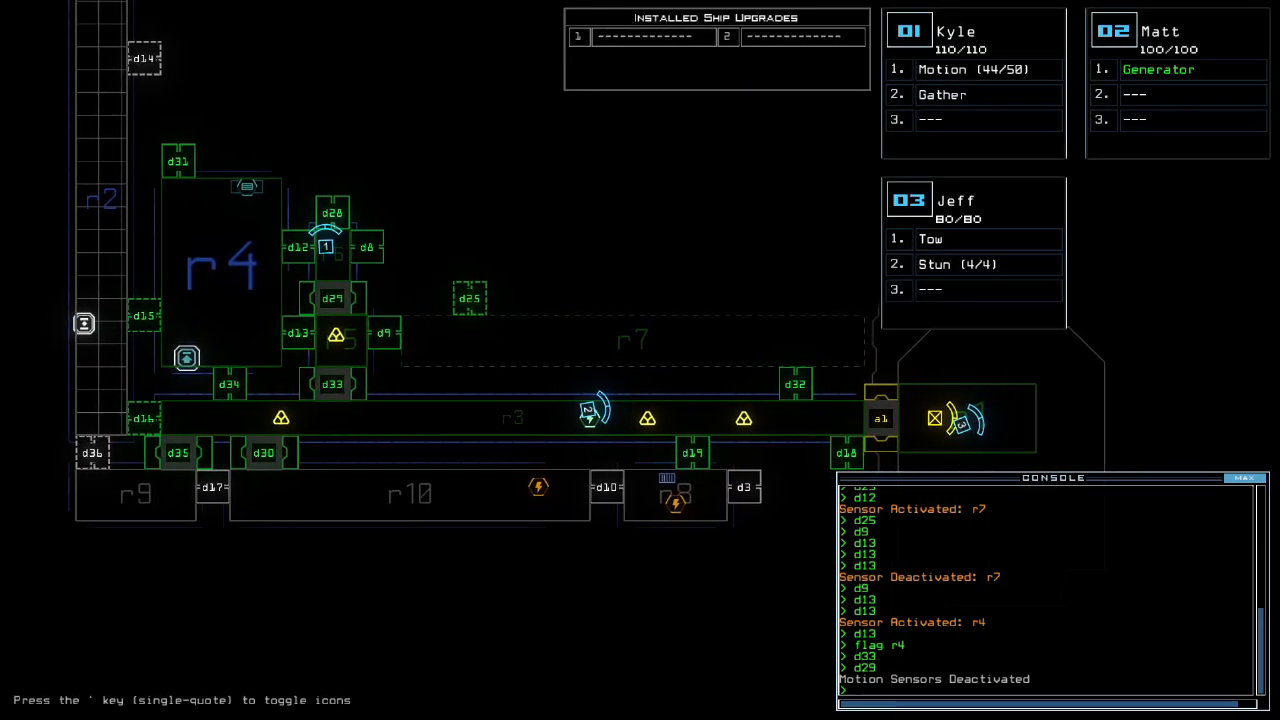
- Send drone 1 to r3 to gather scrap, then toggle door d9 revealing room r11
text(navigate 1 r)
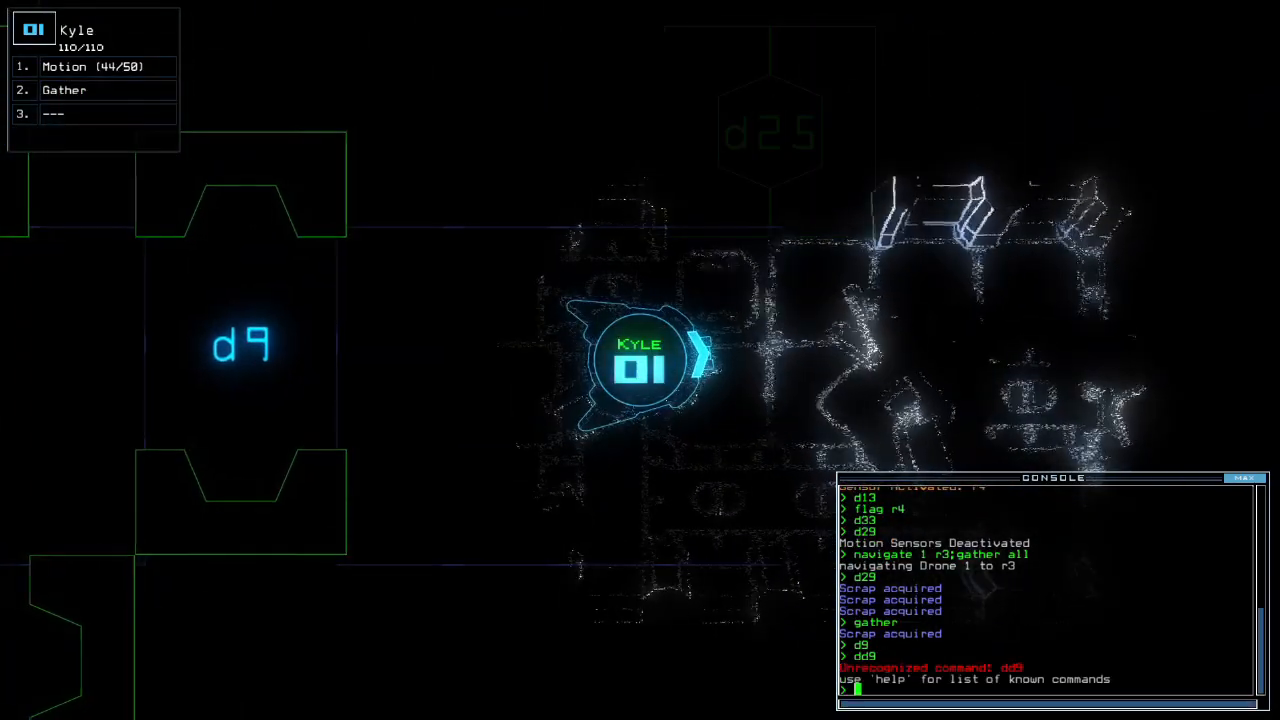
text(d9)
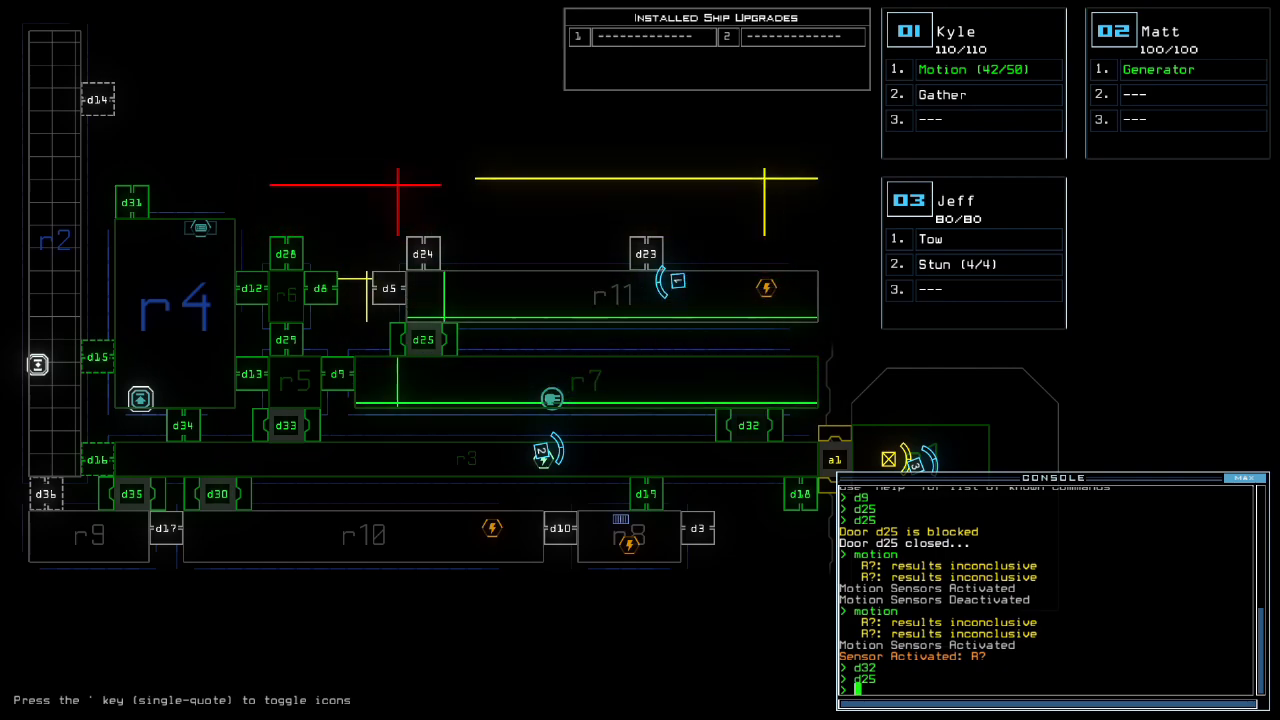
- Navigate drone 1 toward r13 while scanning for motion and toggling door d11
text(navigate)
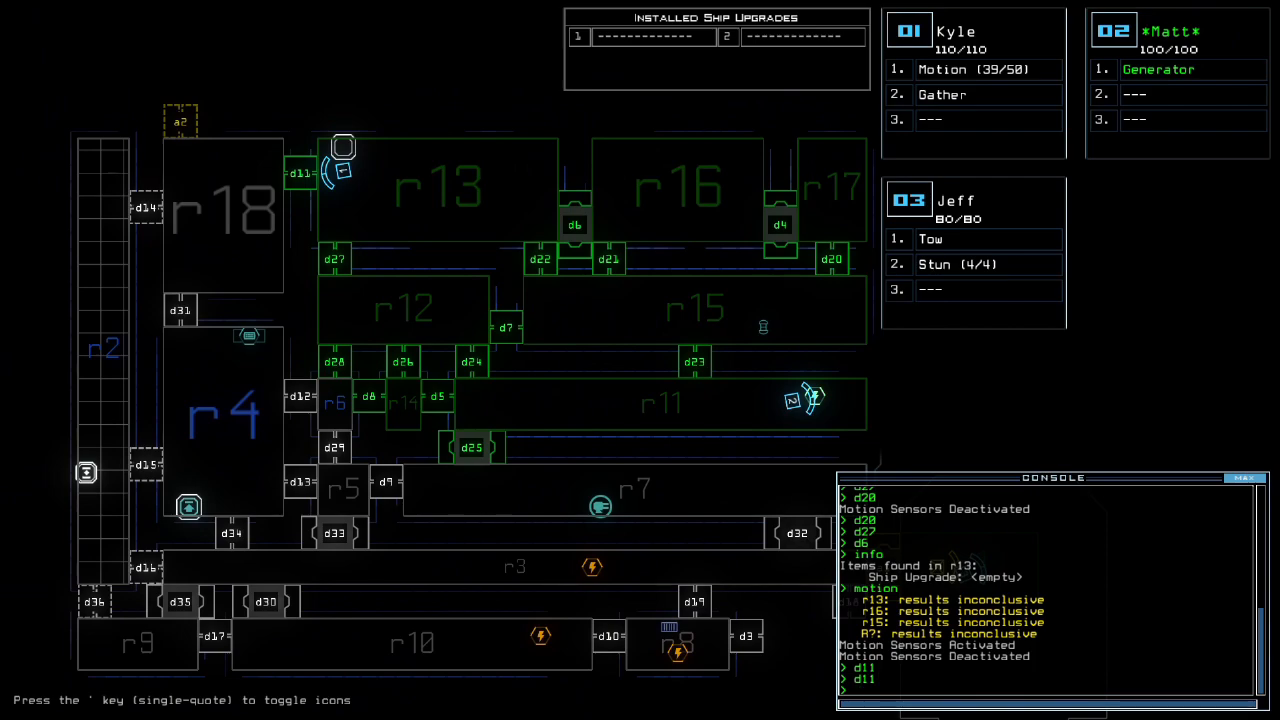
- Move drone 1 to r16, log the ship status, and send drone 2 to r3 to power the generator
text(navigate)
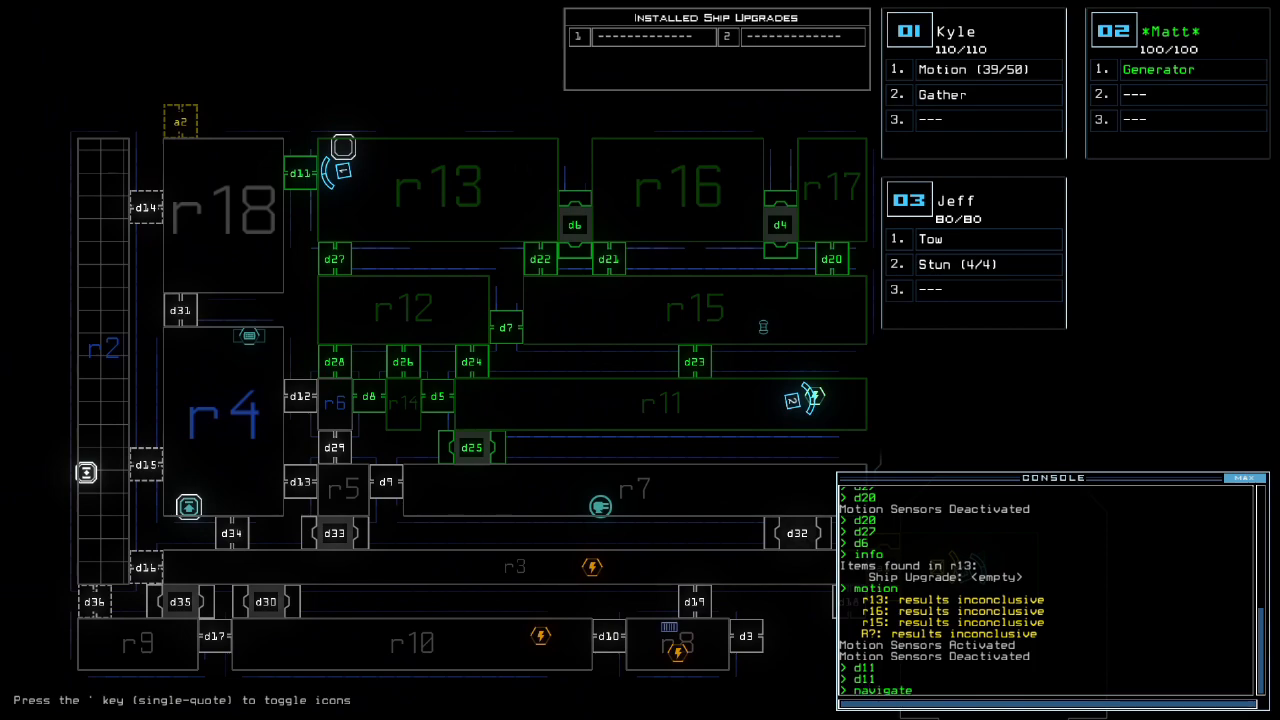
text(1 r16)
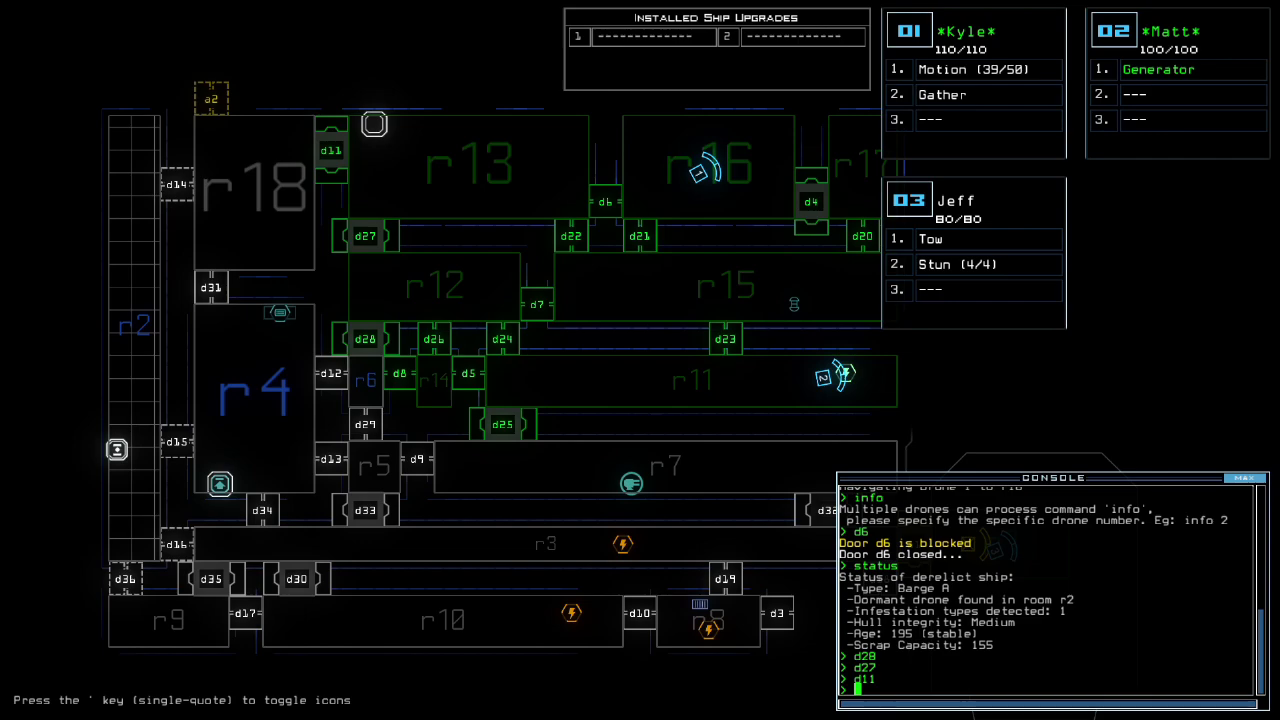
text(navigate)
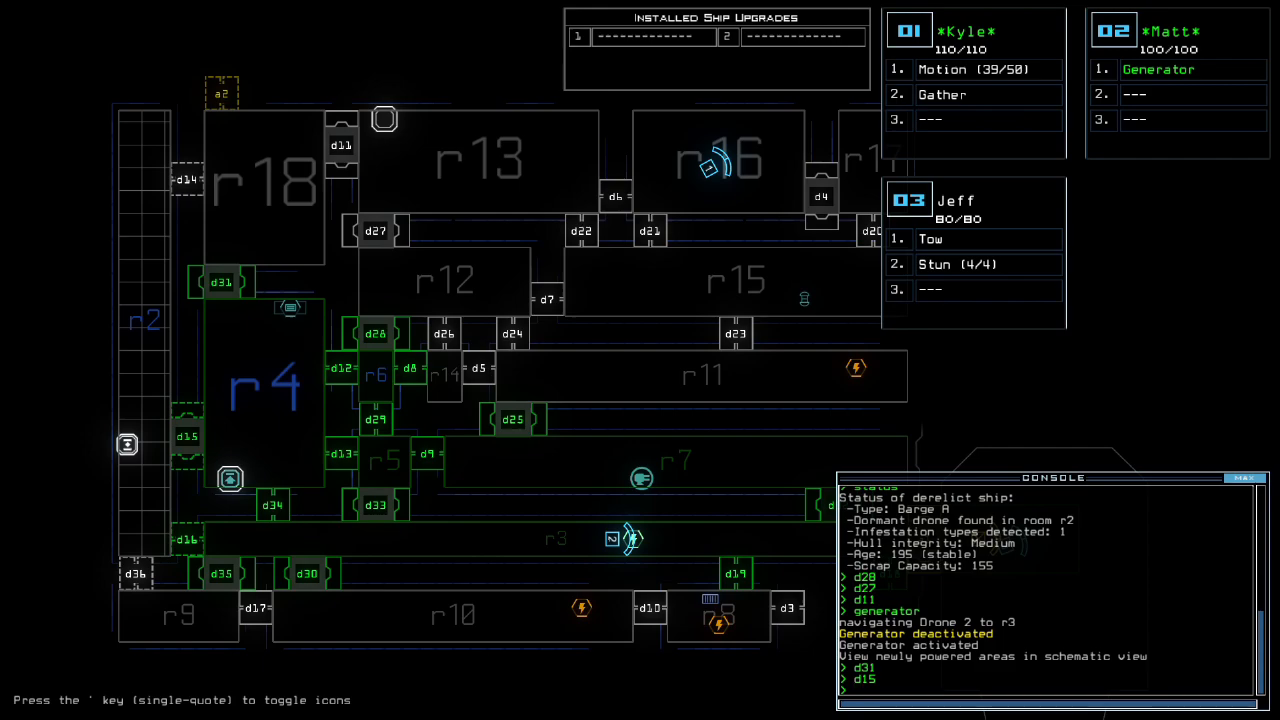
- Vent the outer rooms to space, flooding r4, r12, r13 and r18 with radiation
text(ma)
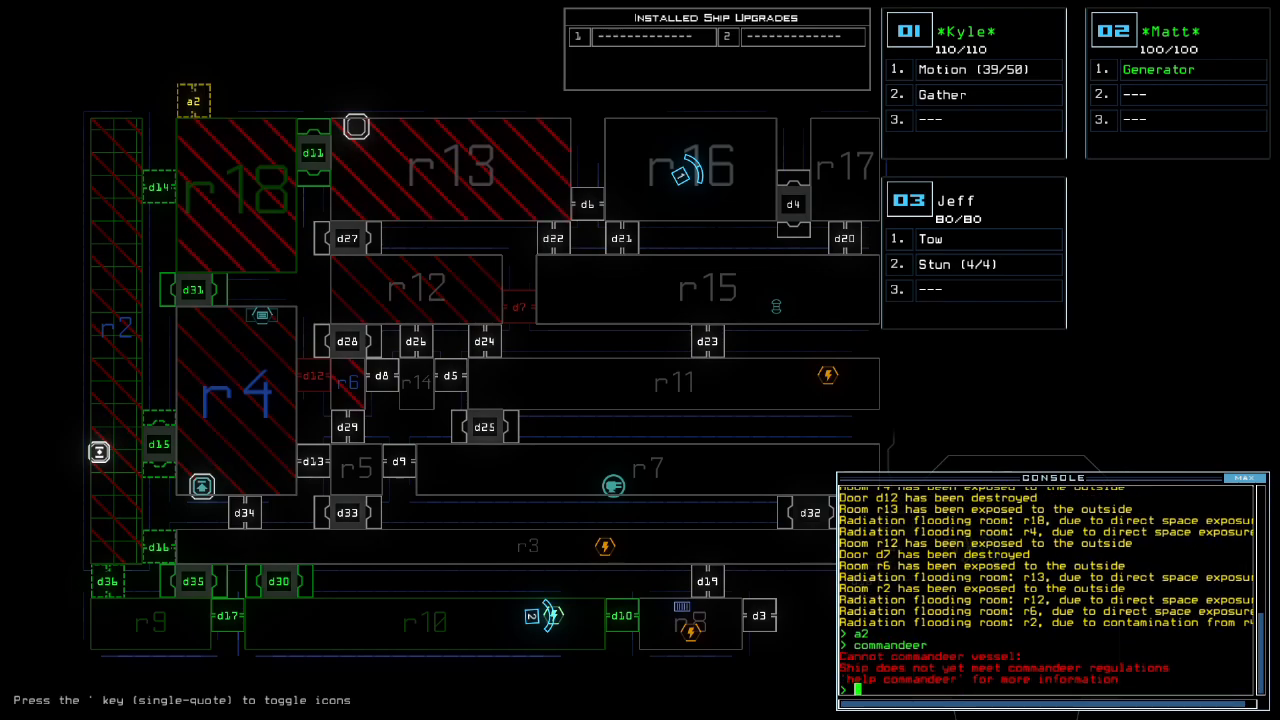
- Toggle d15 and the generator, read 'help commandeer', and recall drones toward r3
text(d15)
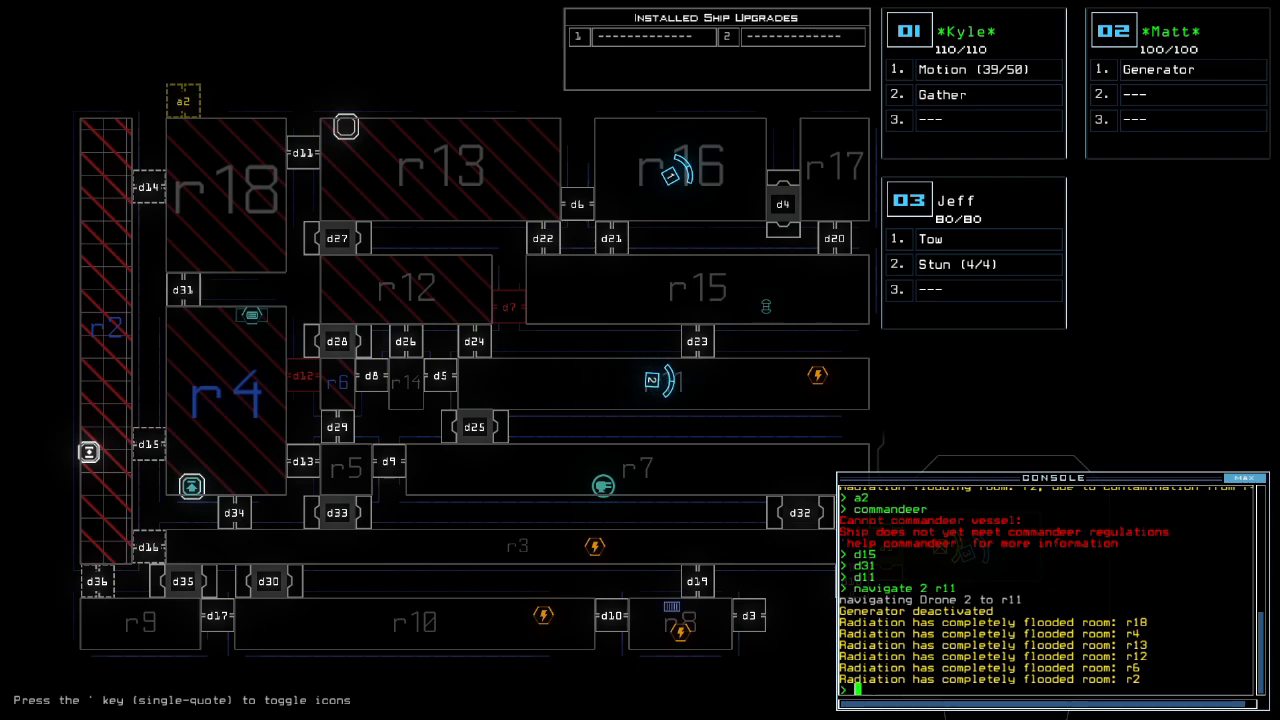
text(generator)
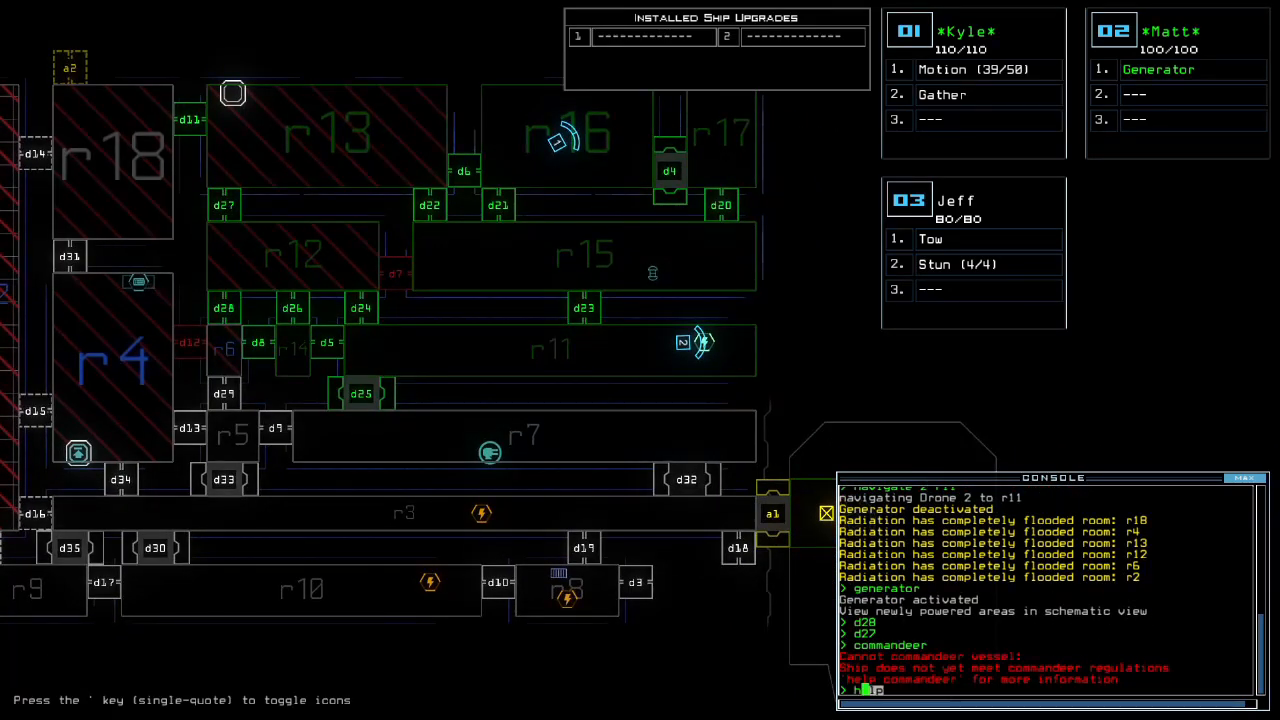
text(help commandeer)
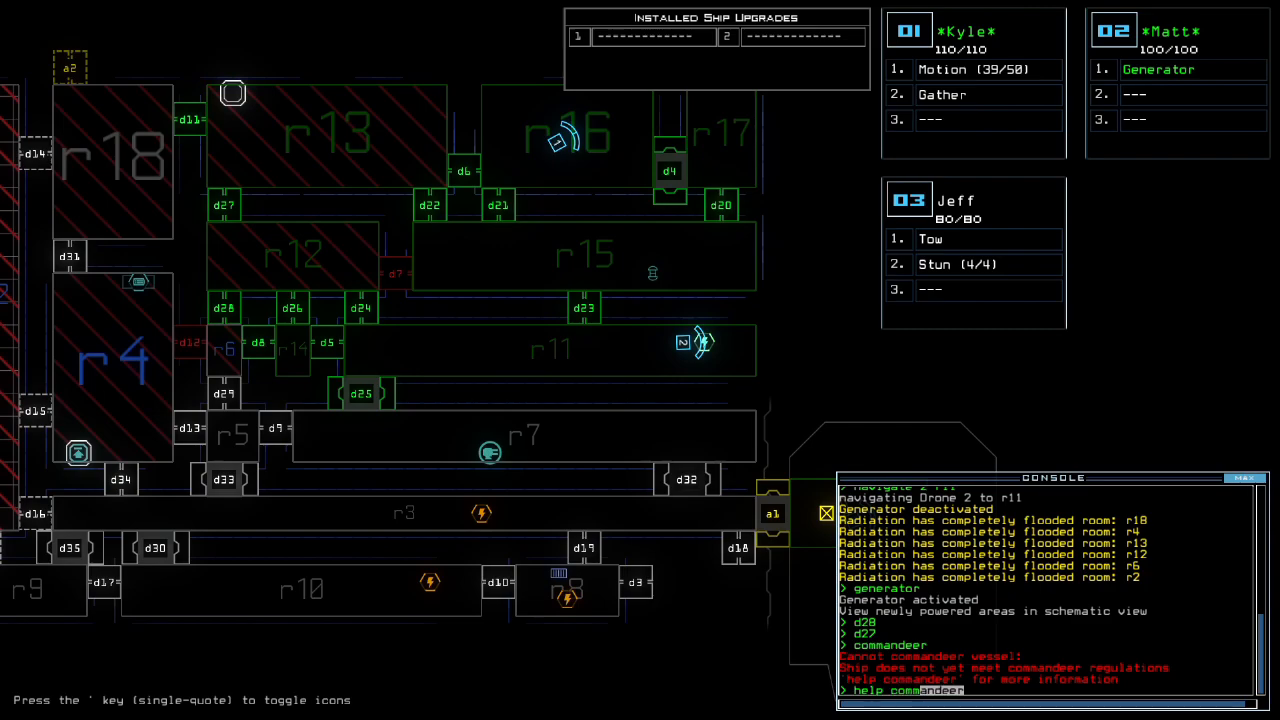
key(Return)
text(motio)
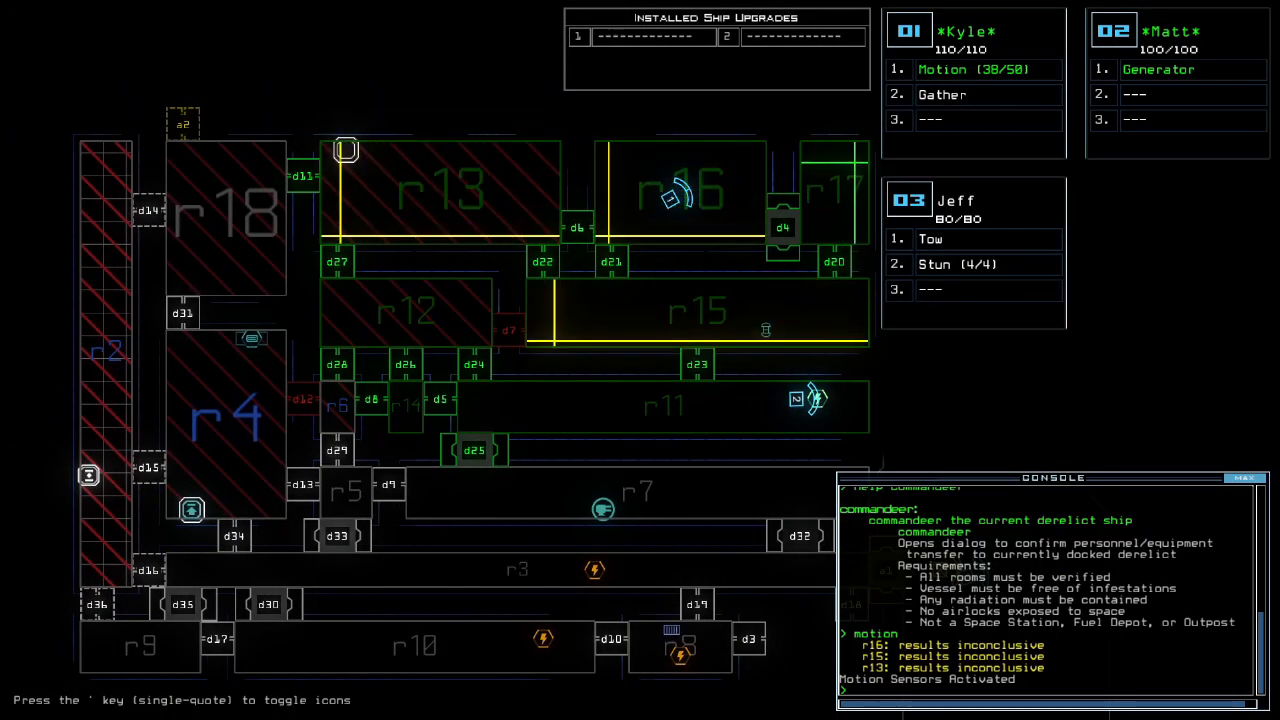
text(n)
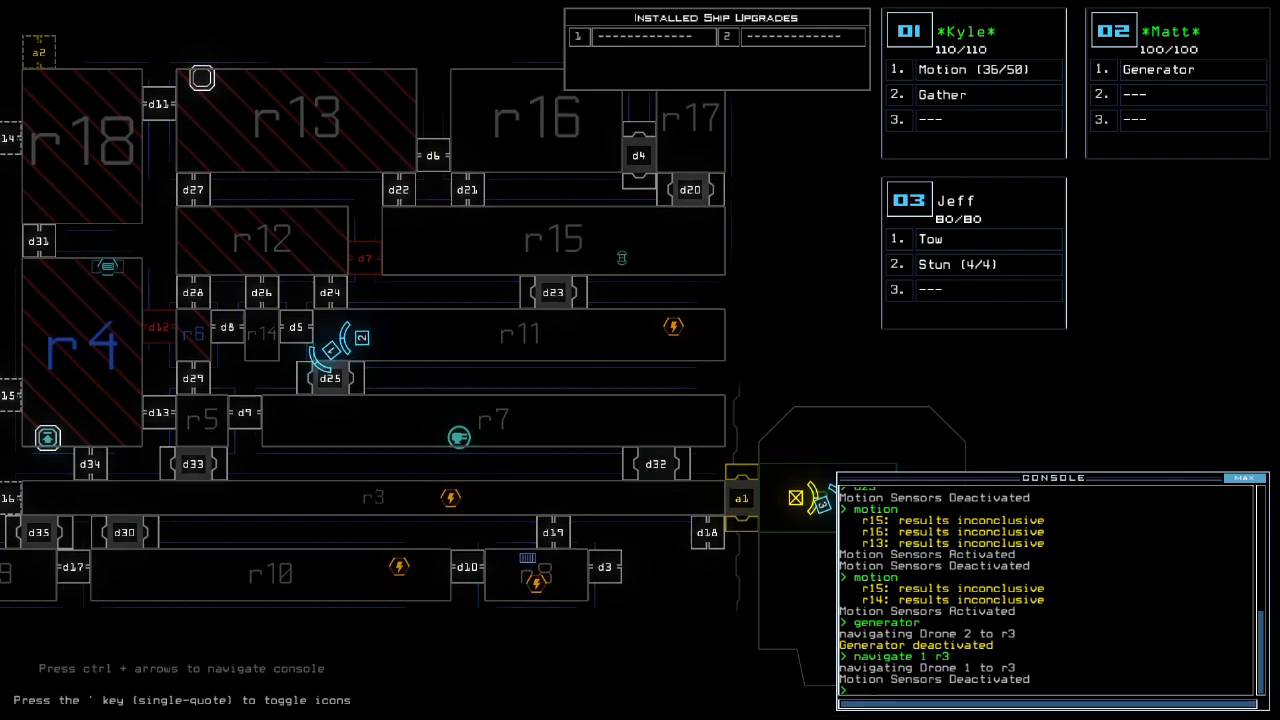
- Review the console log and open door d18, reactivating power and flooding r9 with radiation
scroll(down, 3)
text(d)
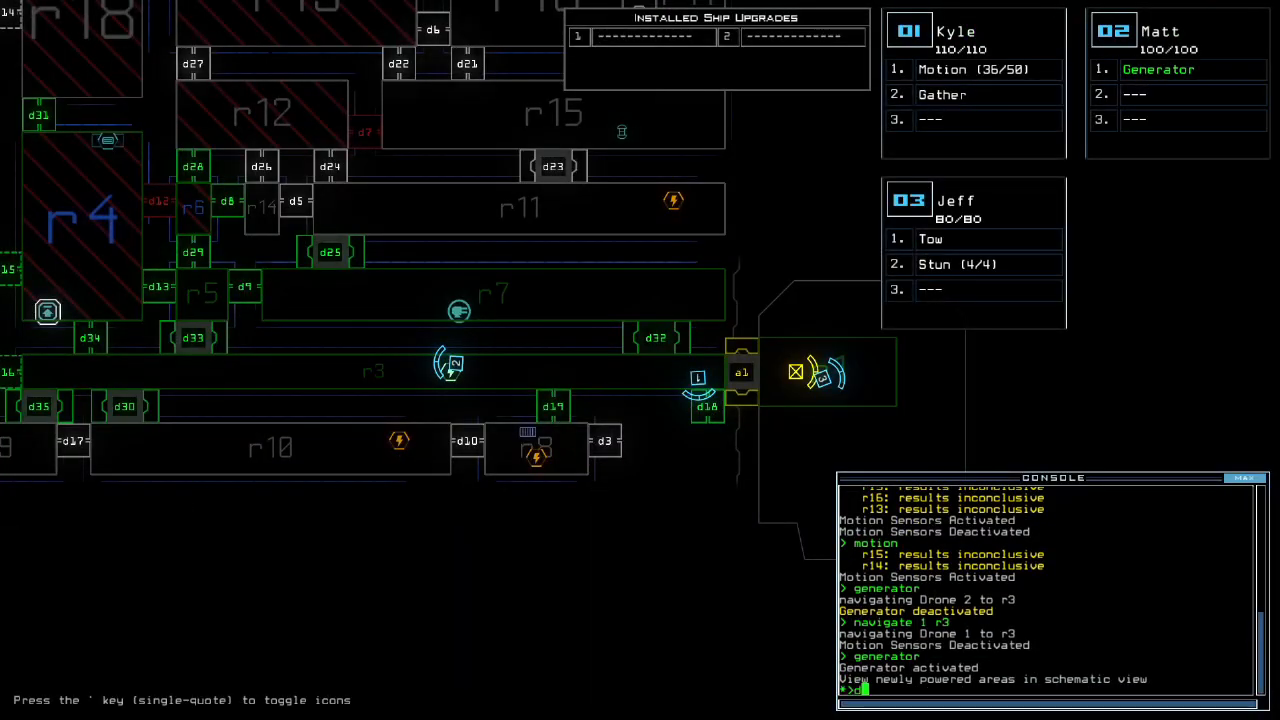
text(18)
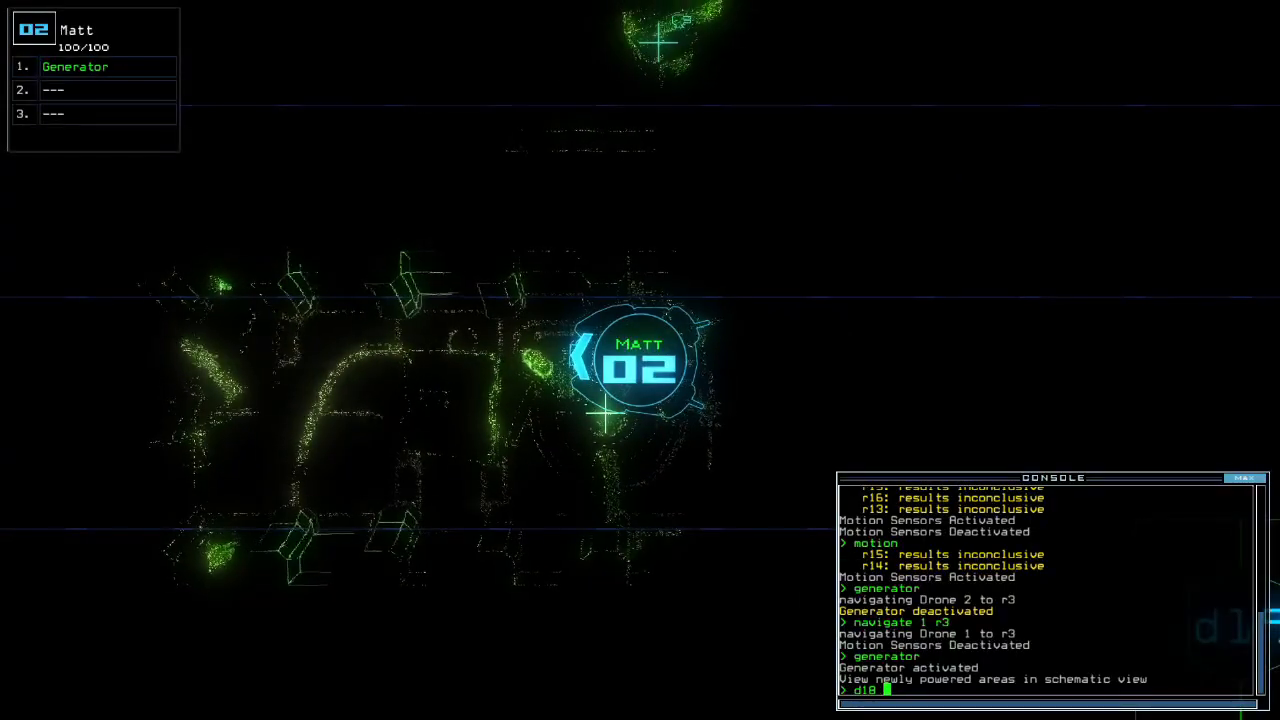
text(9)
key(Return)
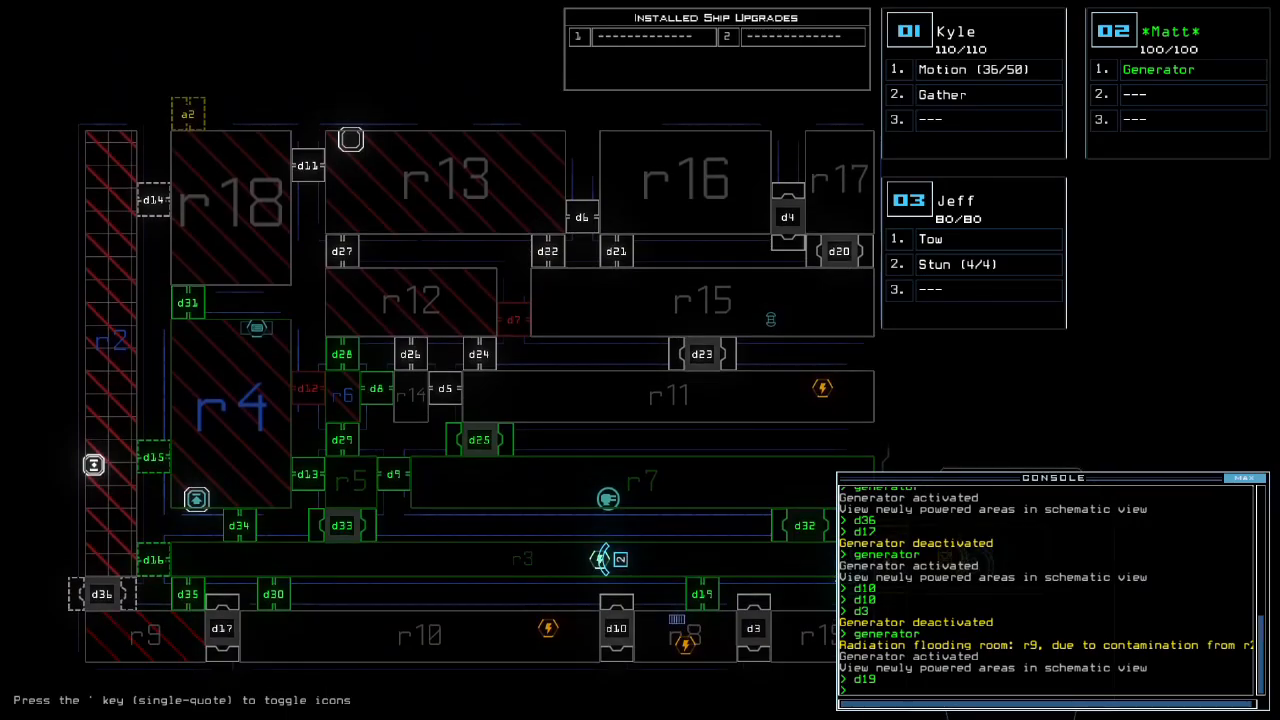
- Send drone 2 toward r11 after cycling the generator and opening doors d17, d19, d18
text(navigate 2)
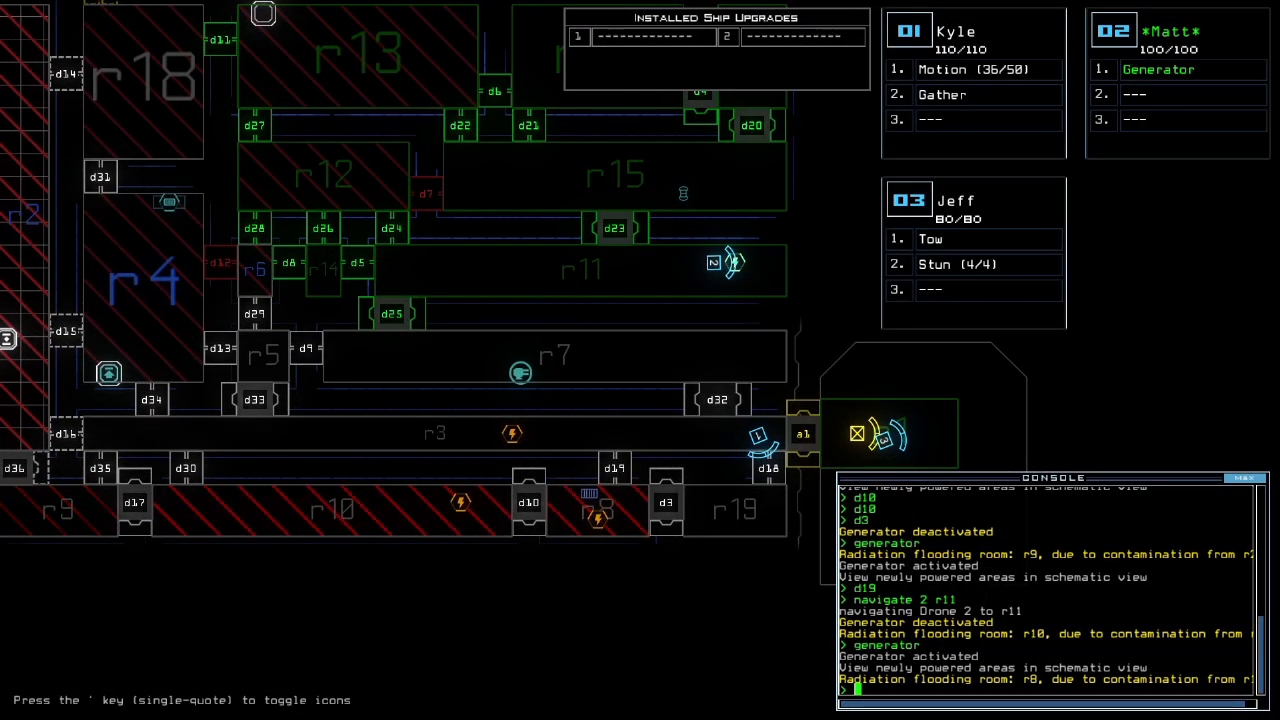
- Attempt 'commandeer' twice, then end the mission and exit to the Nile system map
text(commandeer)
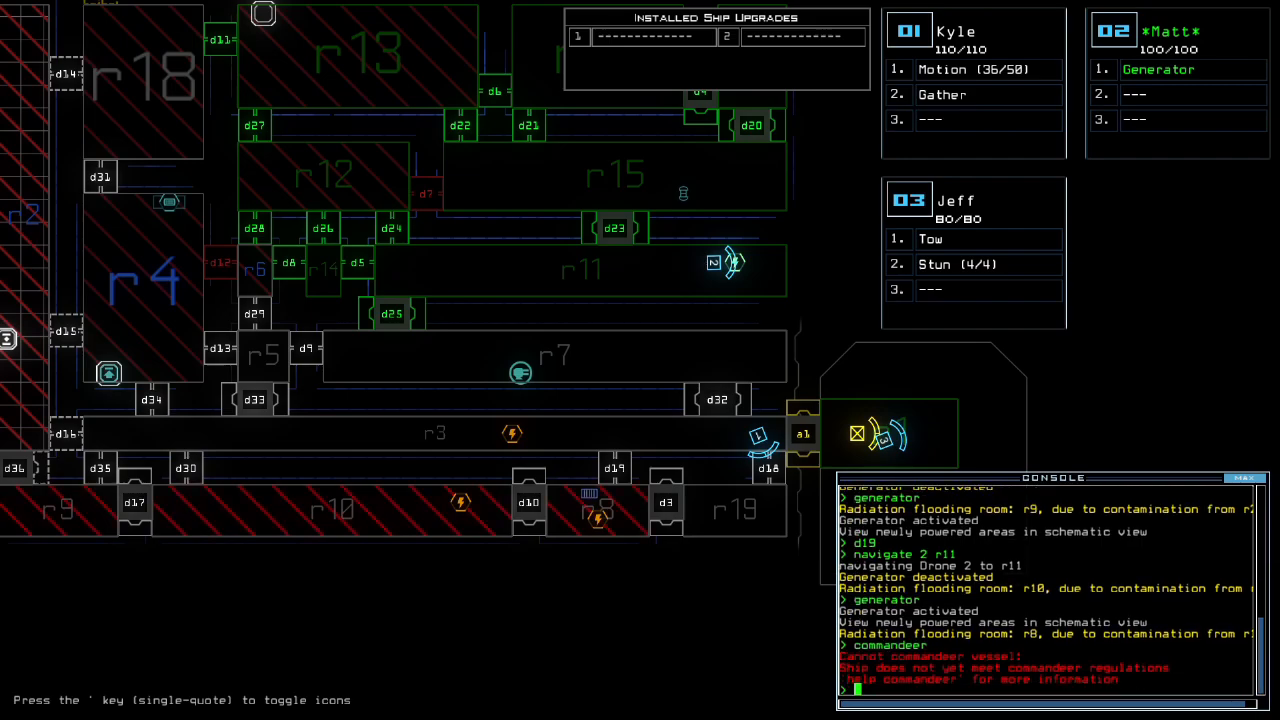
text(commandeer)
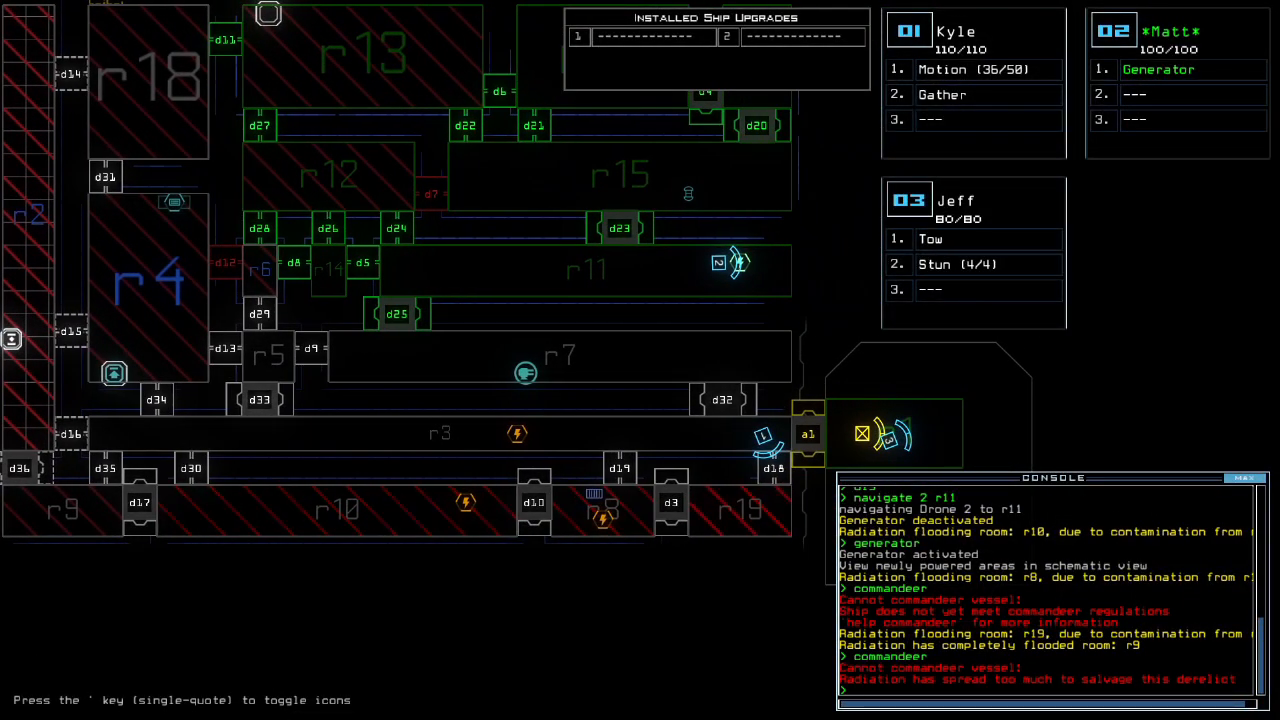
text(end)
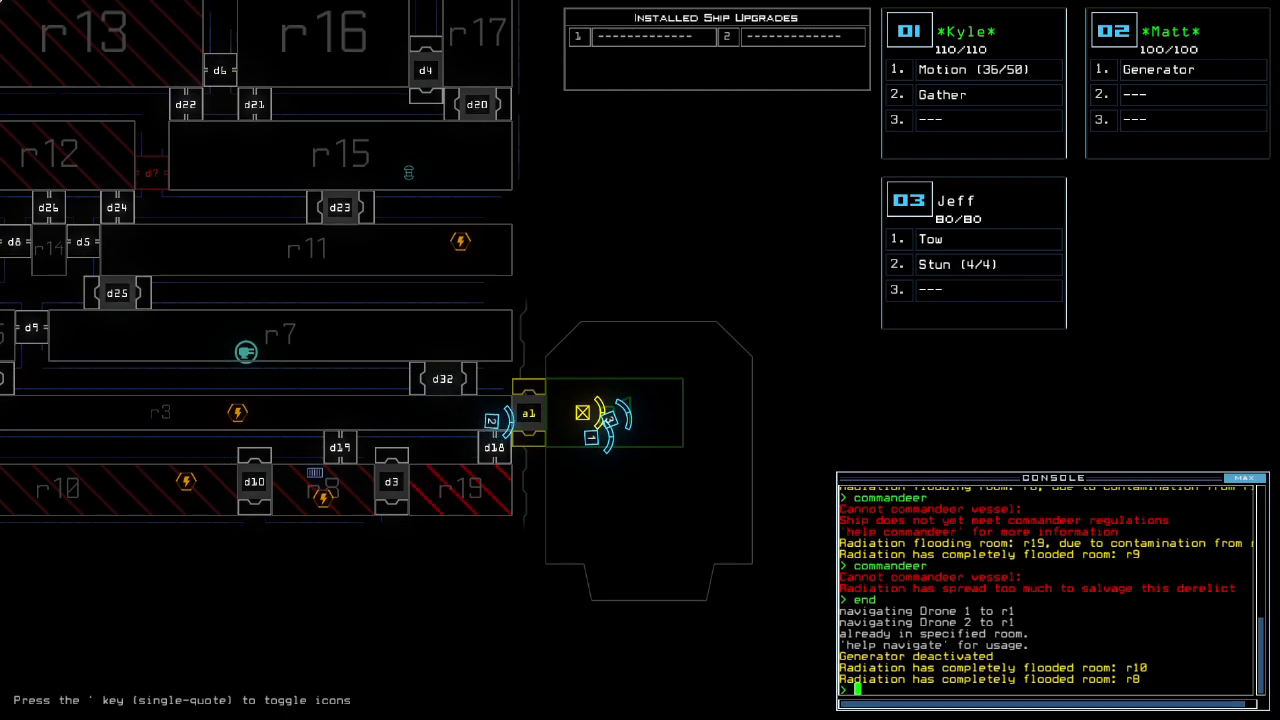
text(ex)
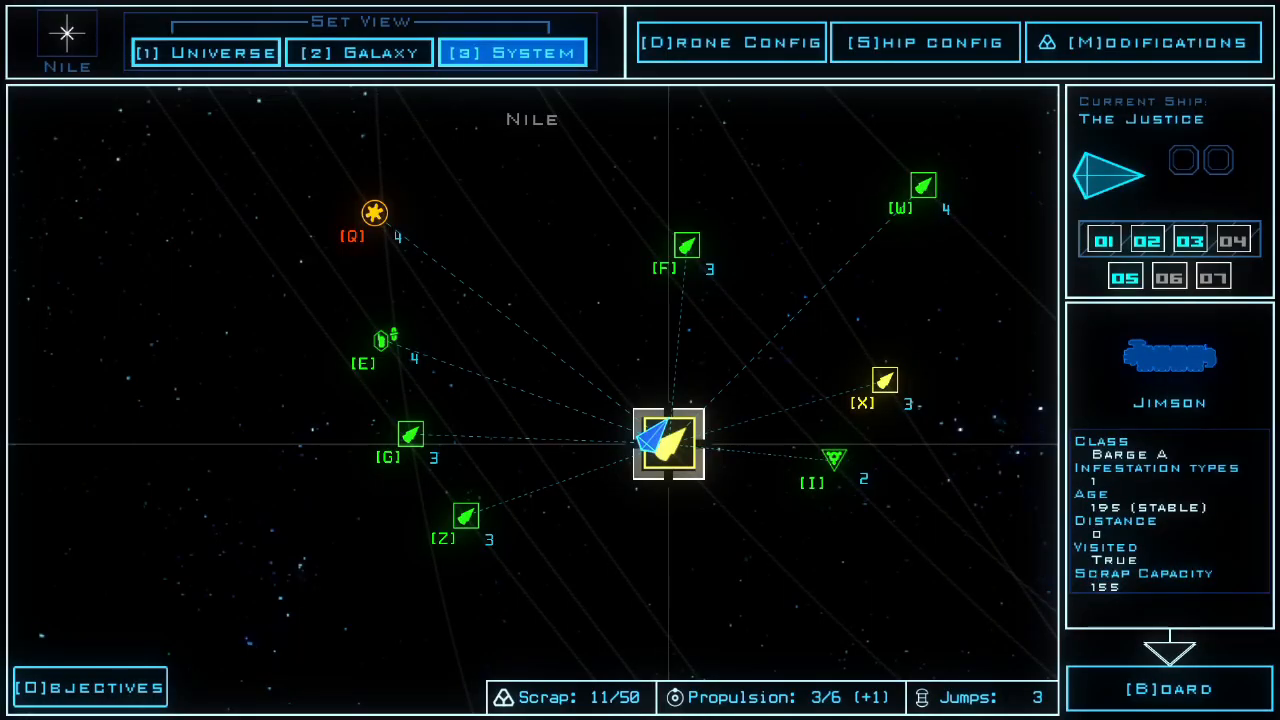
- Select the Lord Gwydion derelict on the system map and travel there, spending propulsion to 0/6
click(464, 516)
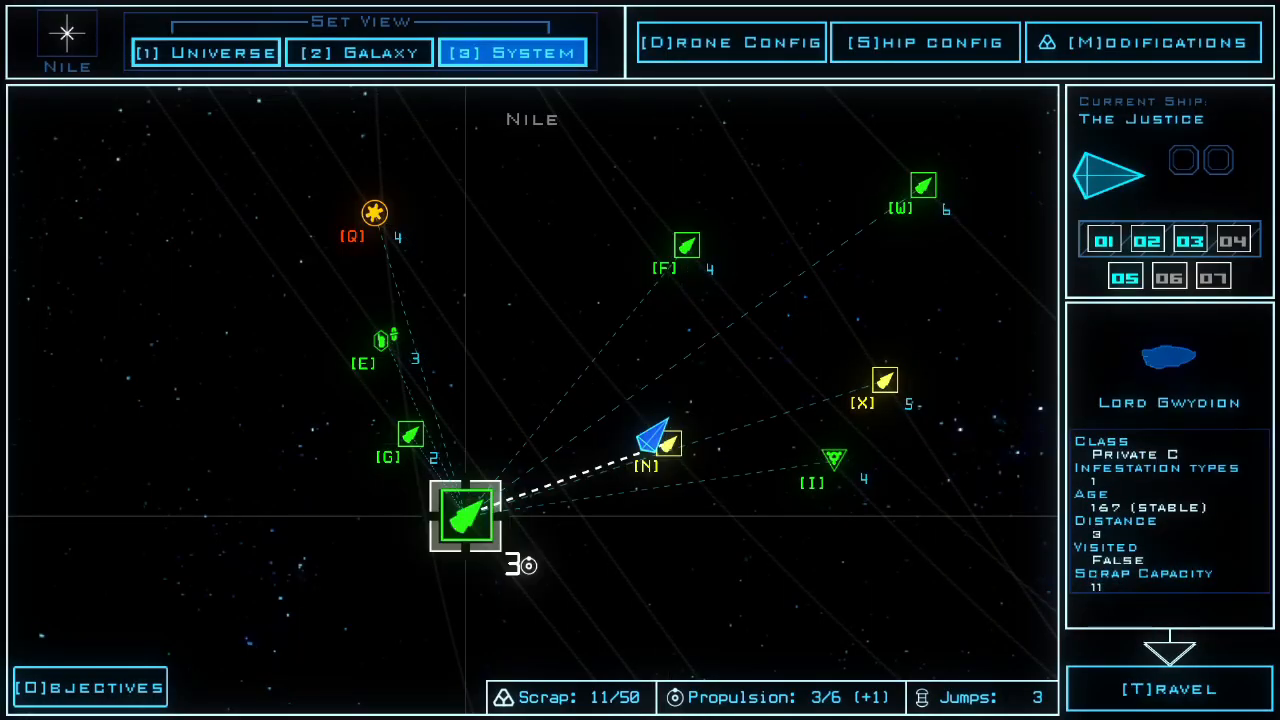
click(384, 340)
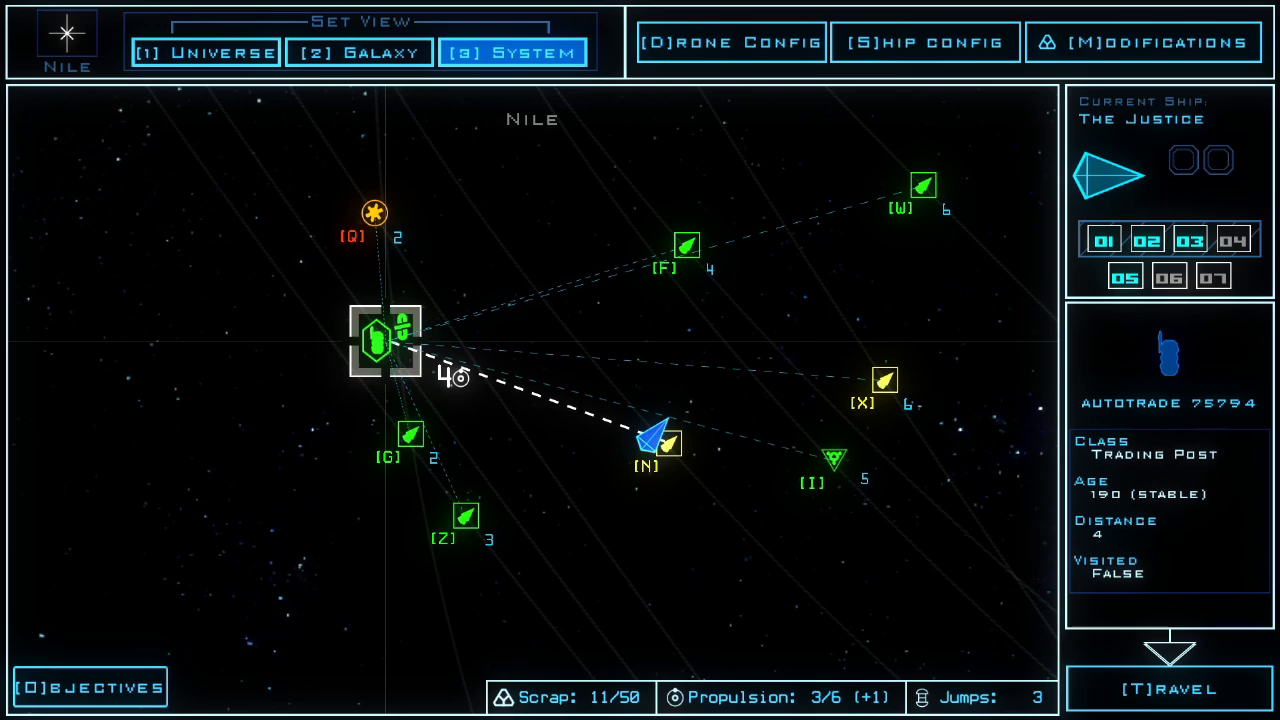
click(464, 516)
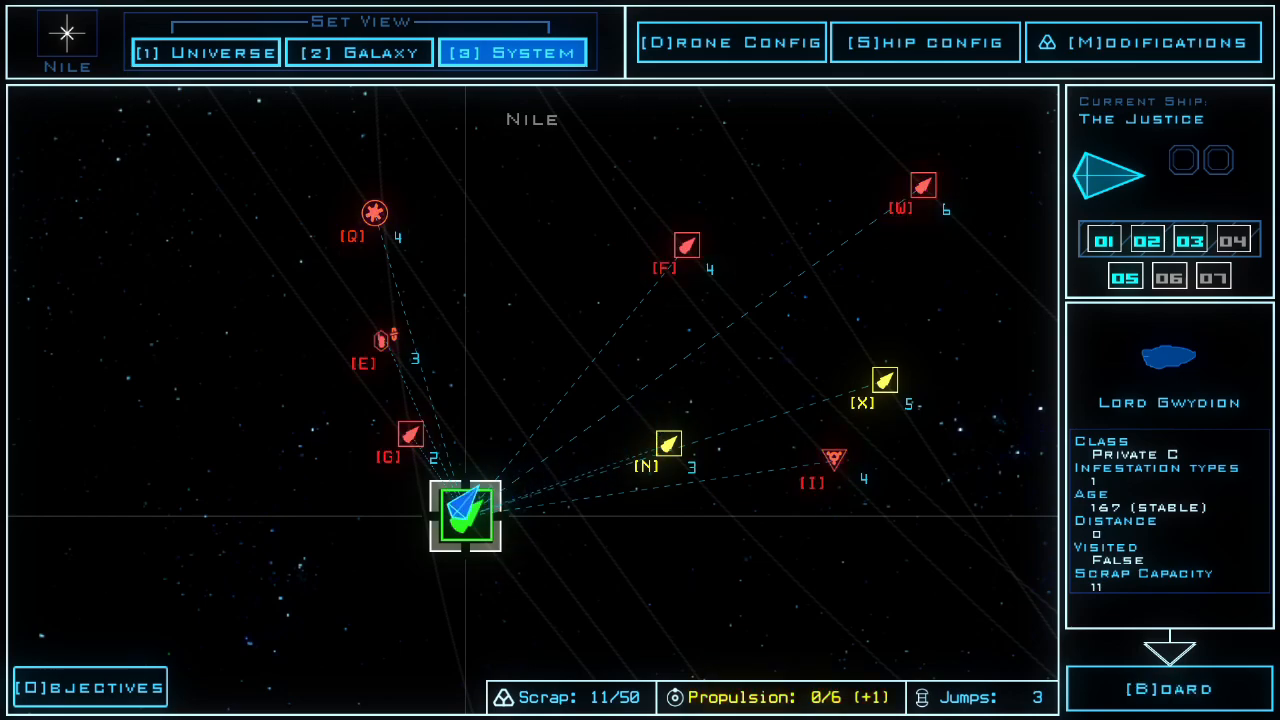
click(1168, 688)
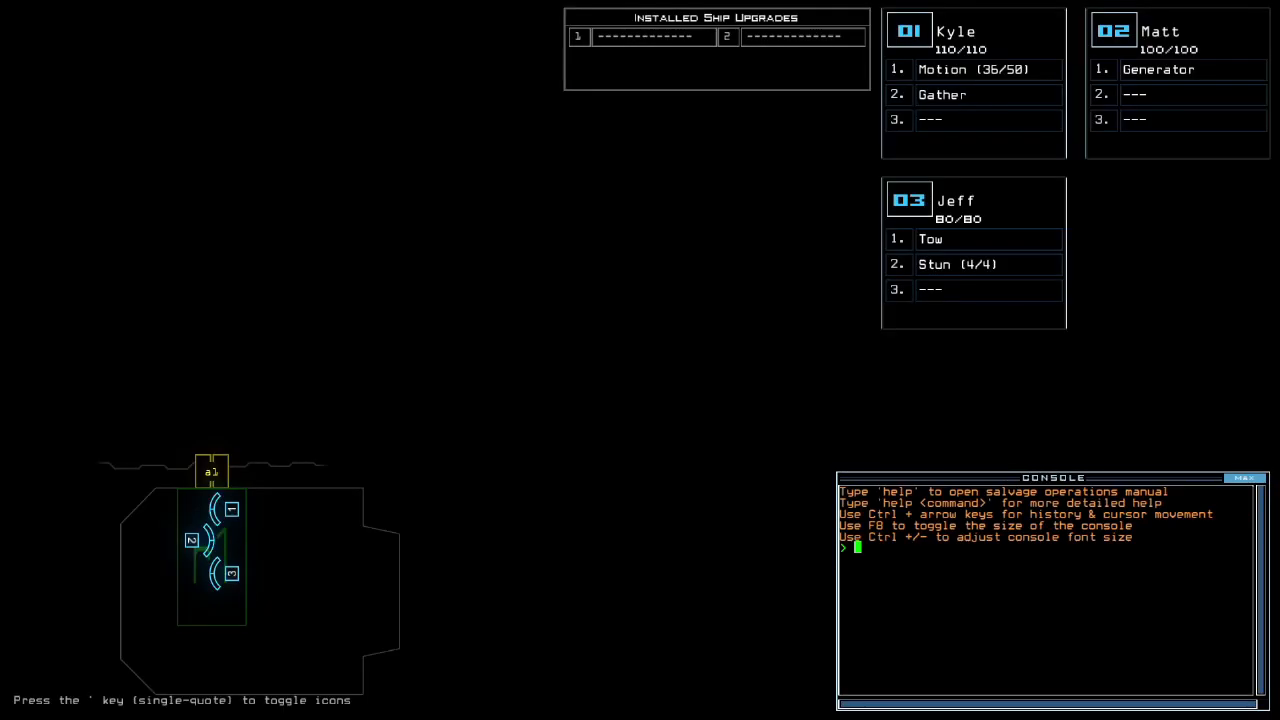
- Gather all remaining fuel and scrap, dock the drones and exit the Lord Gwydion derelict
text(begin)
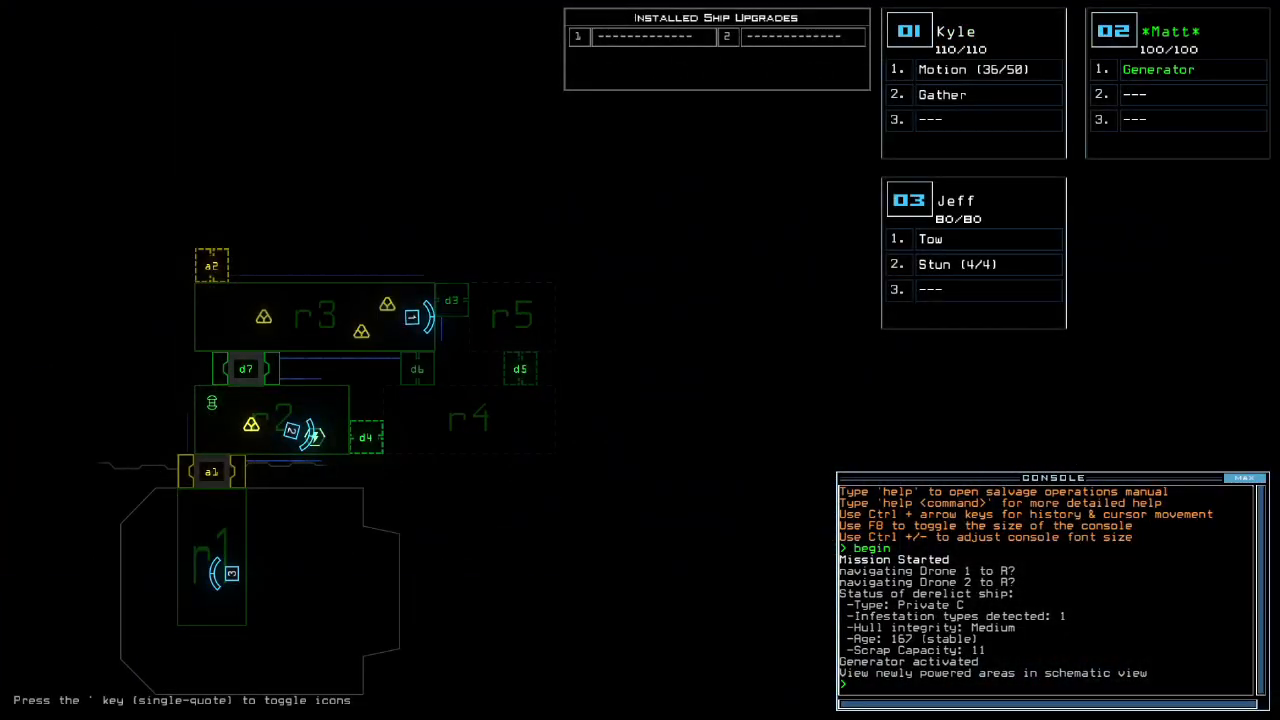
text(gather)
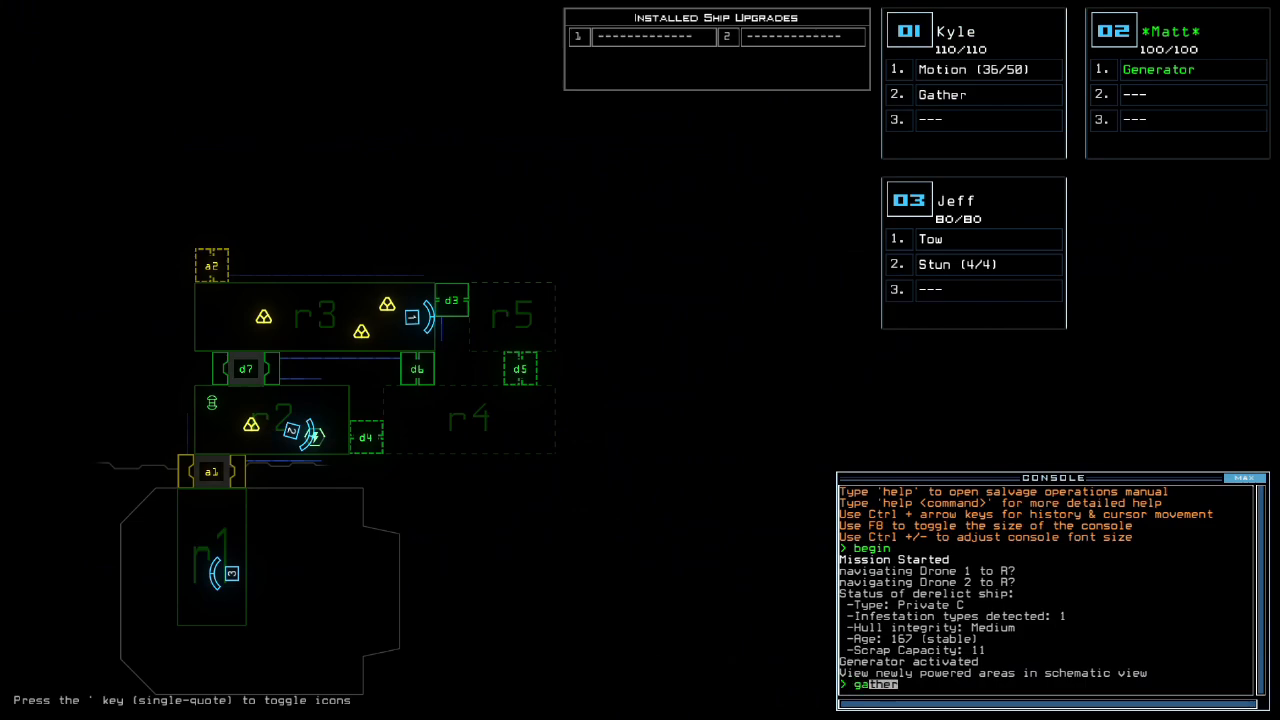
text(a)
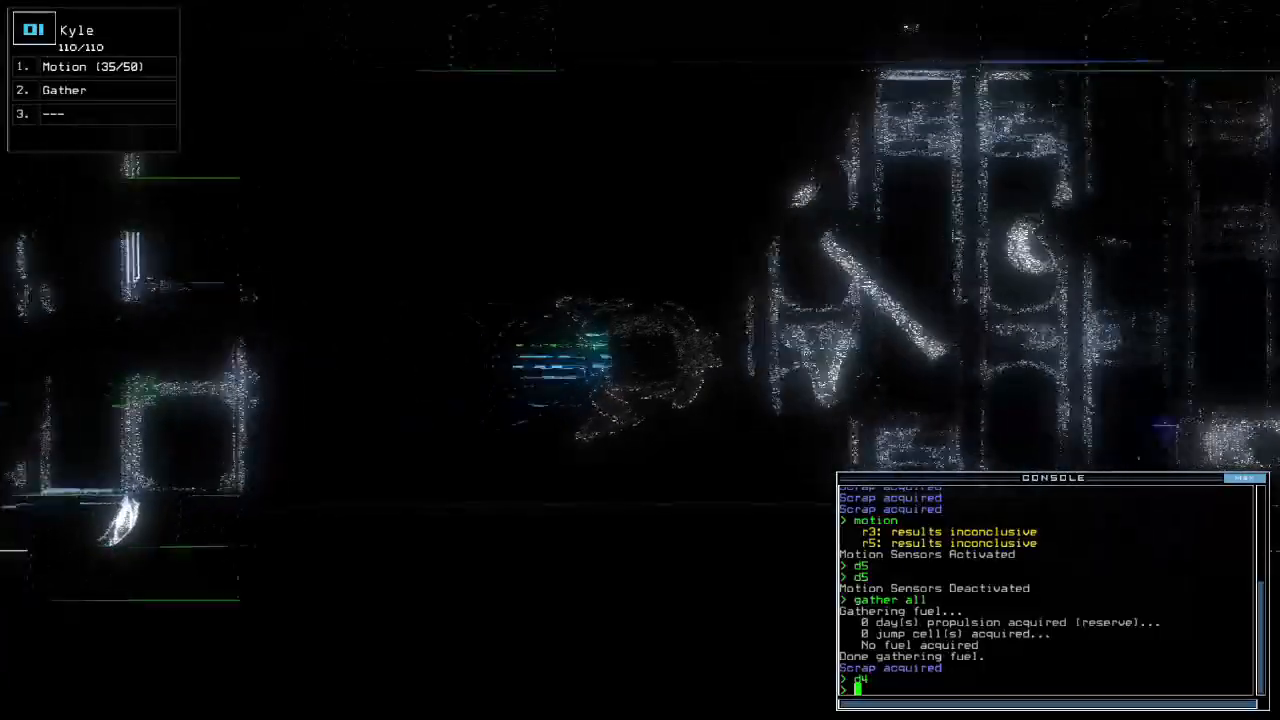
key(Return)
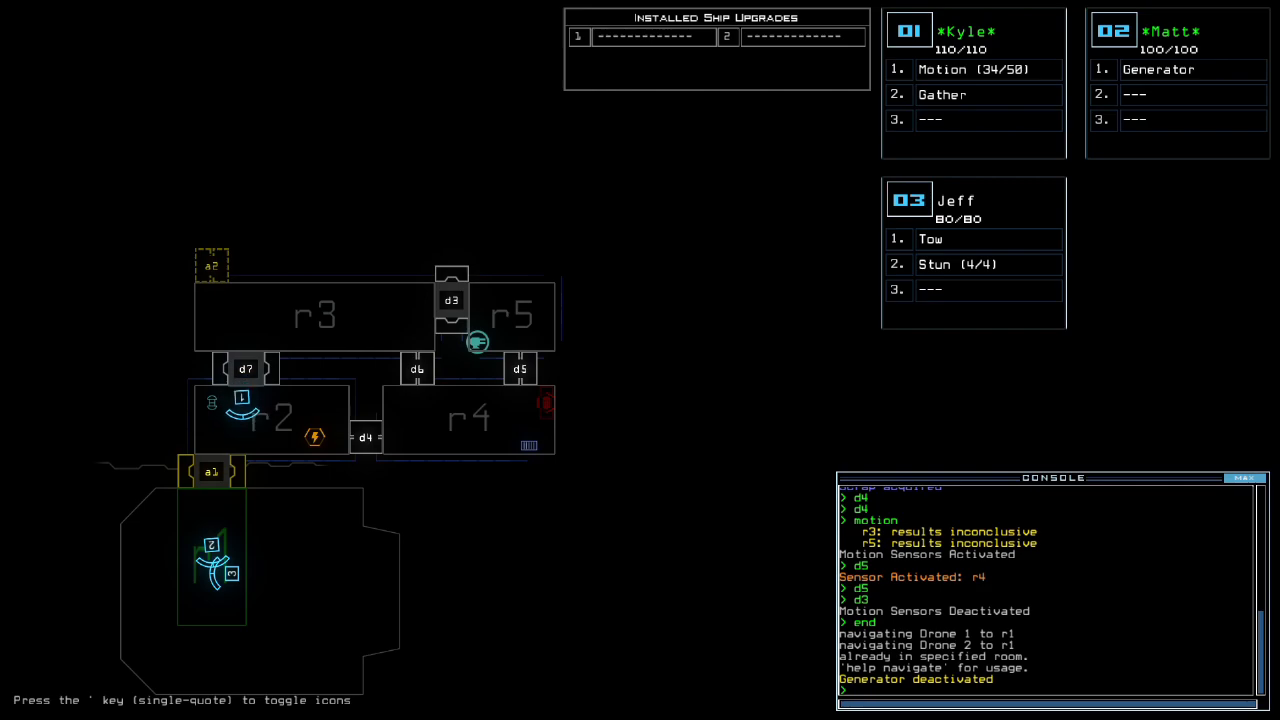
text(exit)
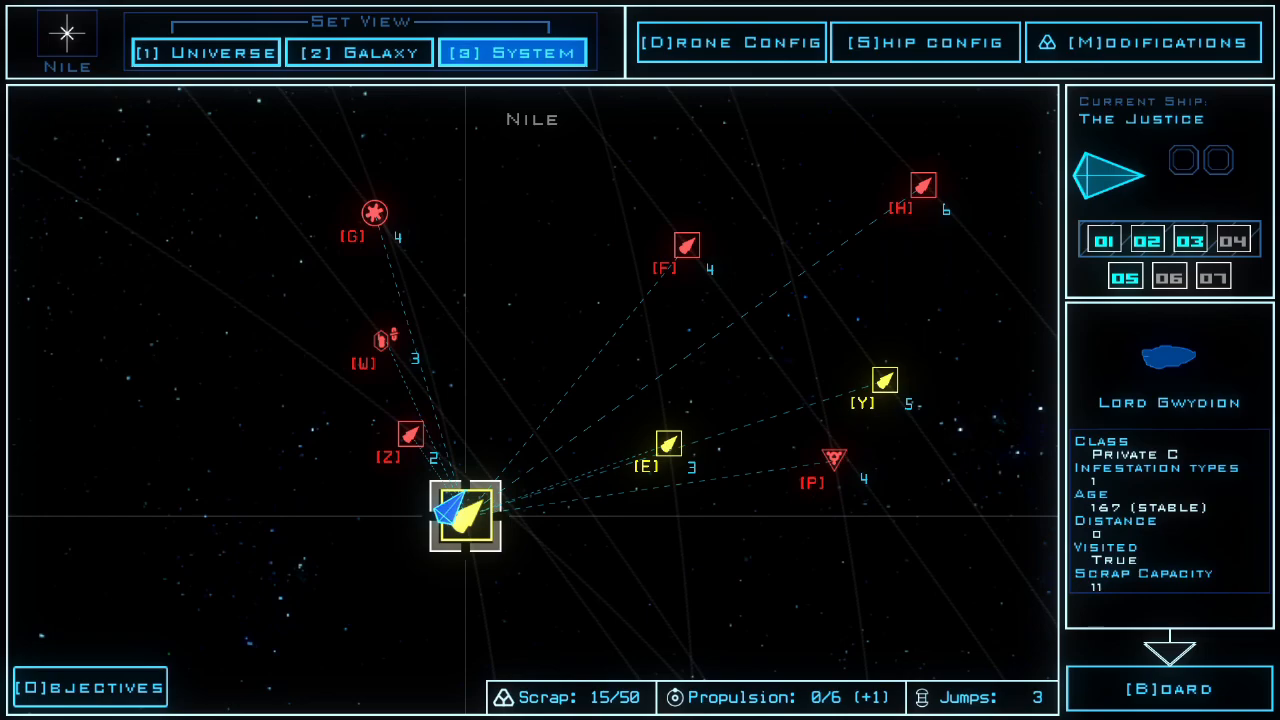
- Jump the ship to the Romar system from the galaxy map and bring up its system view
click(358, 52)
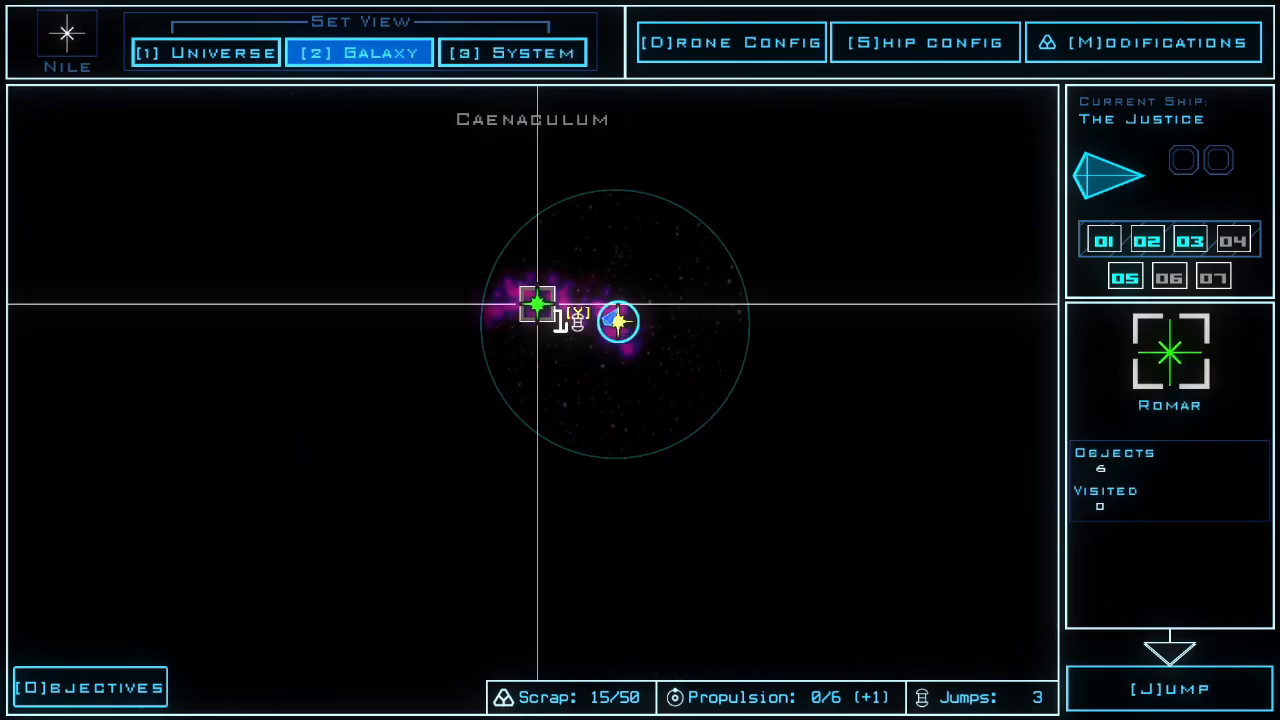
click(1168, 688)
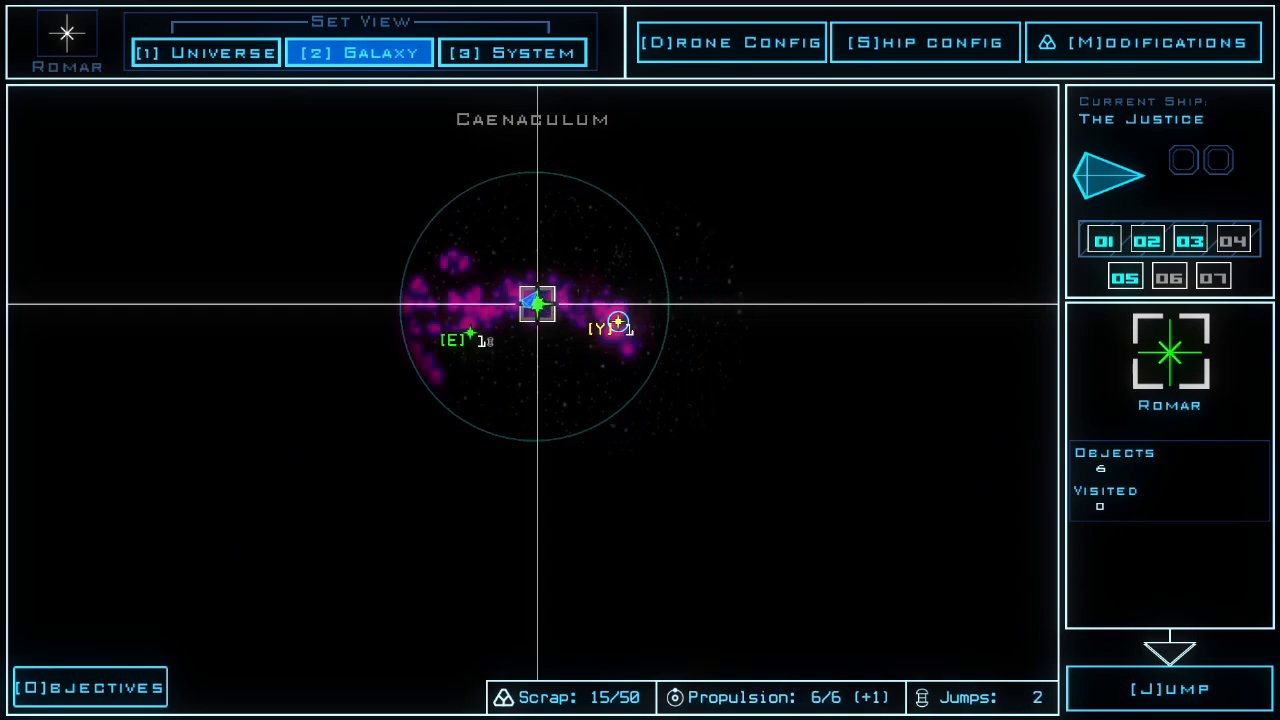
click(512, 52)
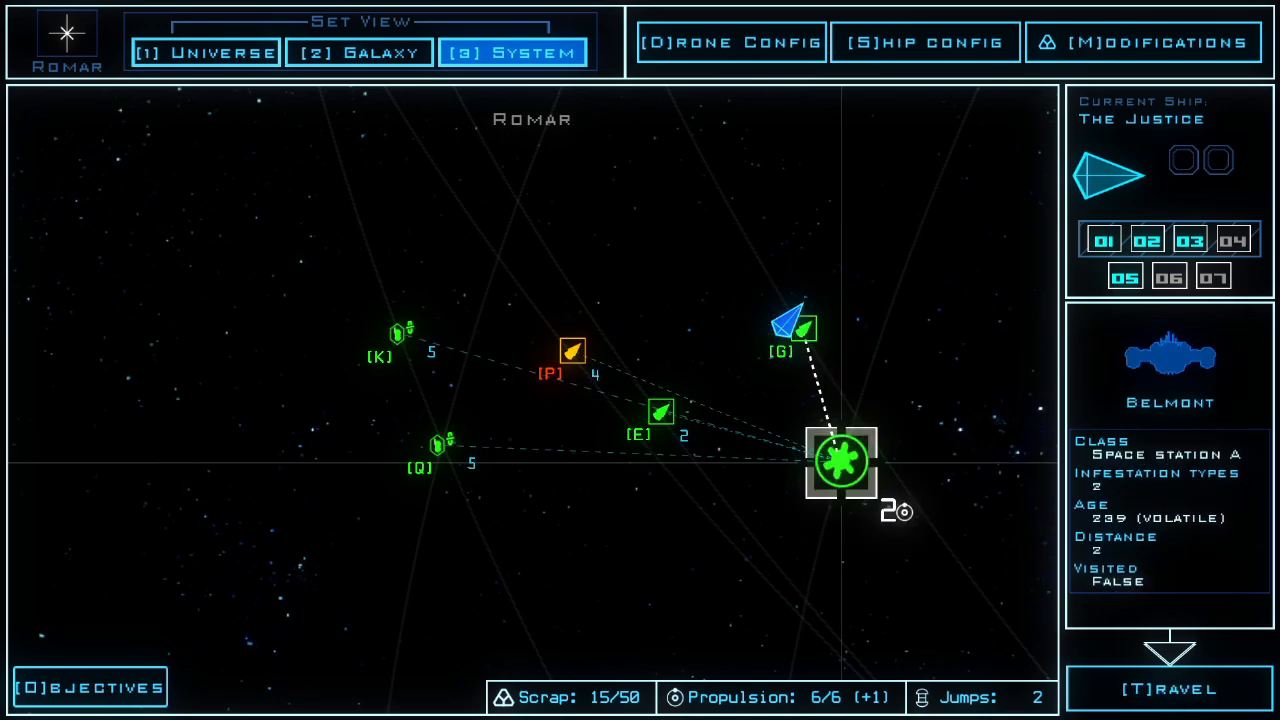
- Inspect Hawk's Faith, the trading post, Belmont station and the Rocinante derelict in turn
click(572, 350)
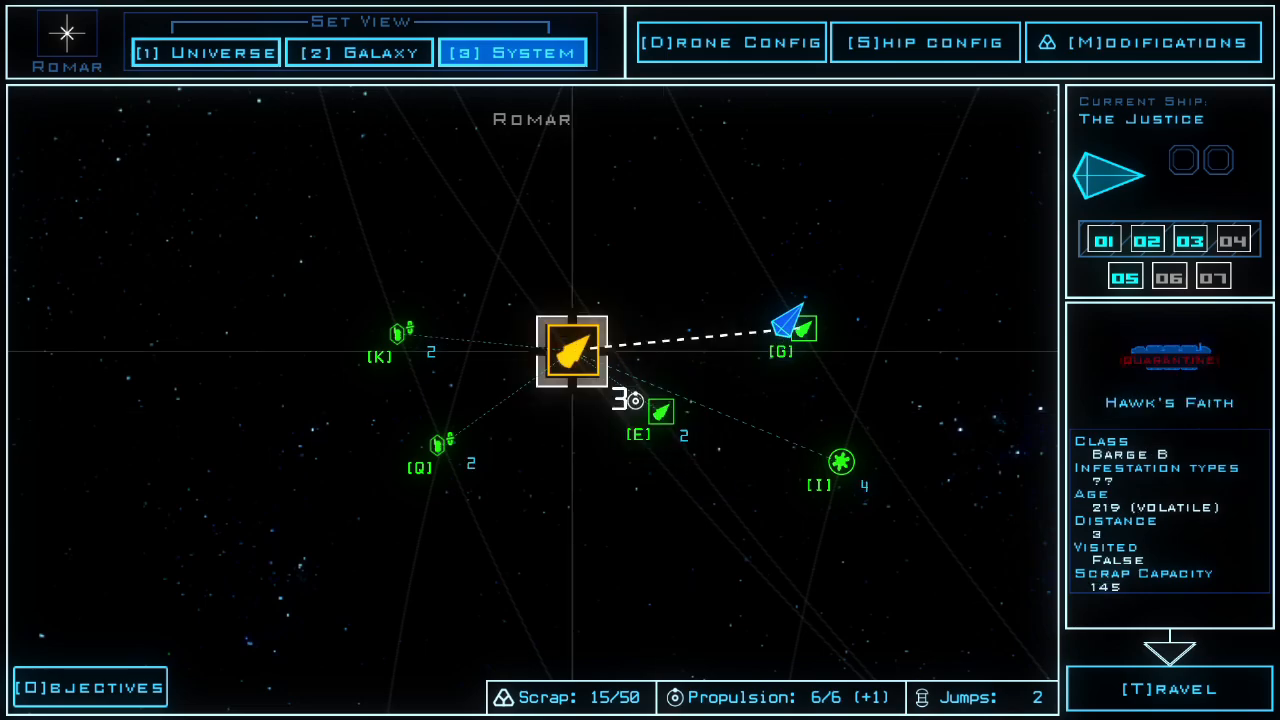
click(396, 332)
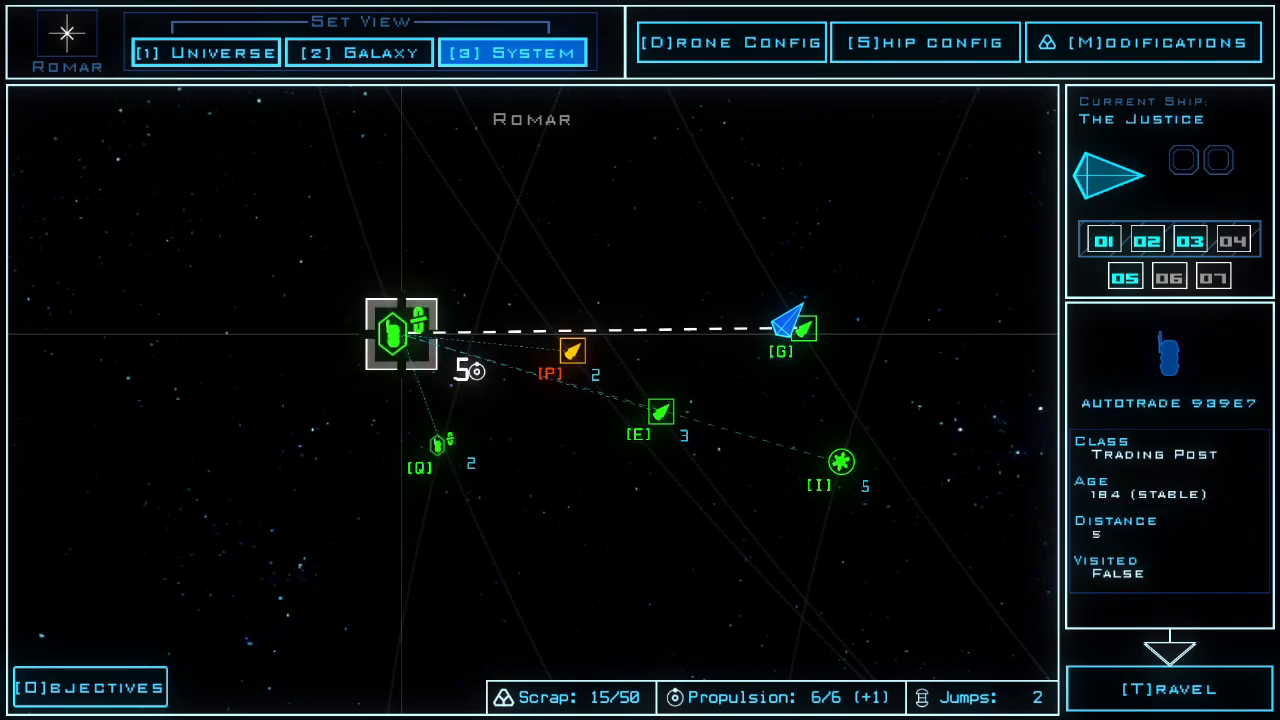
click(840, 460)
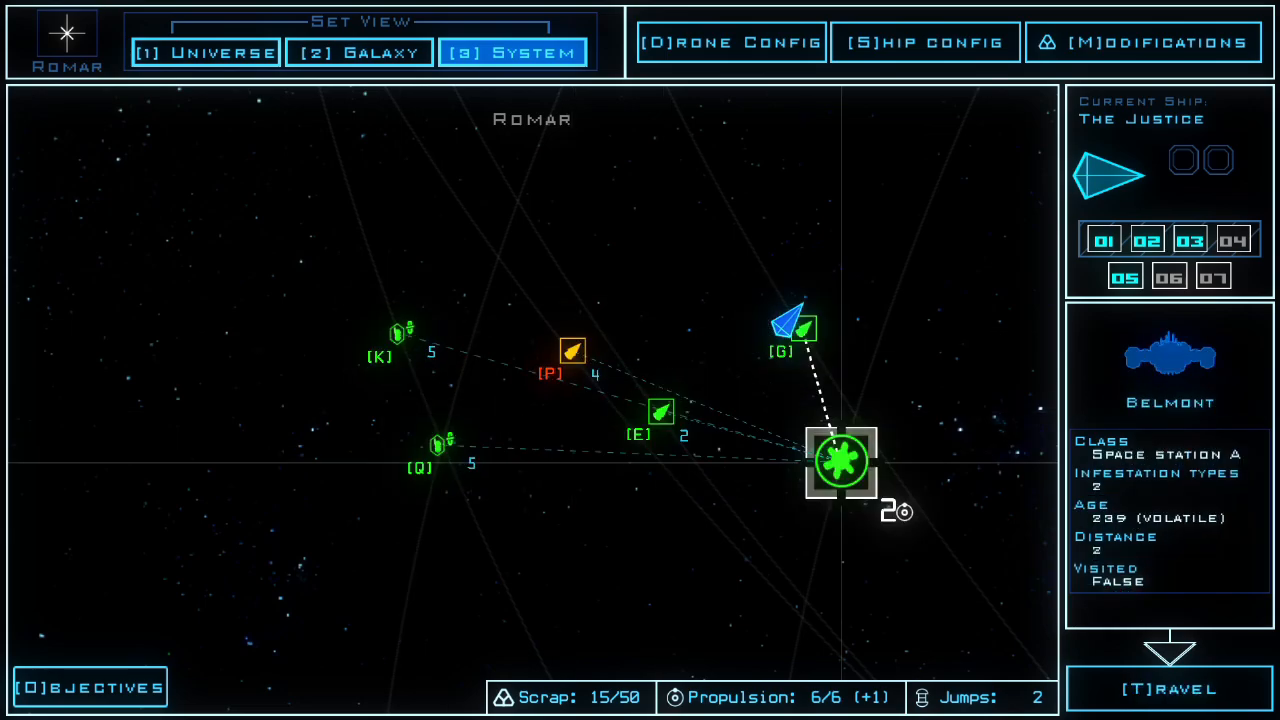
click(572, 352)
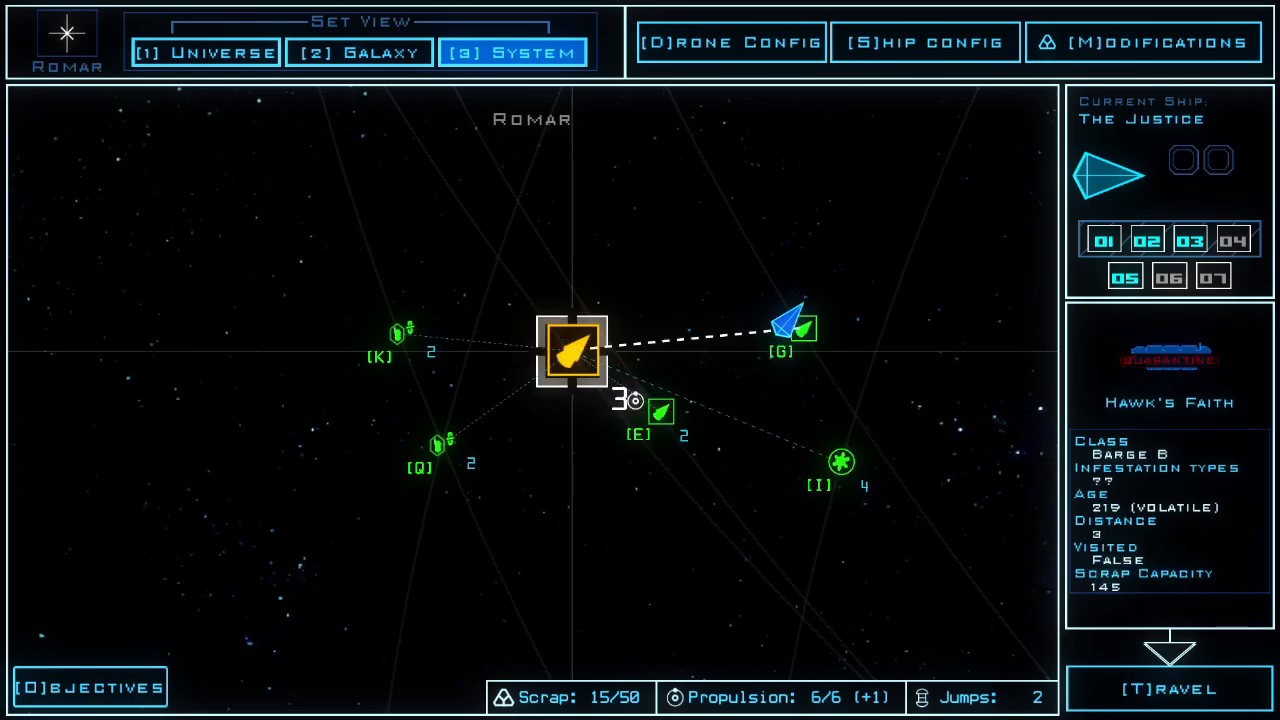
click(800, 328)
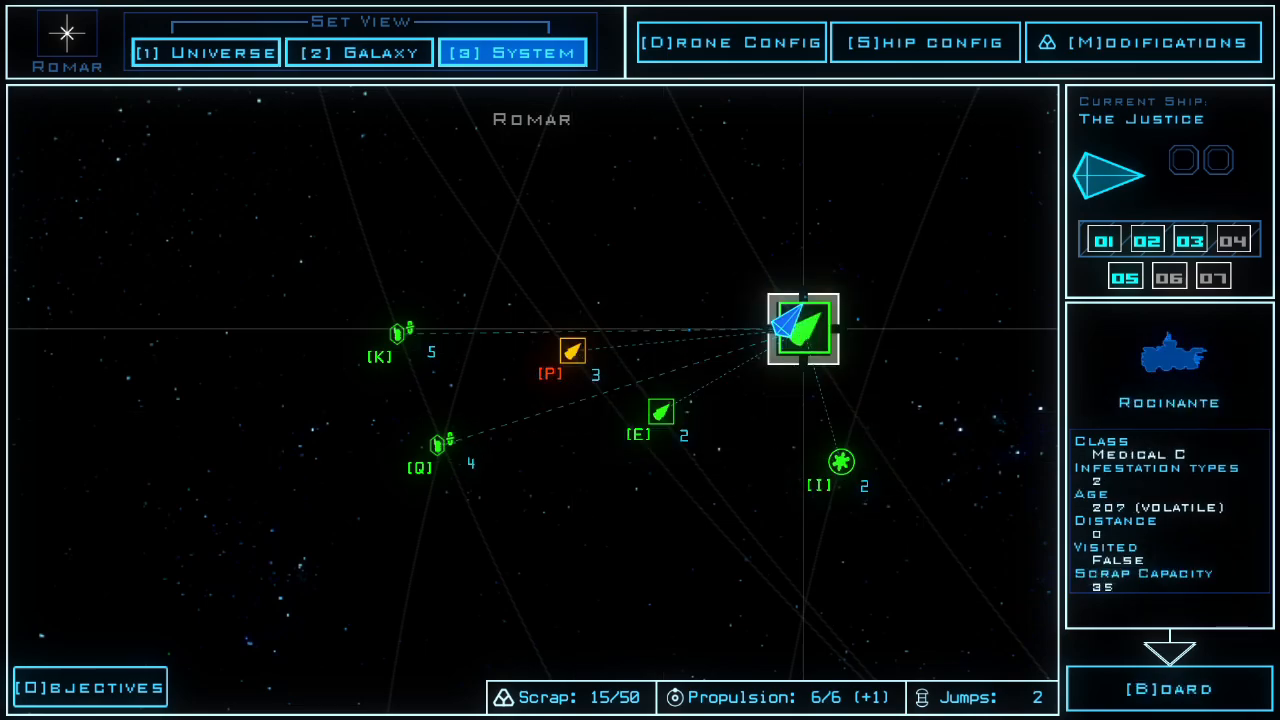
click(840, 460)
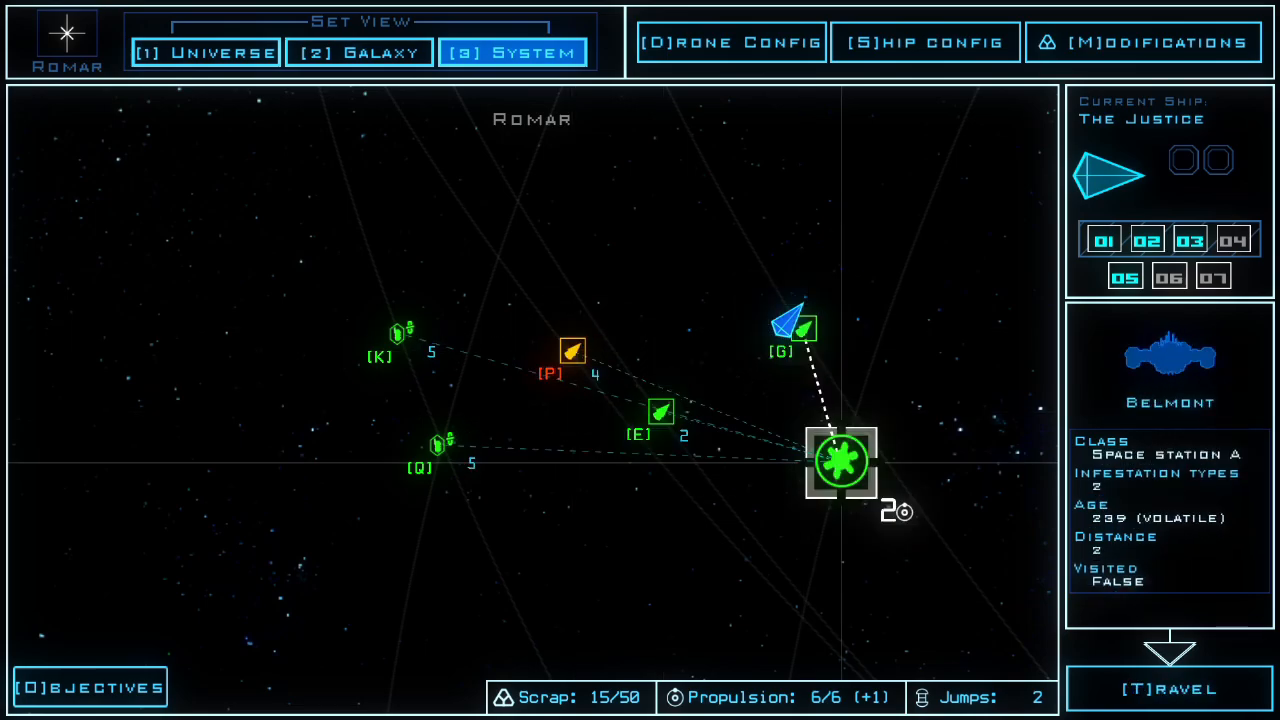
click(800, 330)
text(beg)
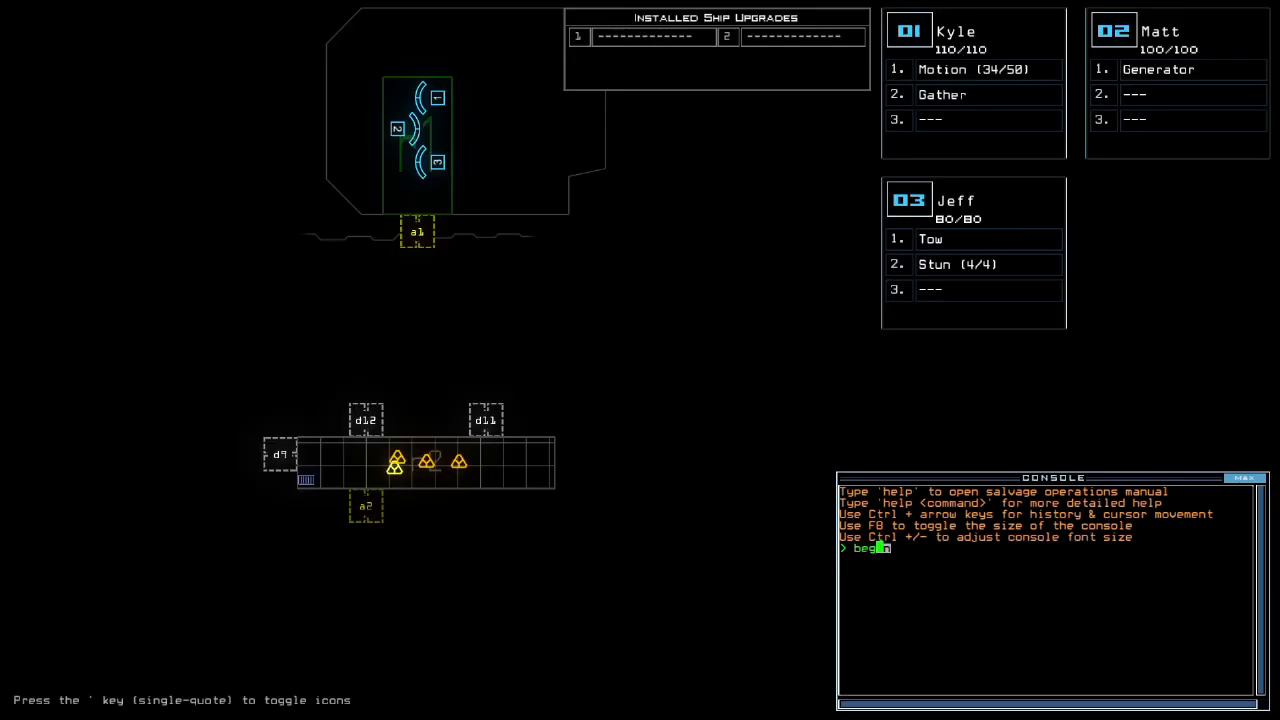
- Begin the Rocinante salvage mission and run a first motion scan
key(Return)
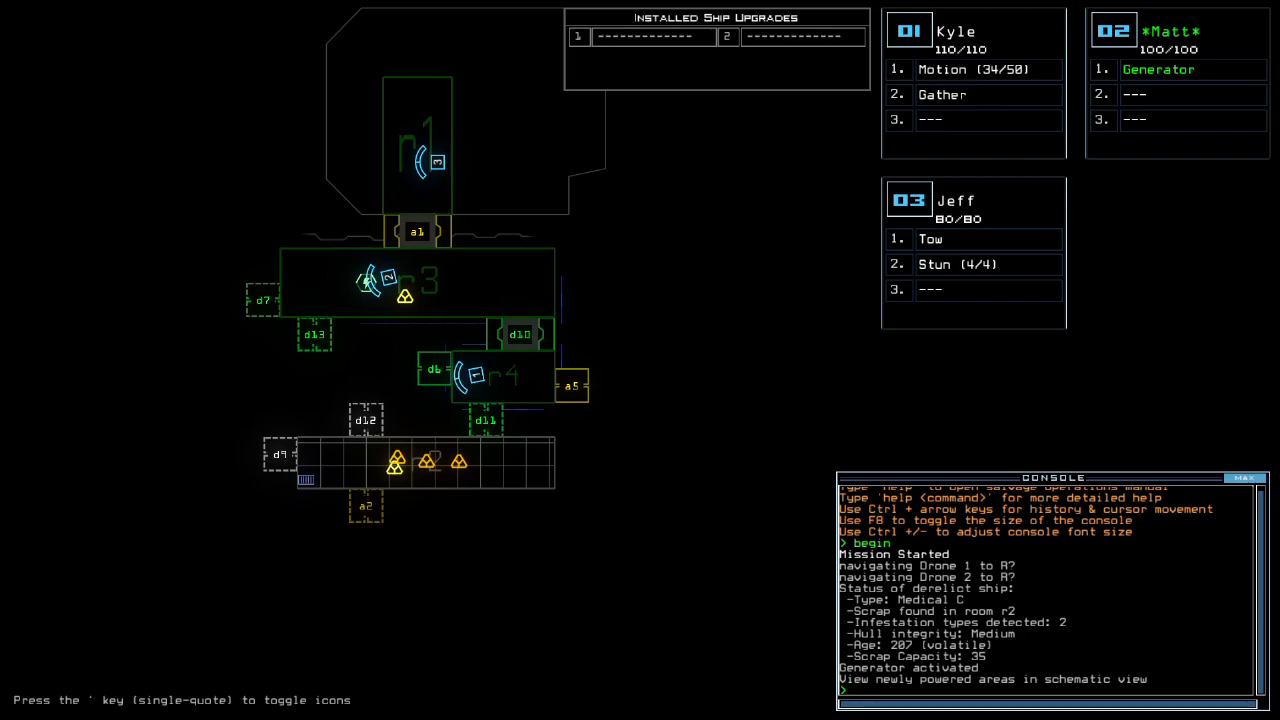
text(motion)
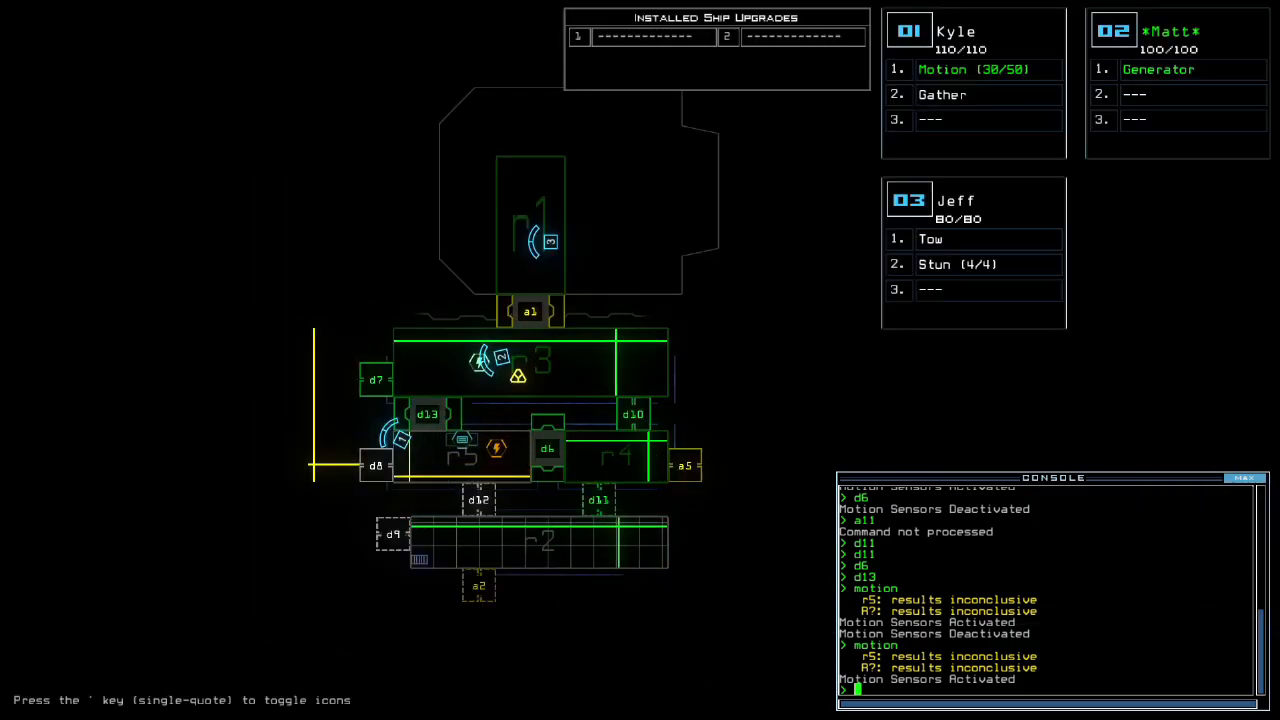
- Order drone 2 to navigate to the generator in r5
text(navigate)
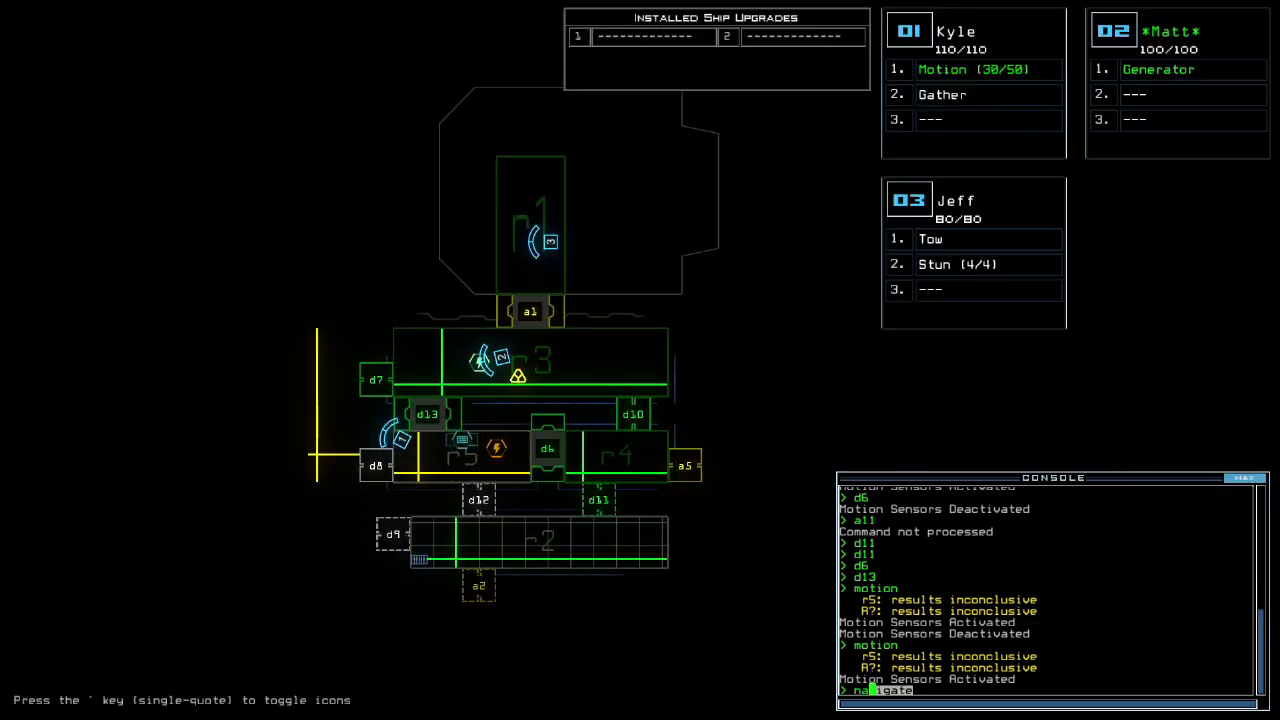
text(navigate 2 r5:generator)
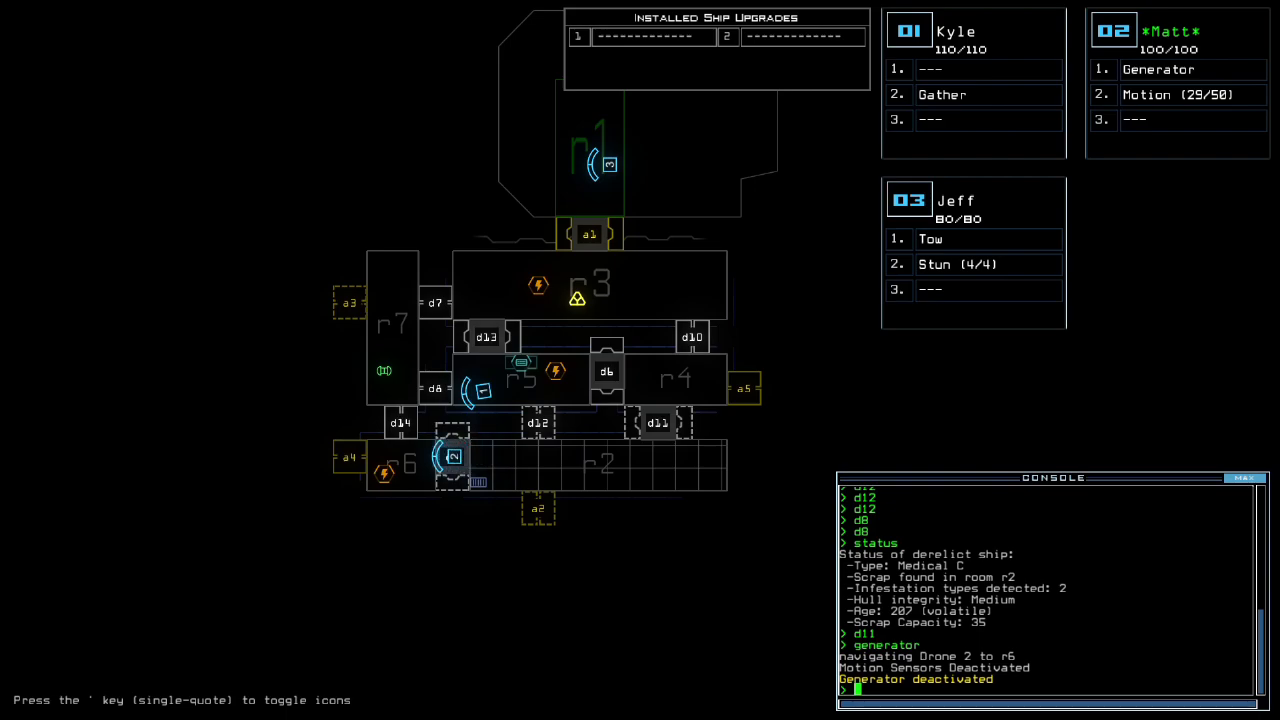
- Power the generator on, scan for motion, toggle doors d13 and d11 and send drone 2 toward r6
key(Return)
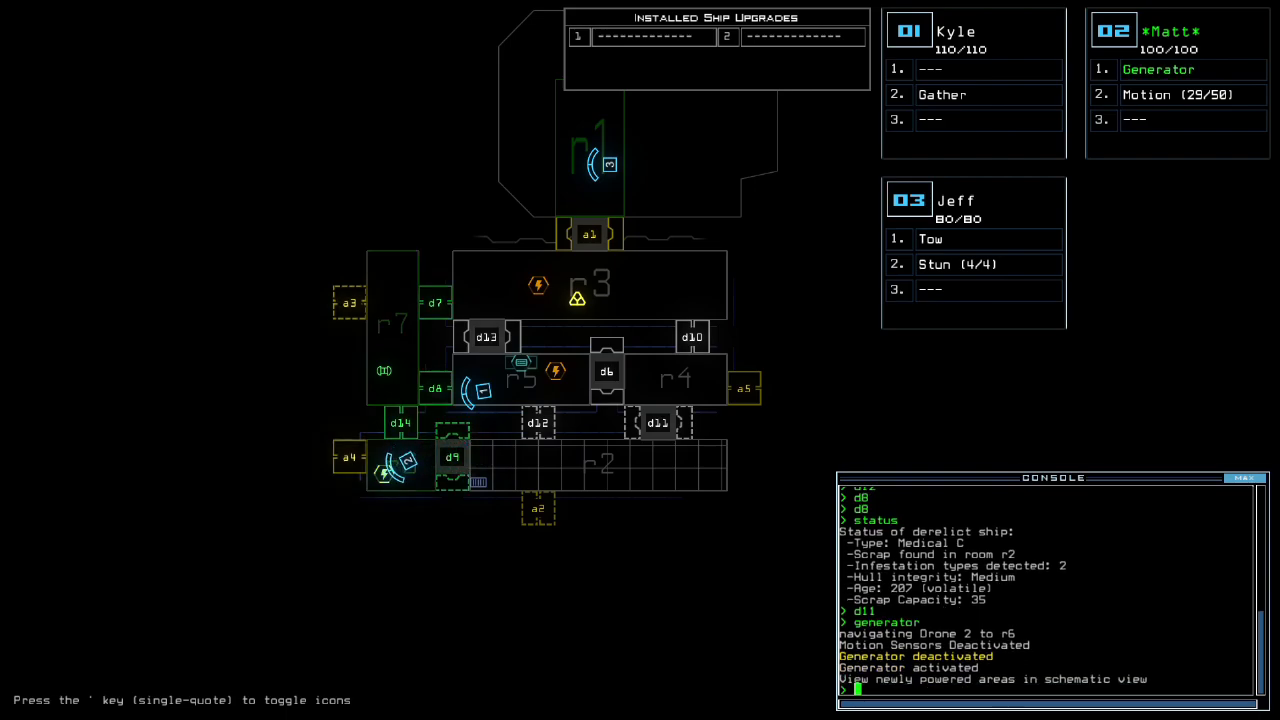
text(motion)
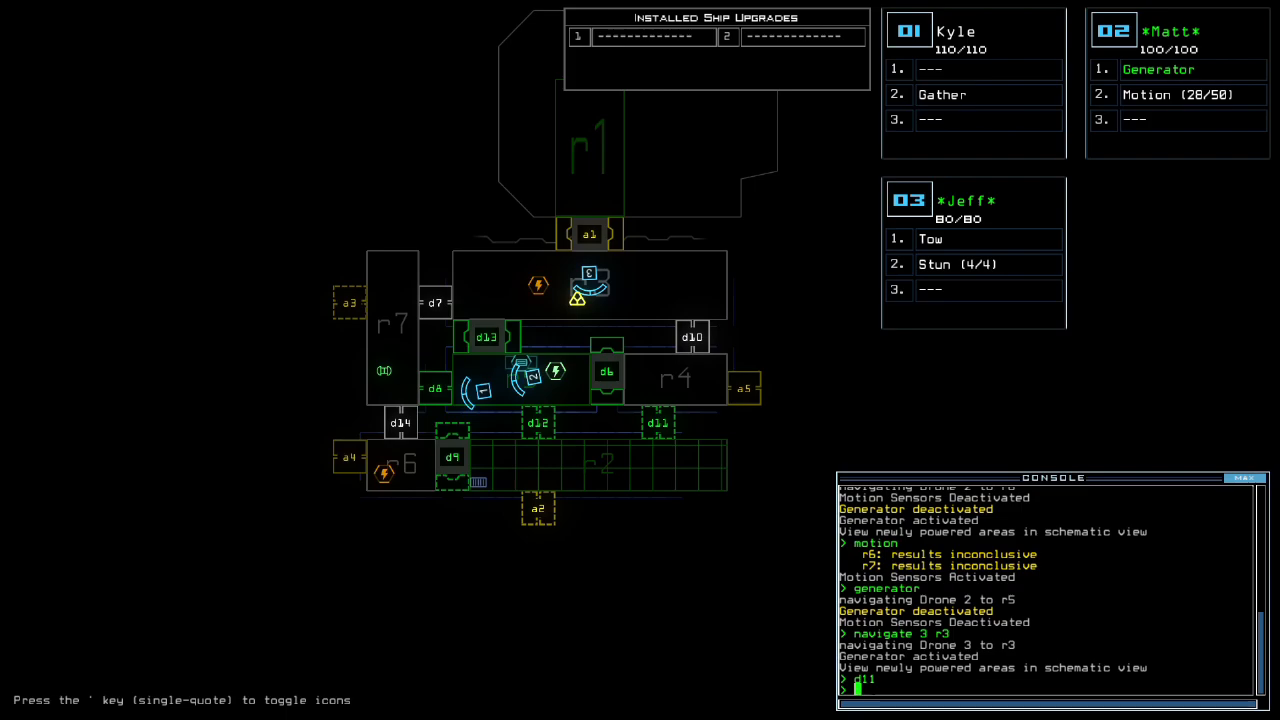
text(d13)
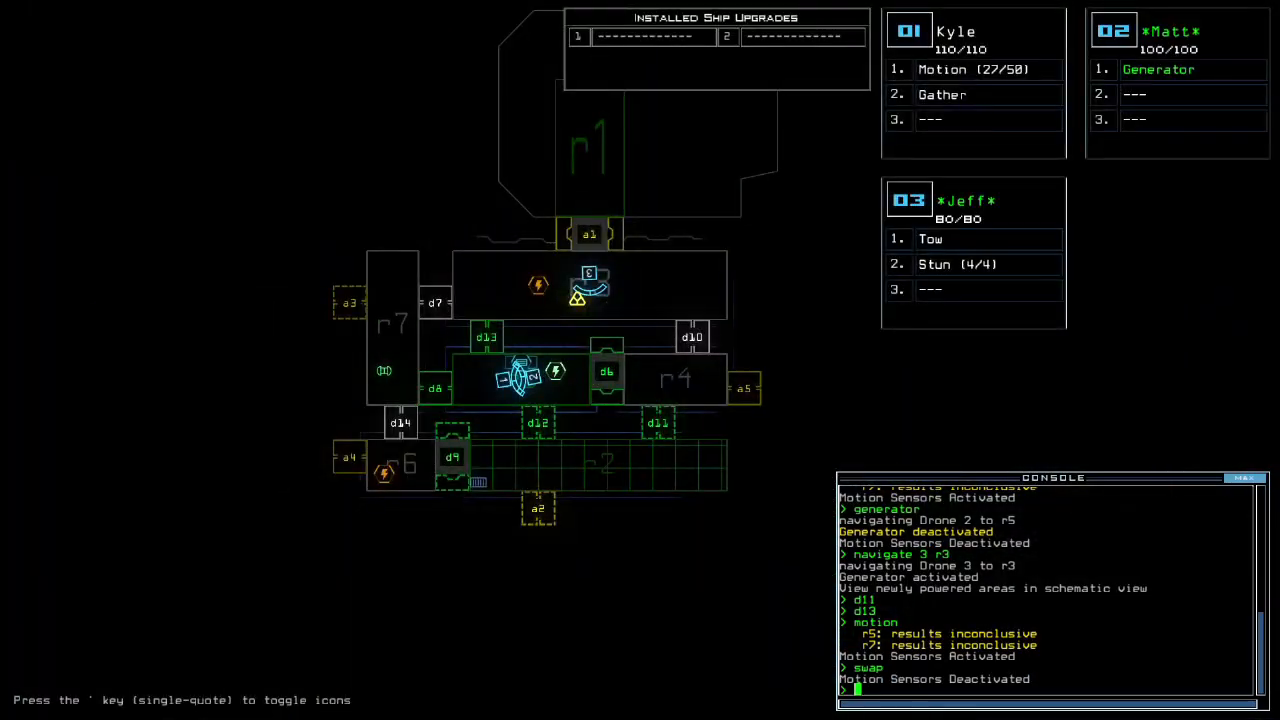
text(d11)
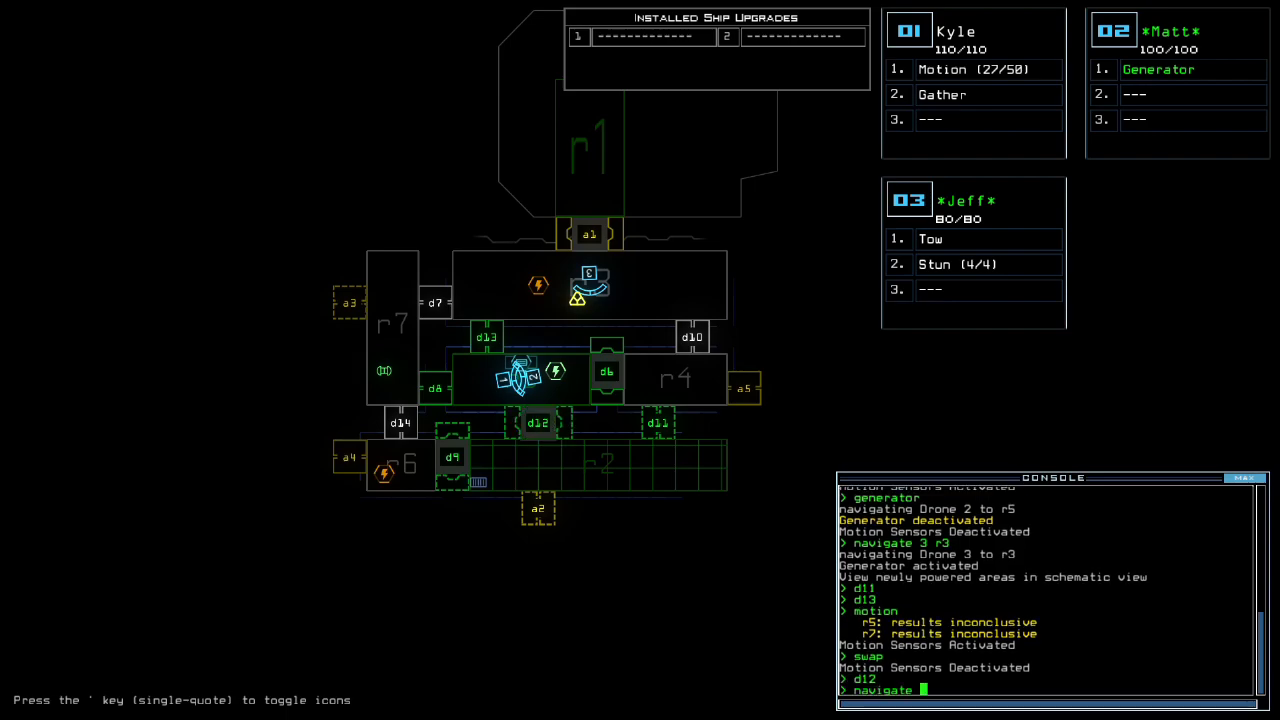
text(2 r)
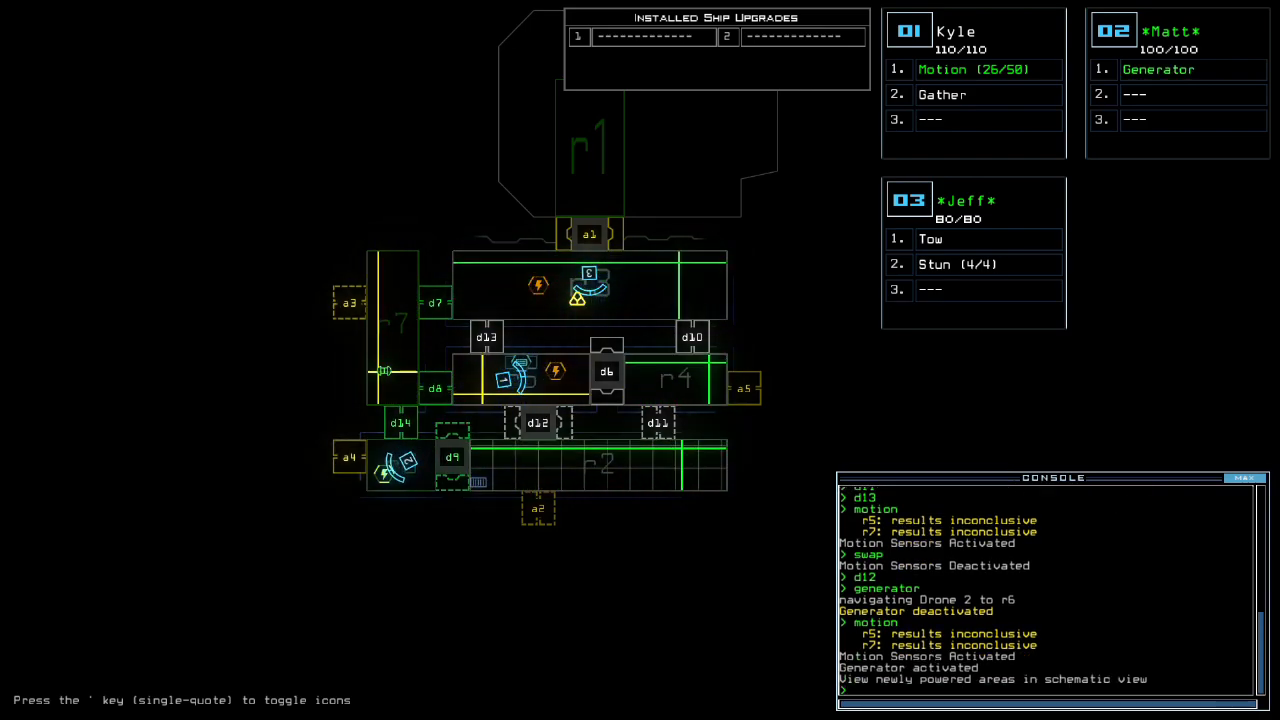
- Navigate drones through the derelict to gather scrap and re-dock the boarding ship at a4
text(navigate)
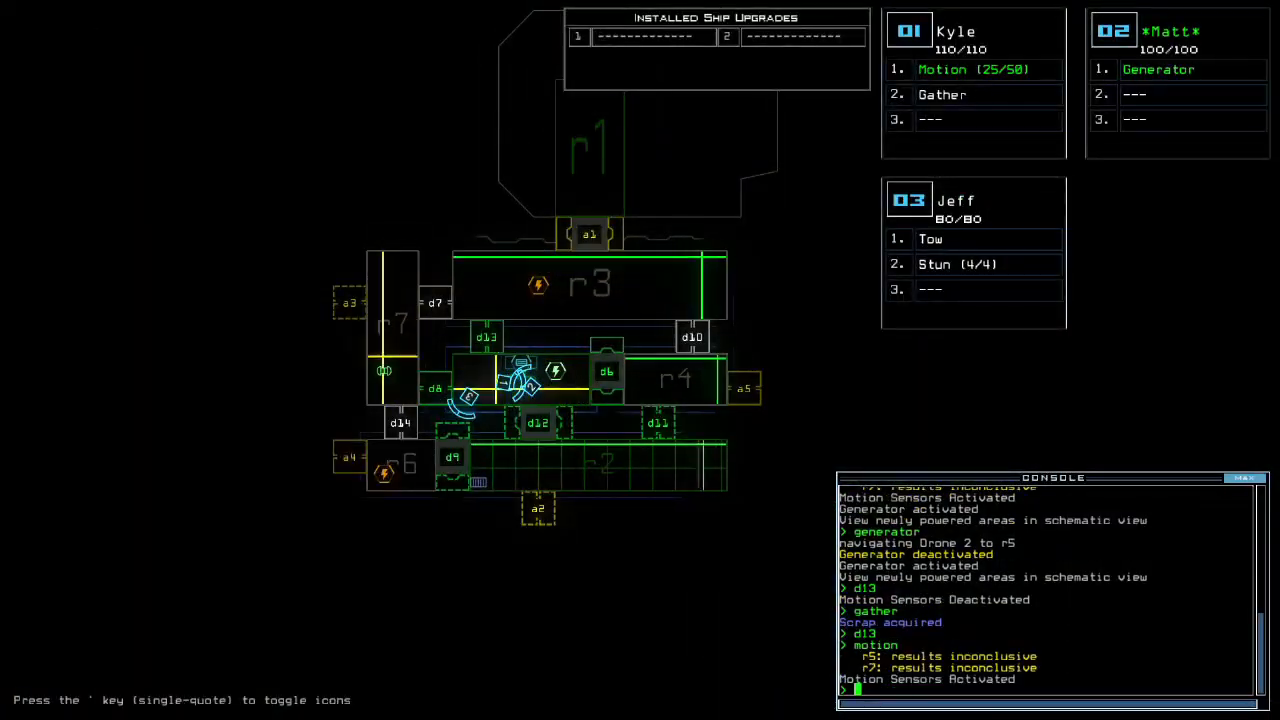
text(navigate)
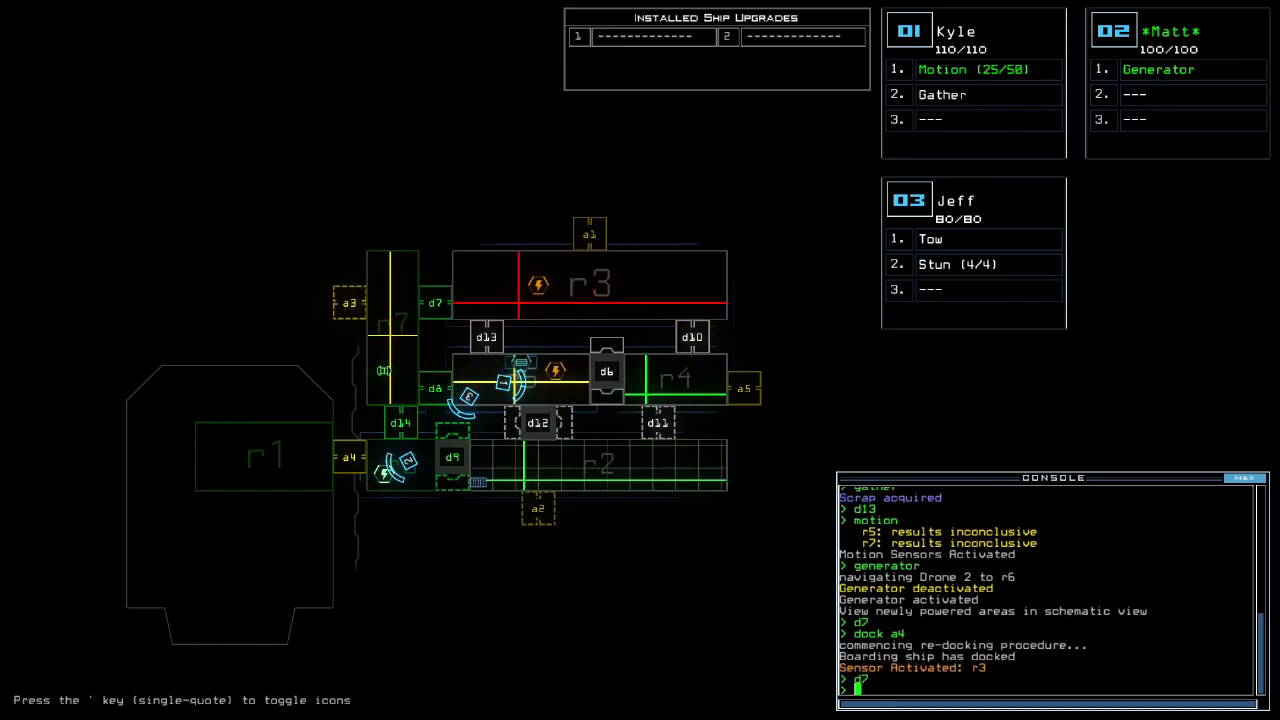
- Toggle door d8, gather all fuel and exit the Rocinante back to the Romar map
text(d8)
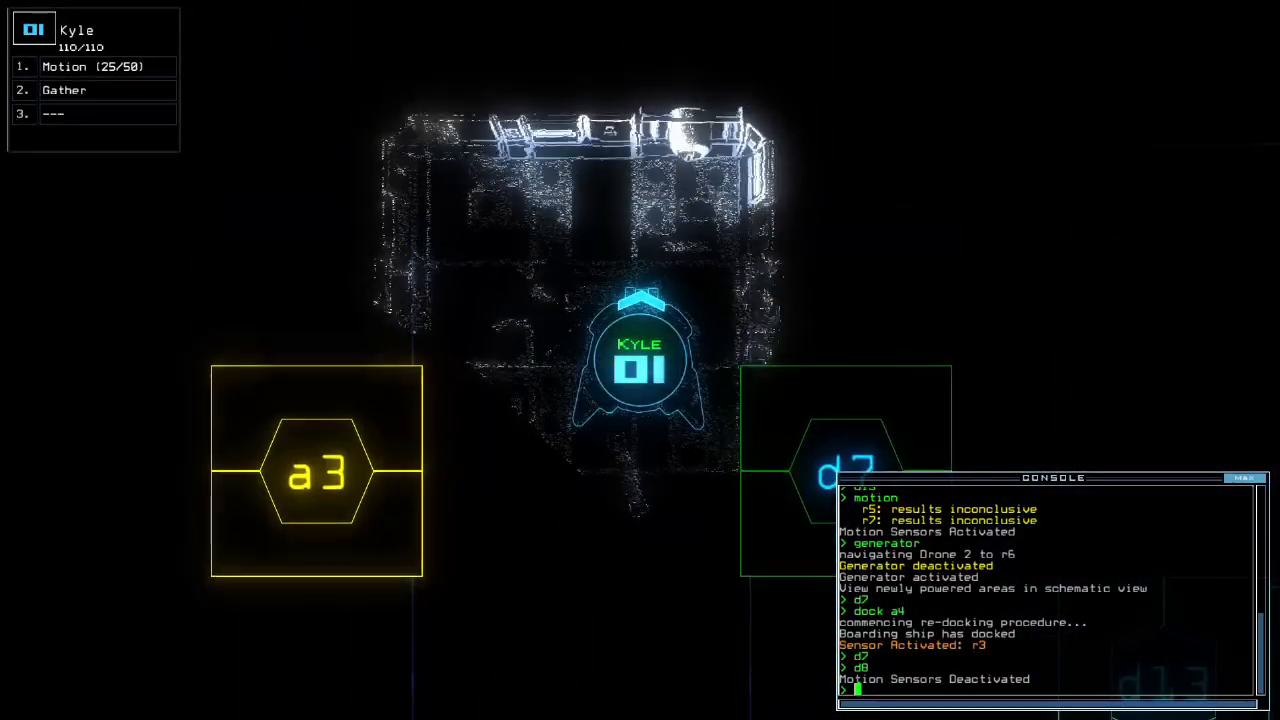
text(gather al)
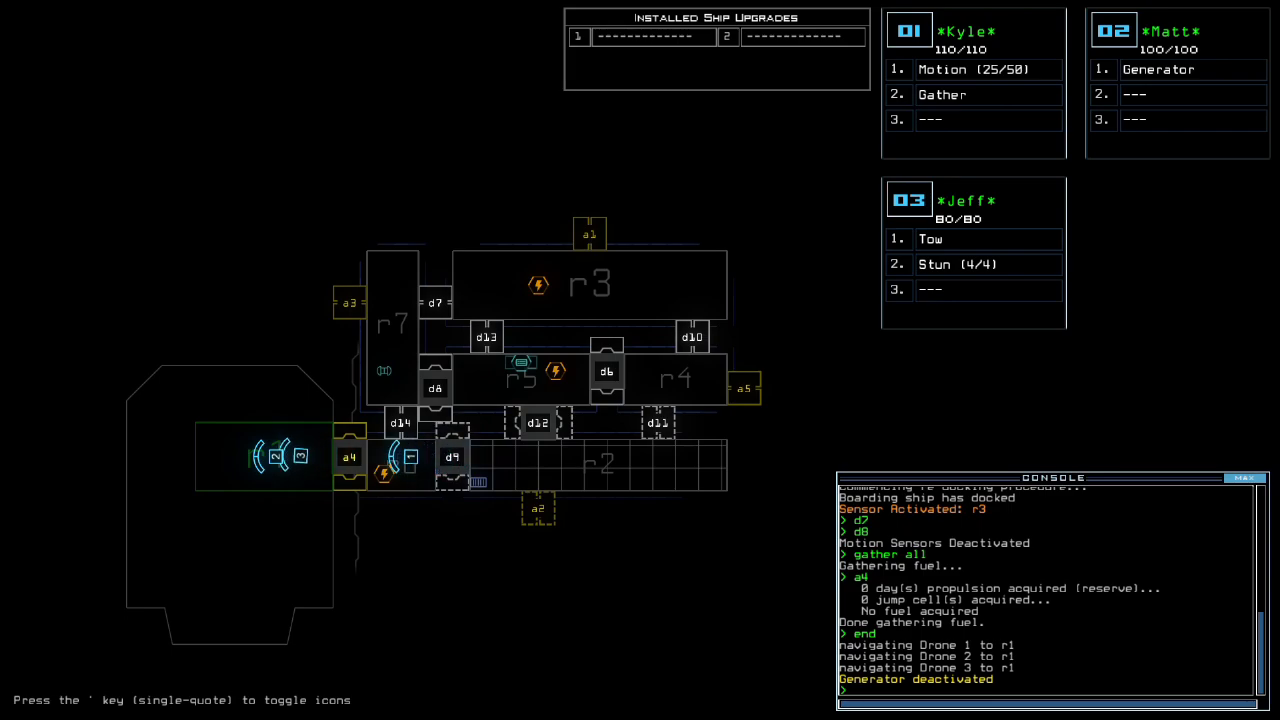
text(exit)
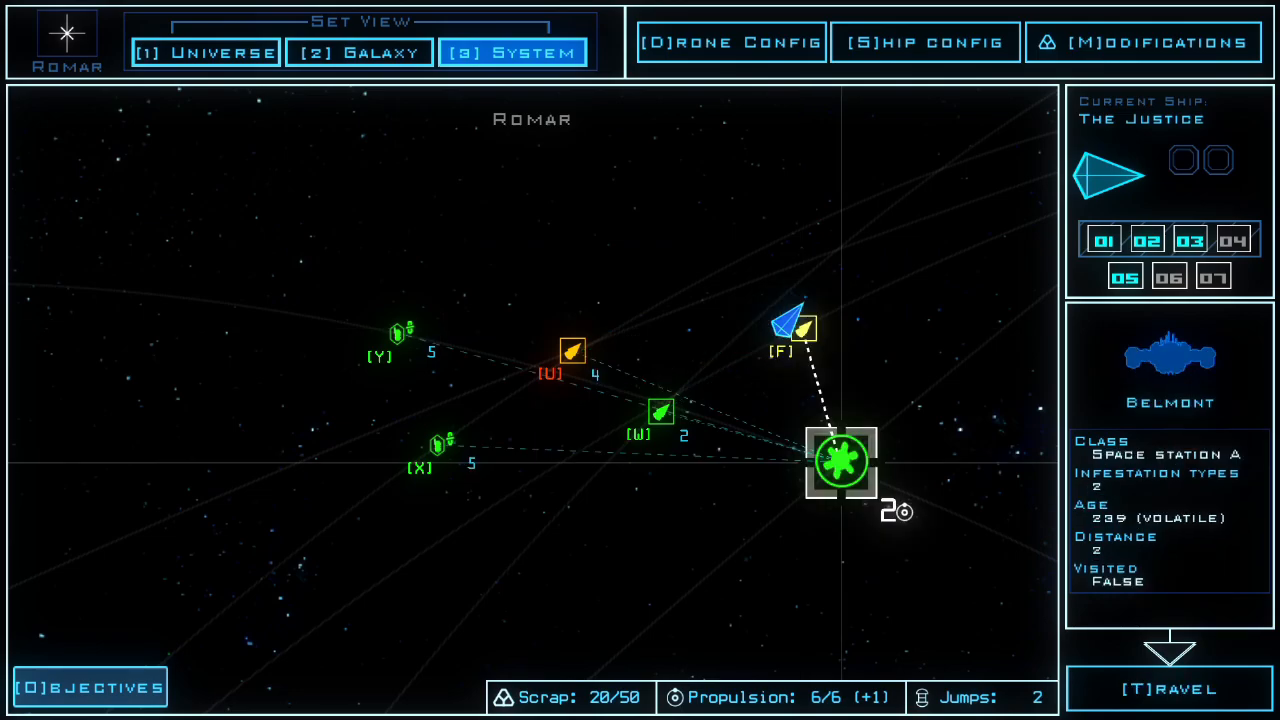
click(88, 688)
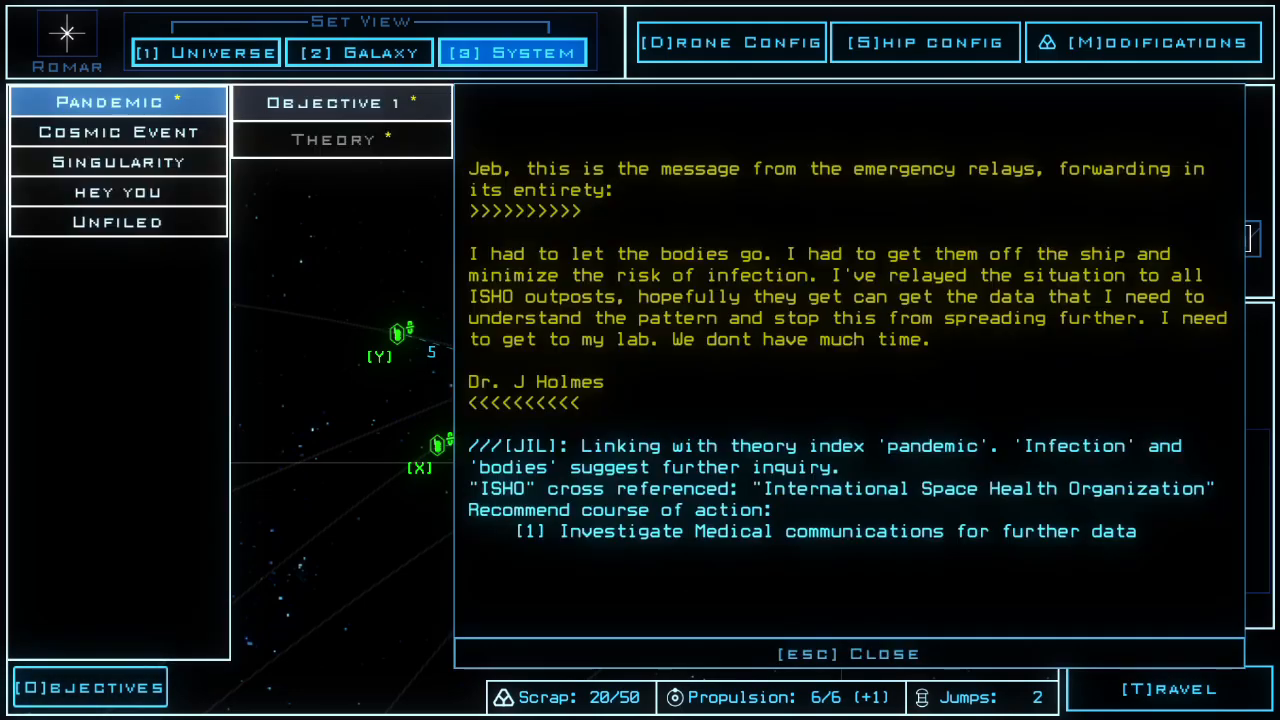
click(340, 140)
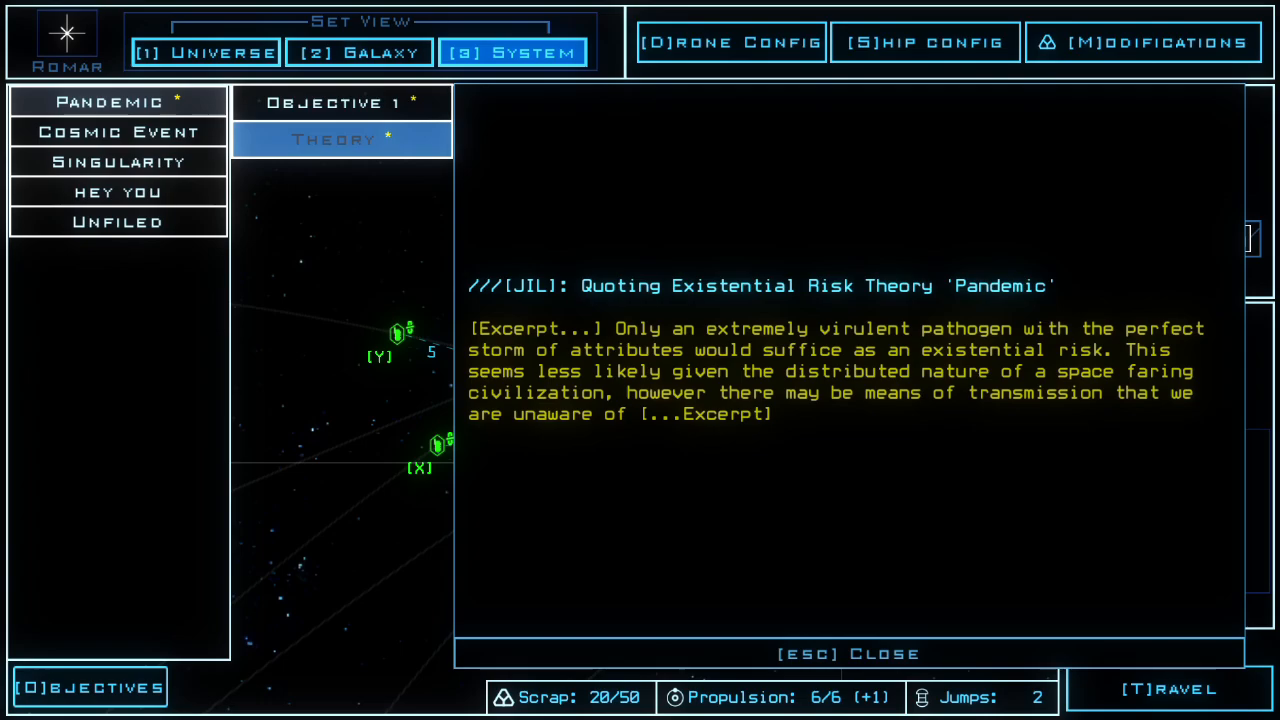
click(340, 102)
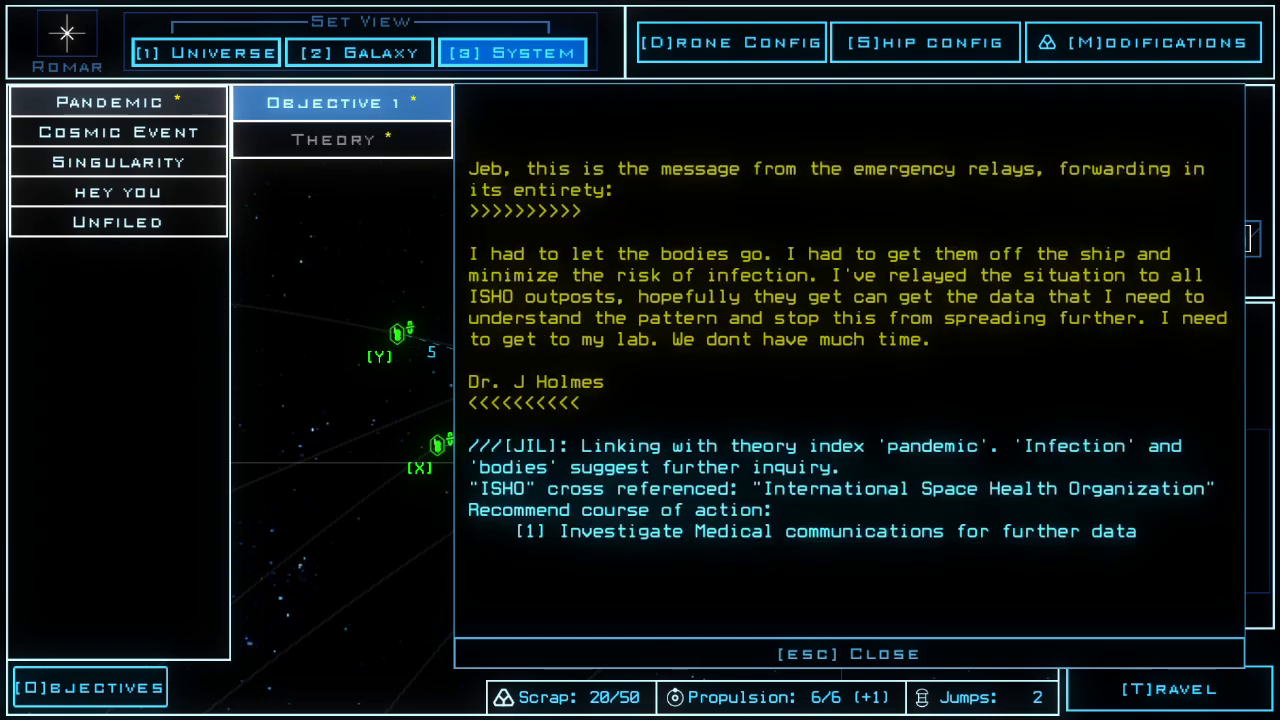
key(Escape)
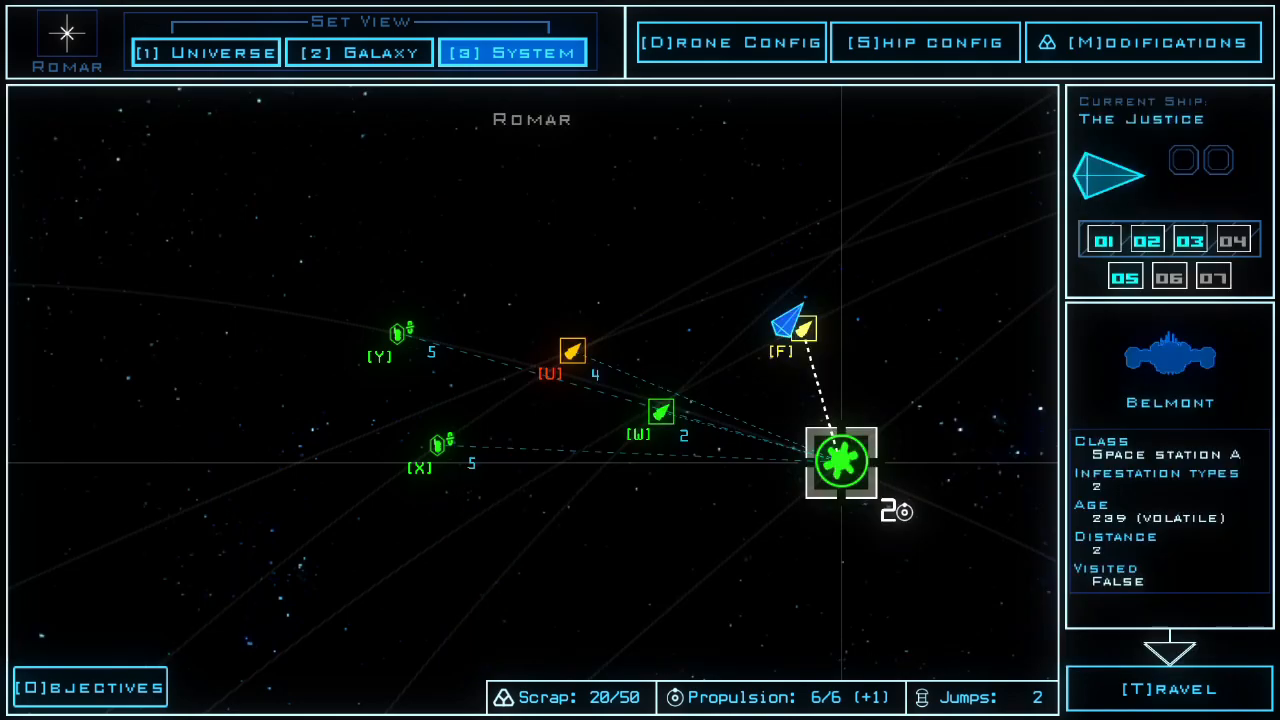
- Travel to Belmont station, review the boarding configuration and back out of it
click(1168, 688)
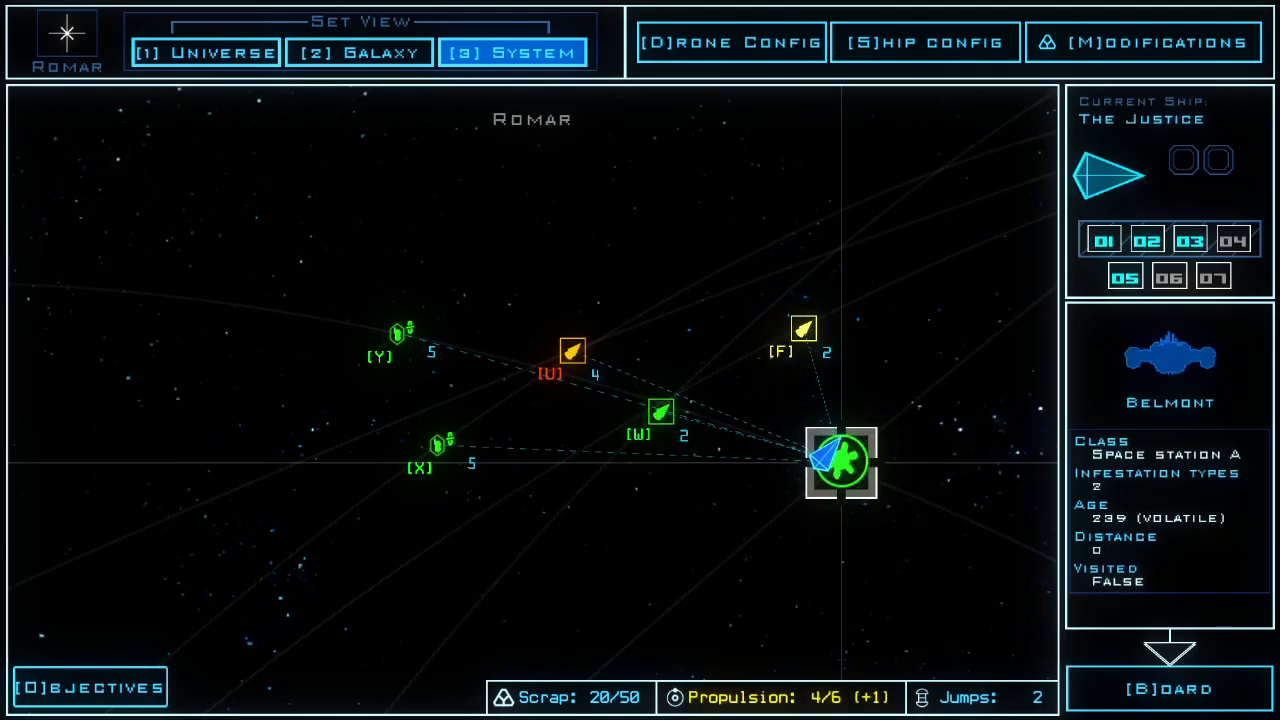
click(1168, 688)
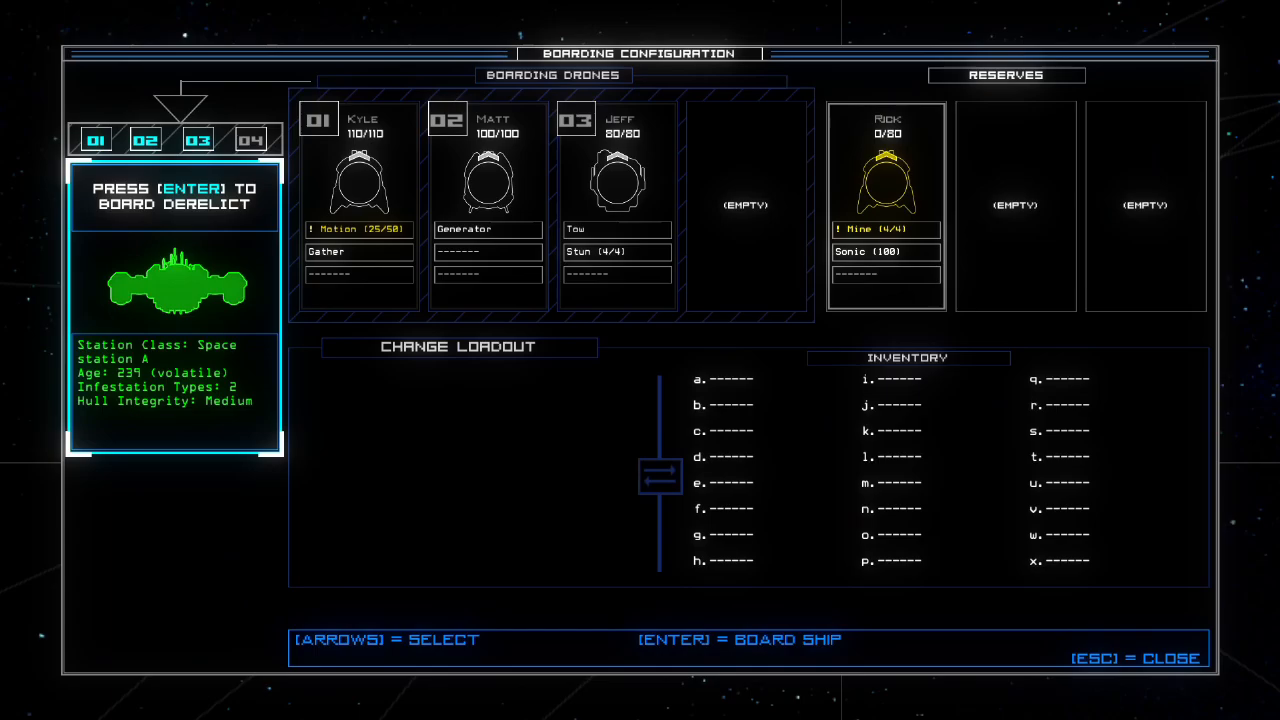
key(Escape)
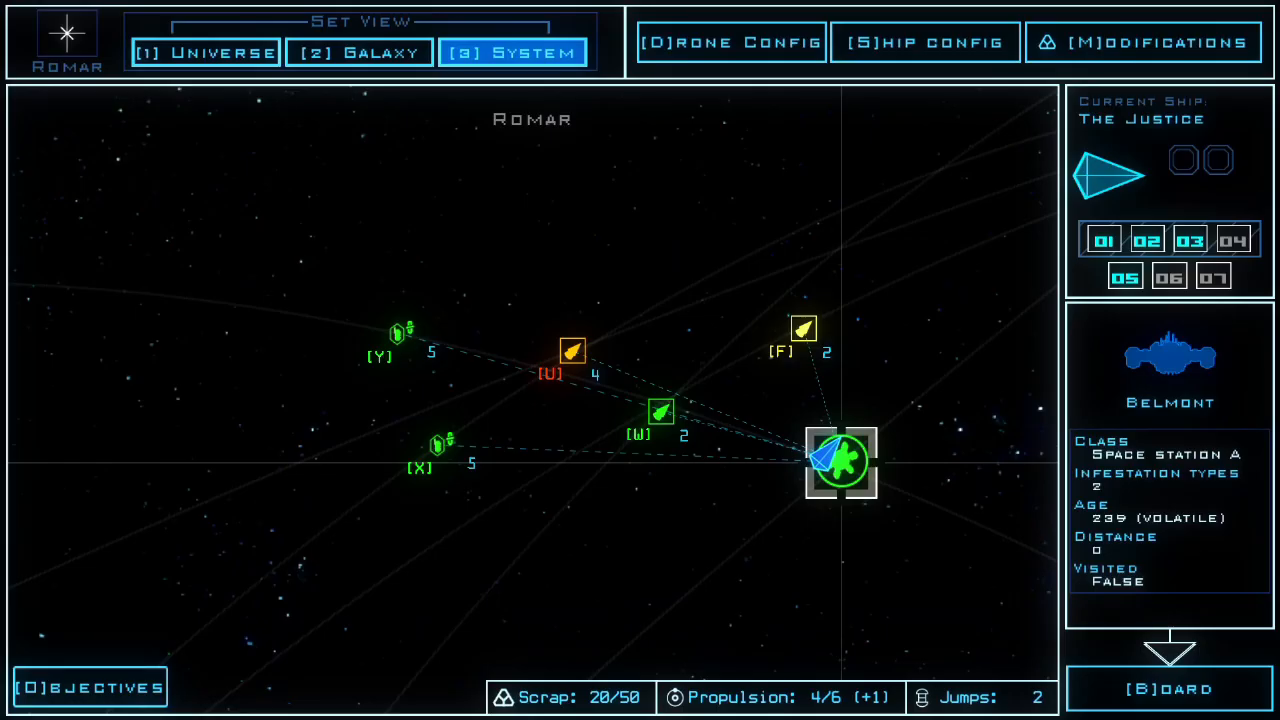